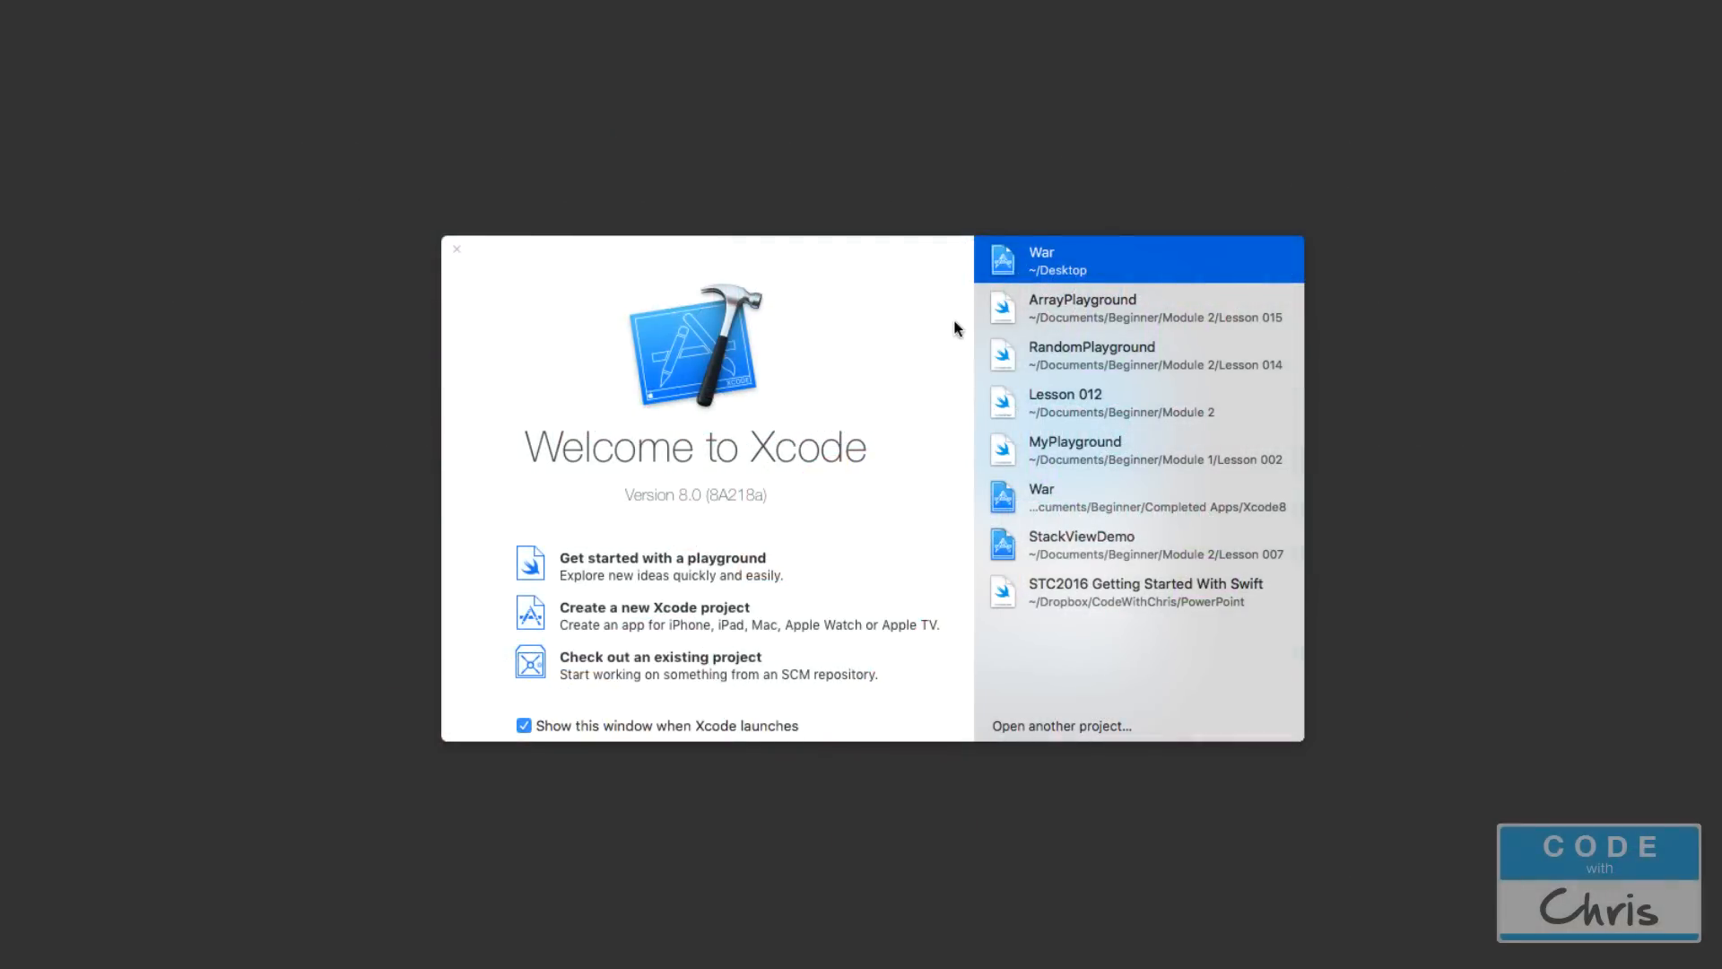
{"action": "mouse_move", "coordinate": [951, 318]}
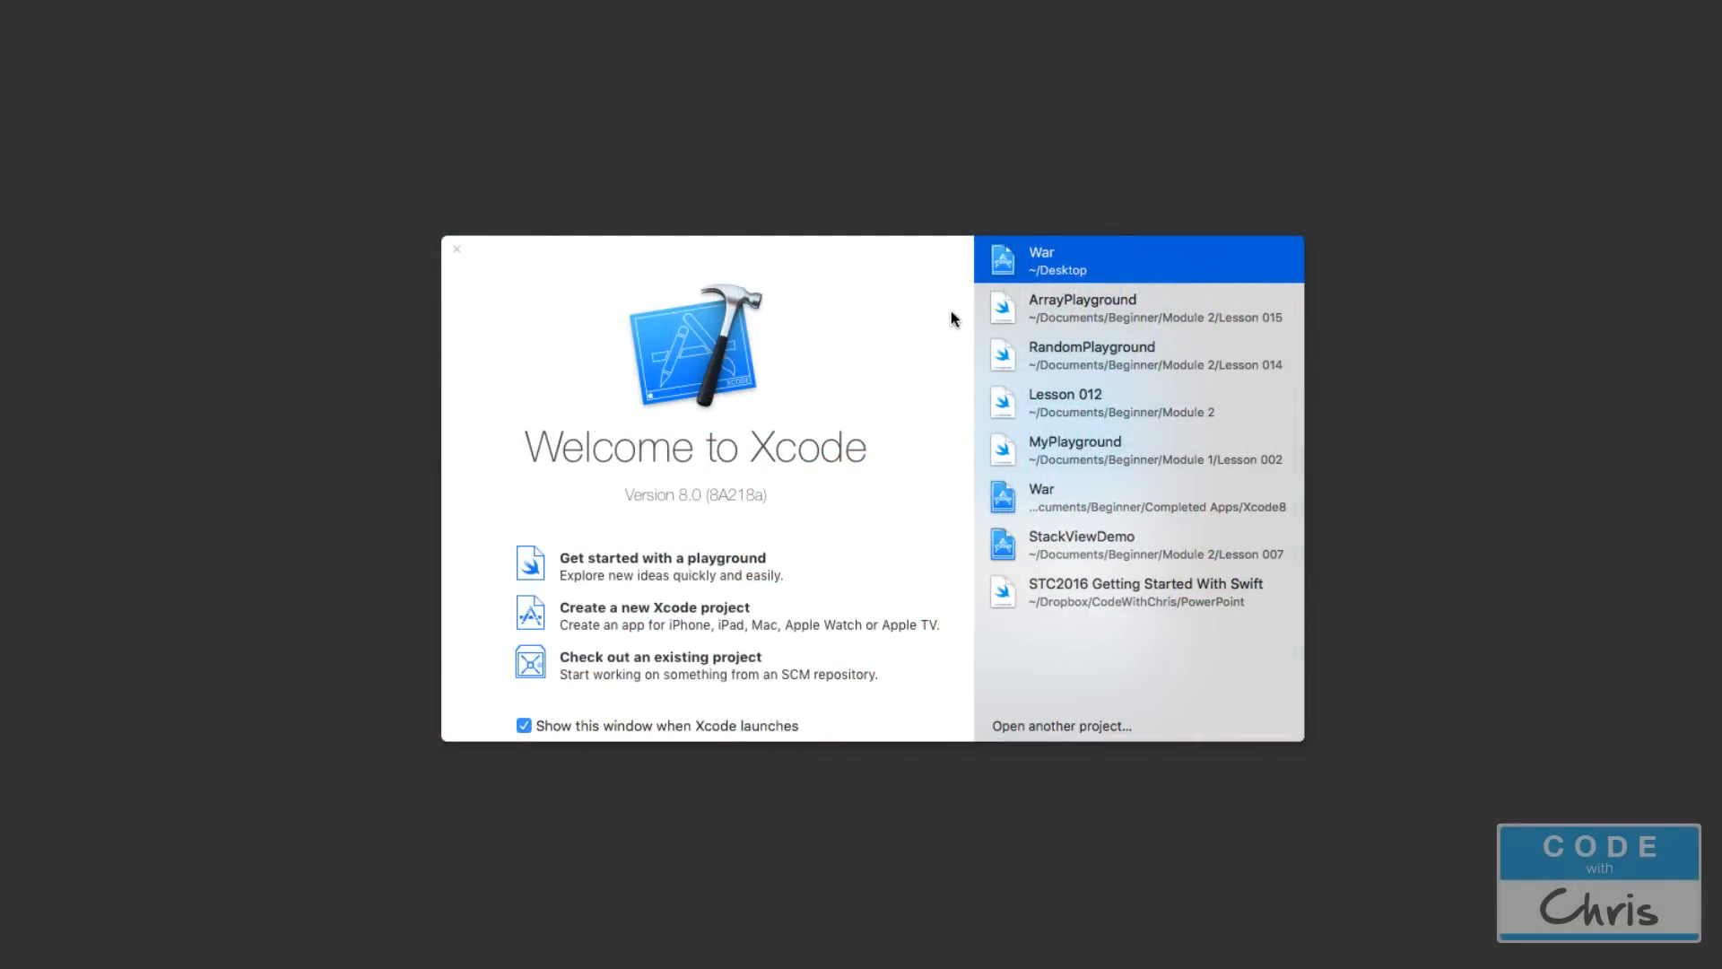
{"action": "mouse_move", "coordinate": [925, 319]}
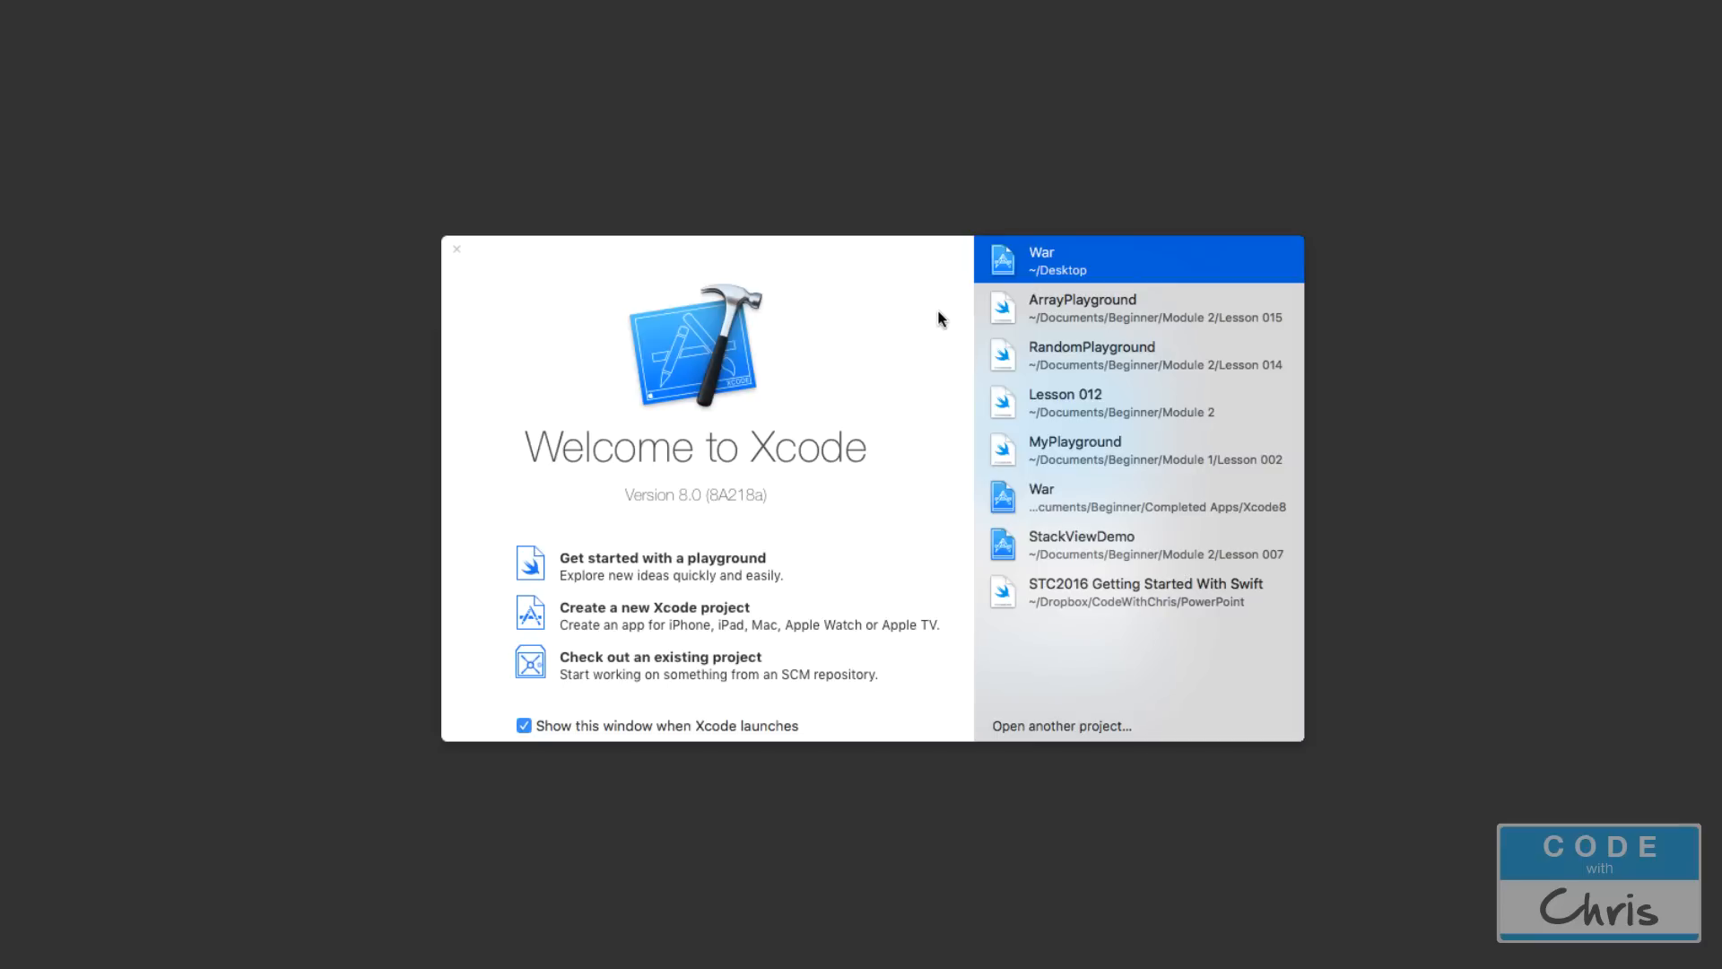
{"action": "mouse_move", "coordinate": [941, 344]}
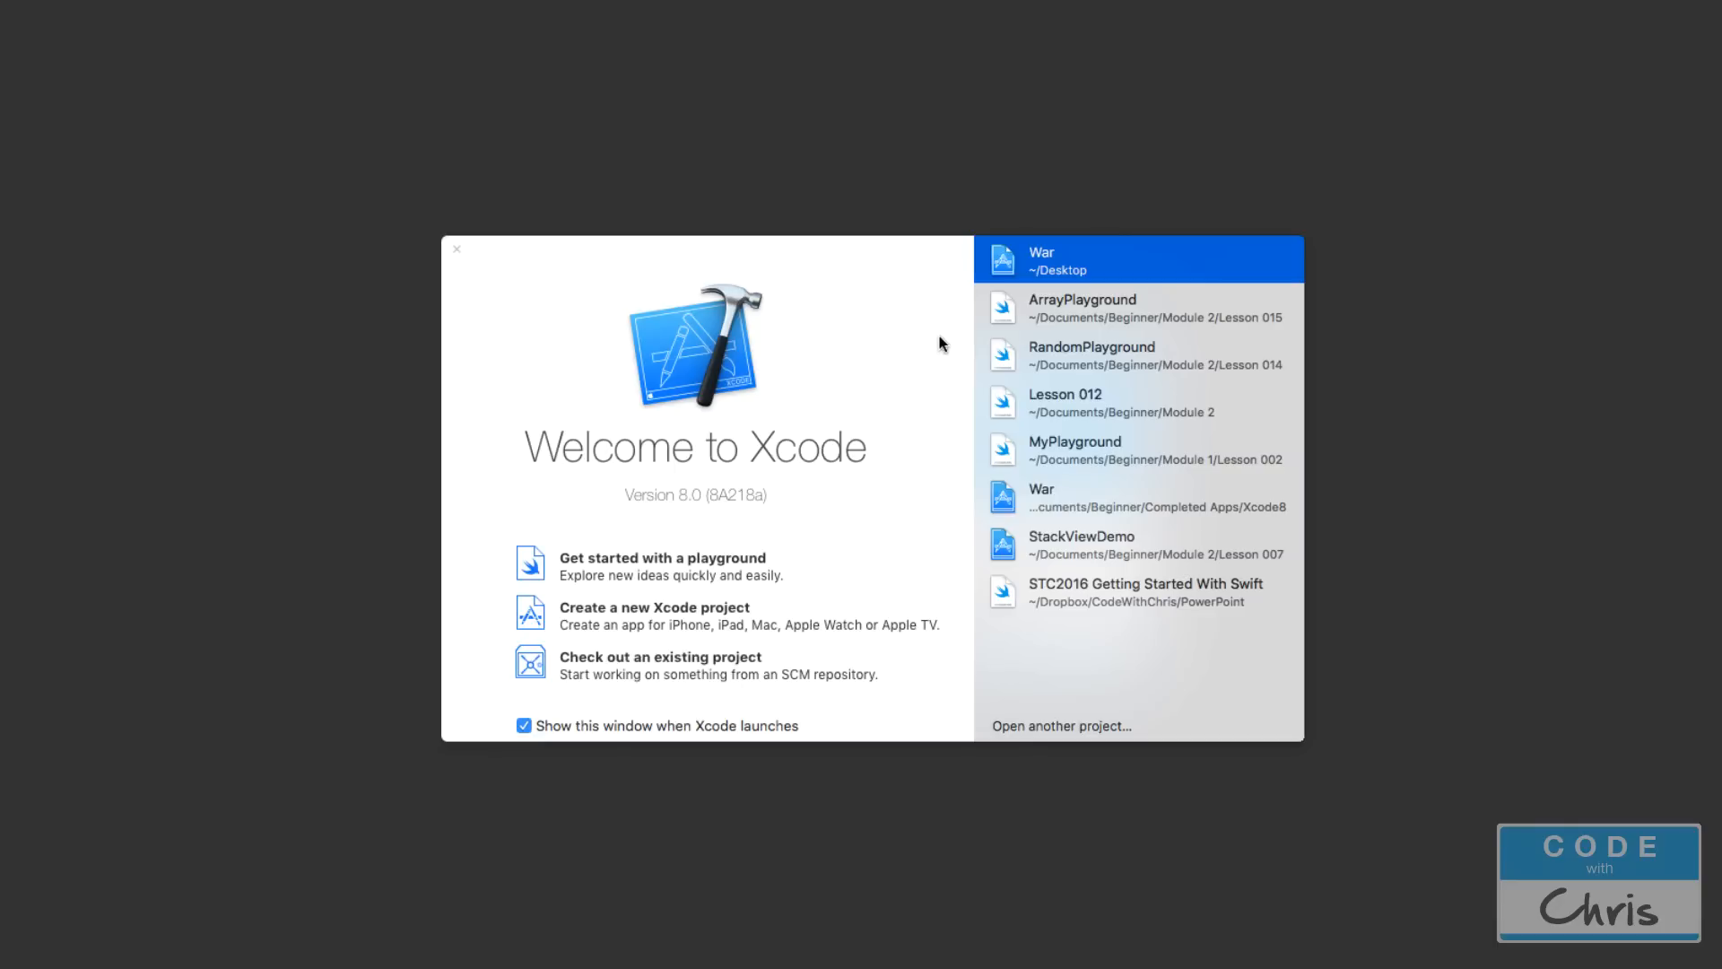
{"action": "mouse_move", "coordinate": [934, 339]}
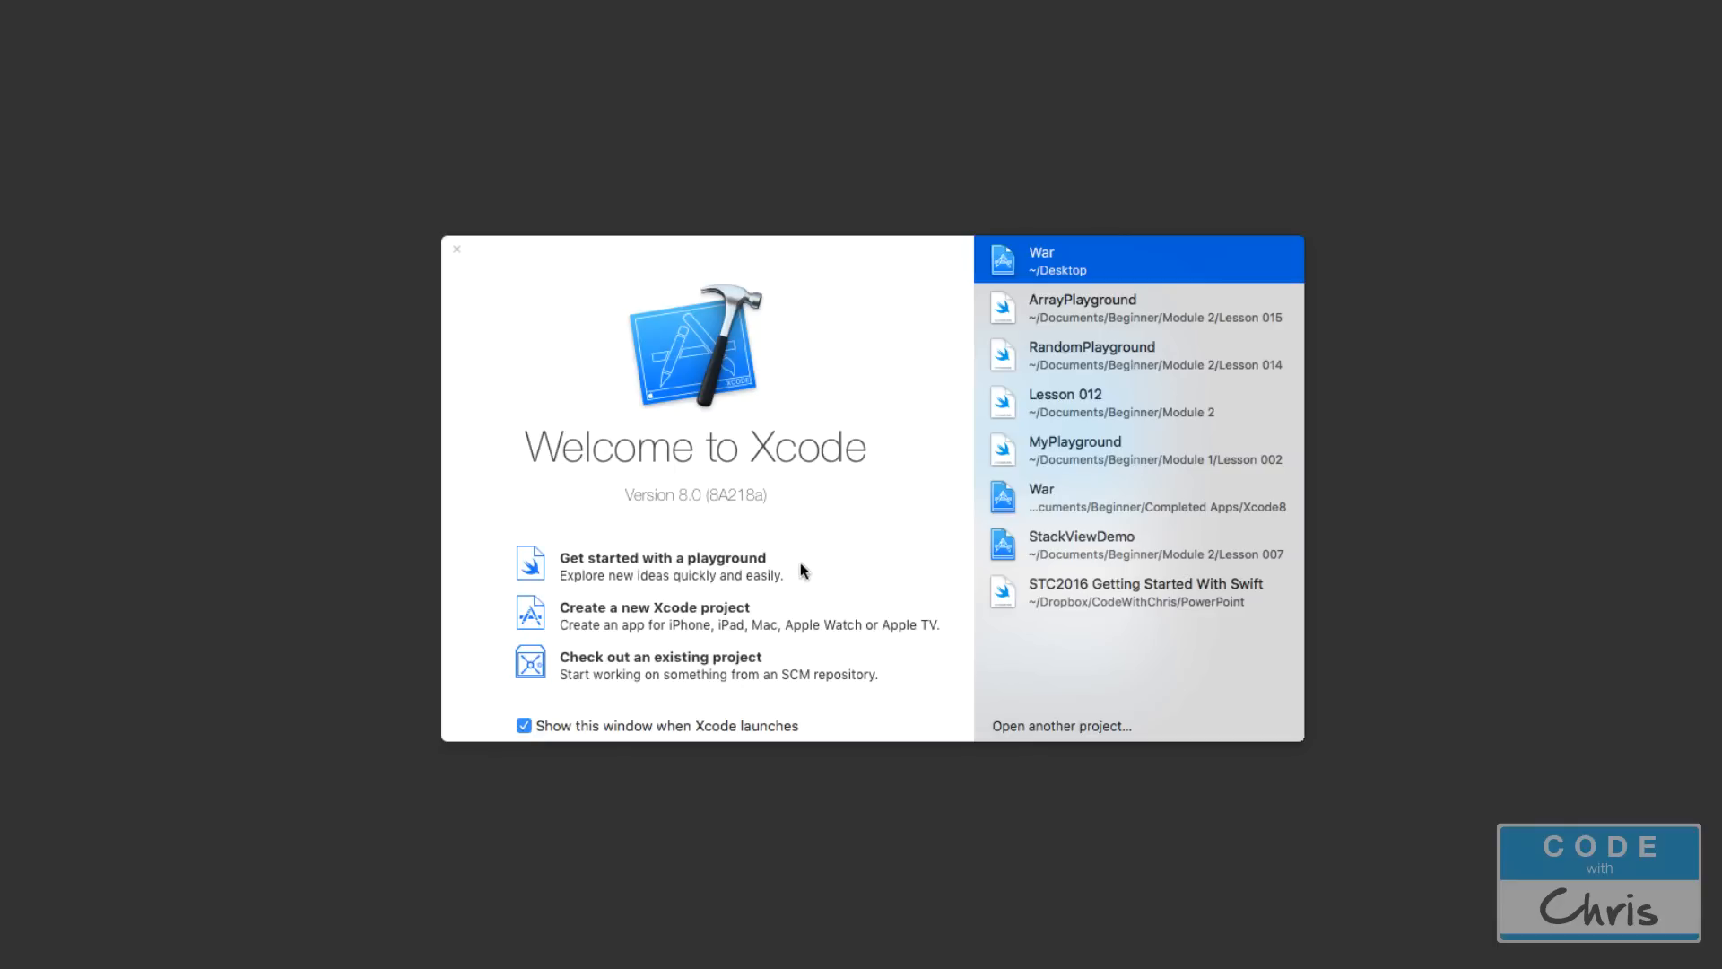
- Create a new iOS playground named IfPlayground and save it
{"action": "left_click", "coordinate": [662, 566]}
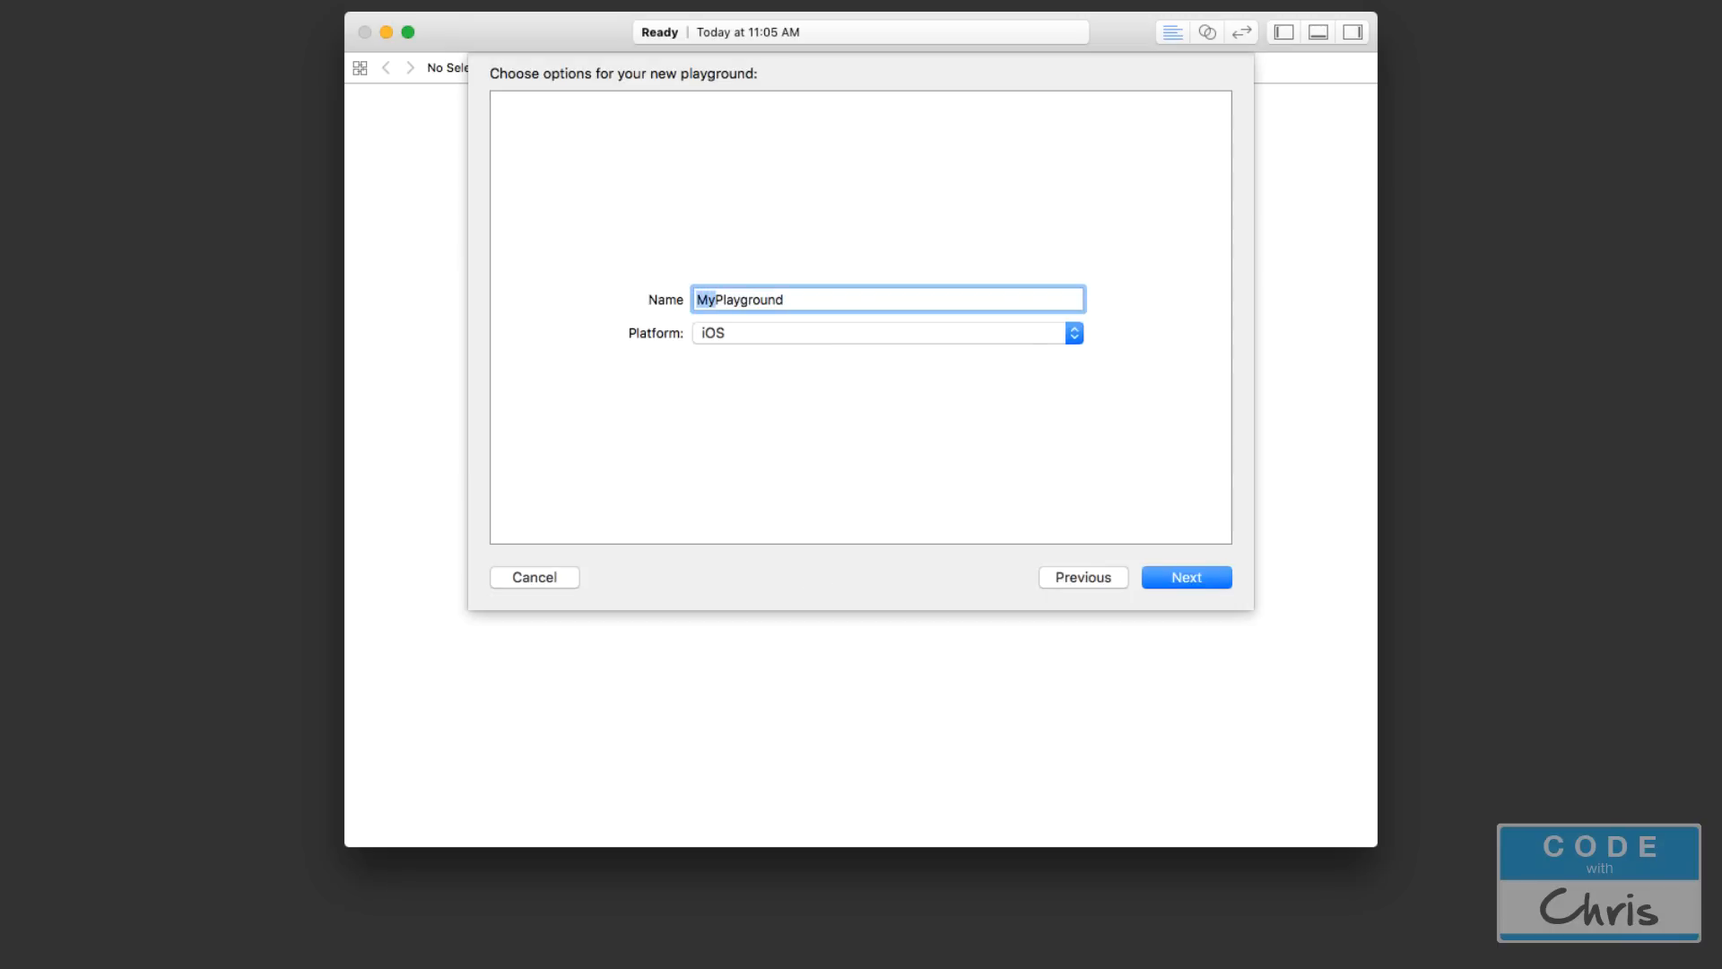
{"action": "type", "text": "If"}
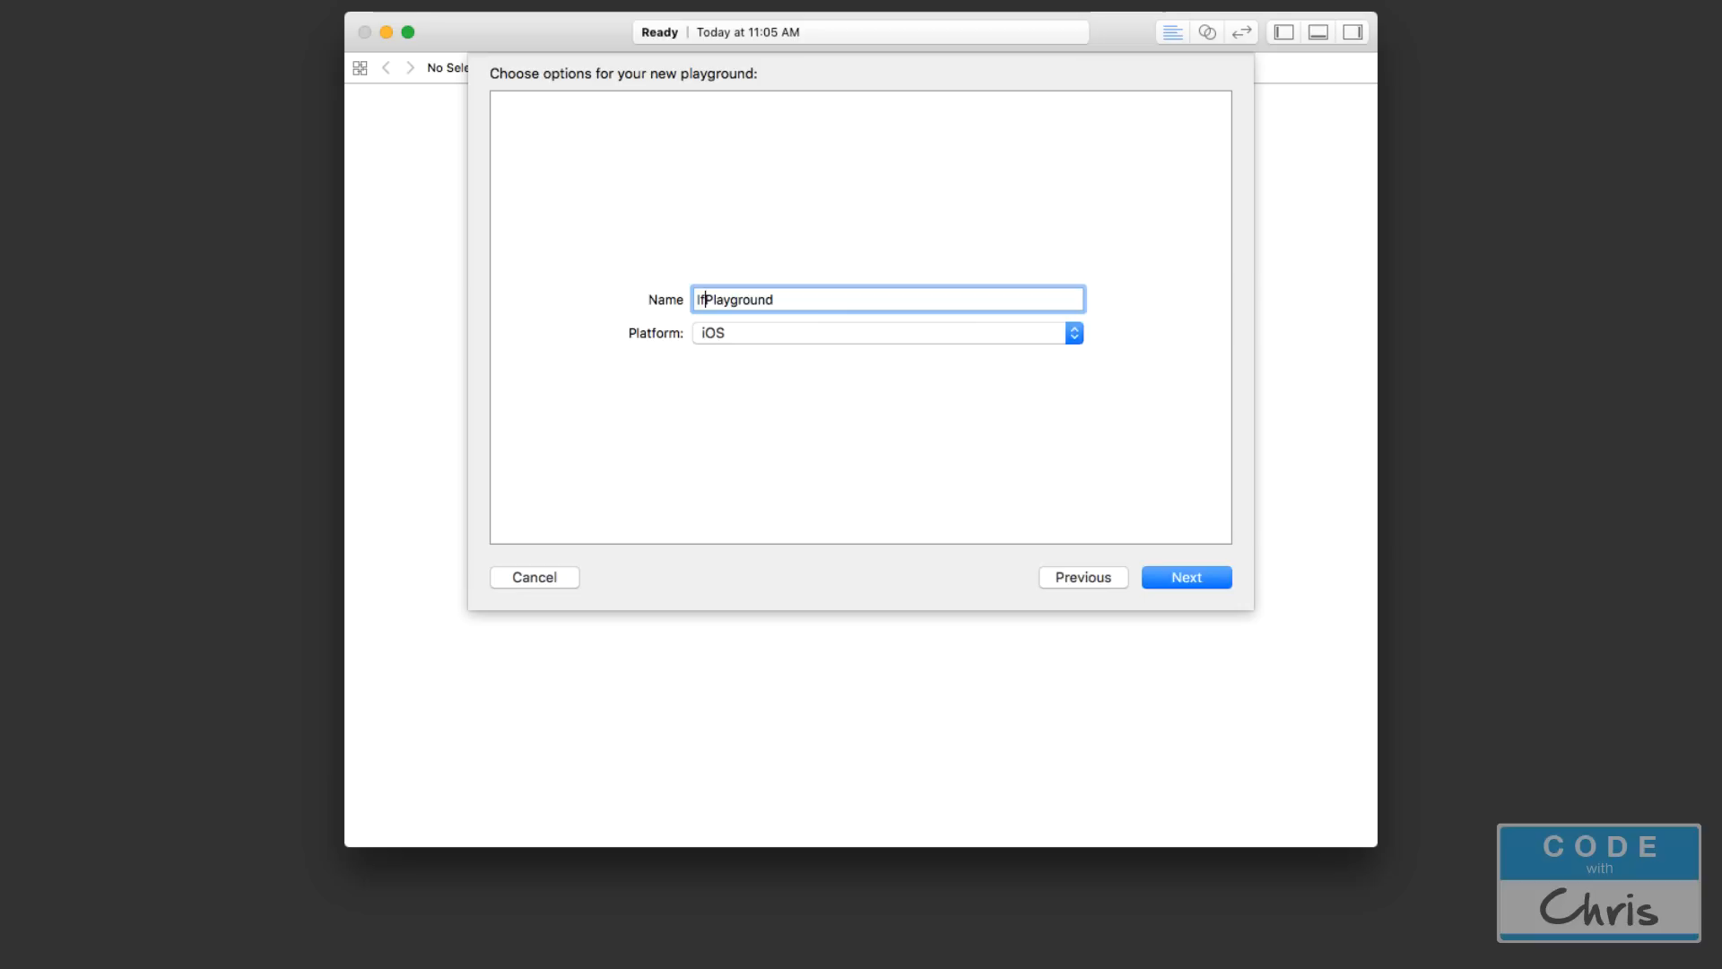
{"action": "left_click", "coordinate": [1185, 577]}
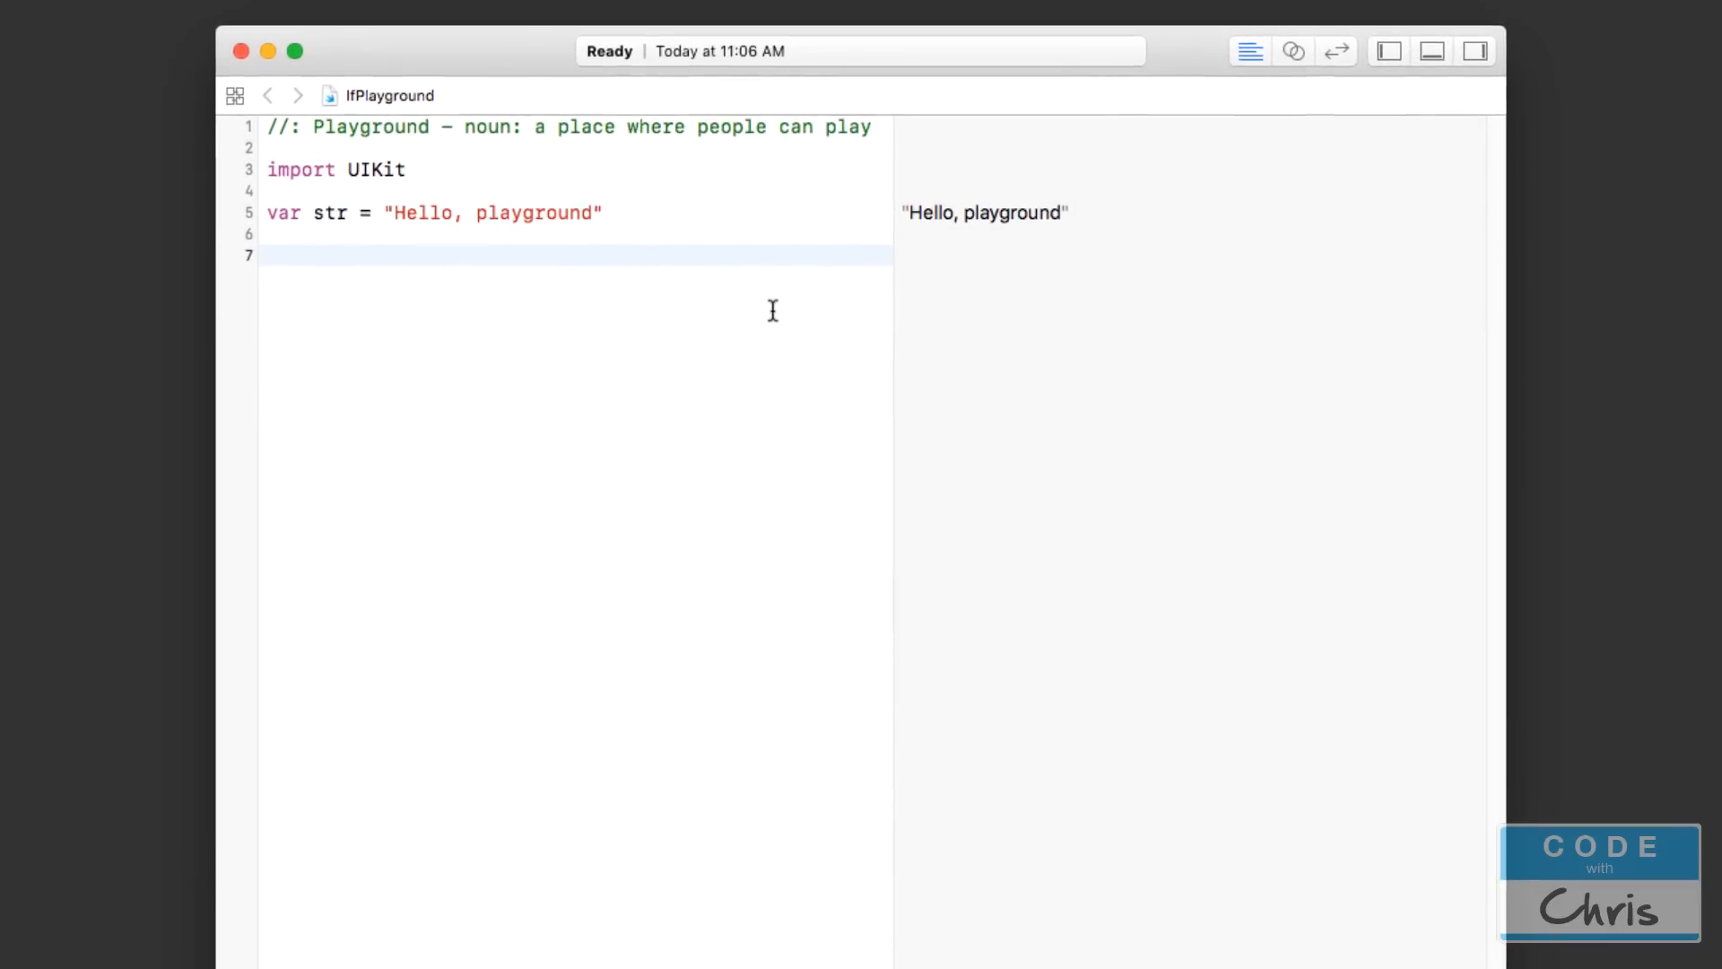
- Declare var a = 10 and var b = 5 in the playground
{"action": "type", "text": "var"}
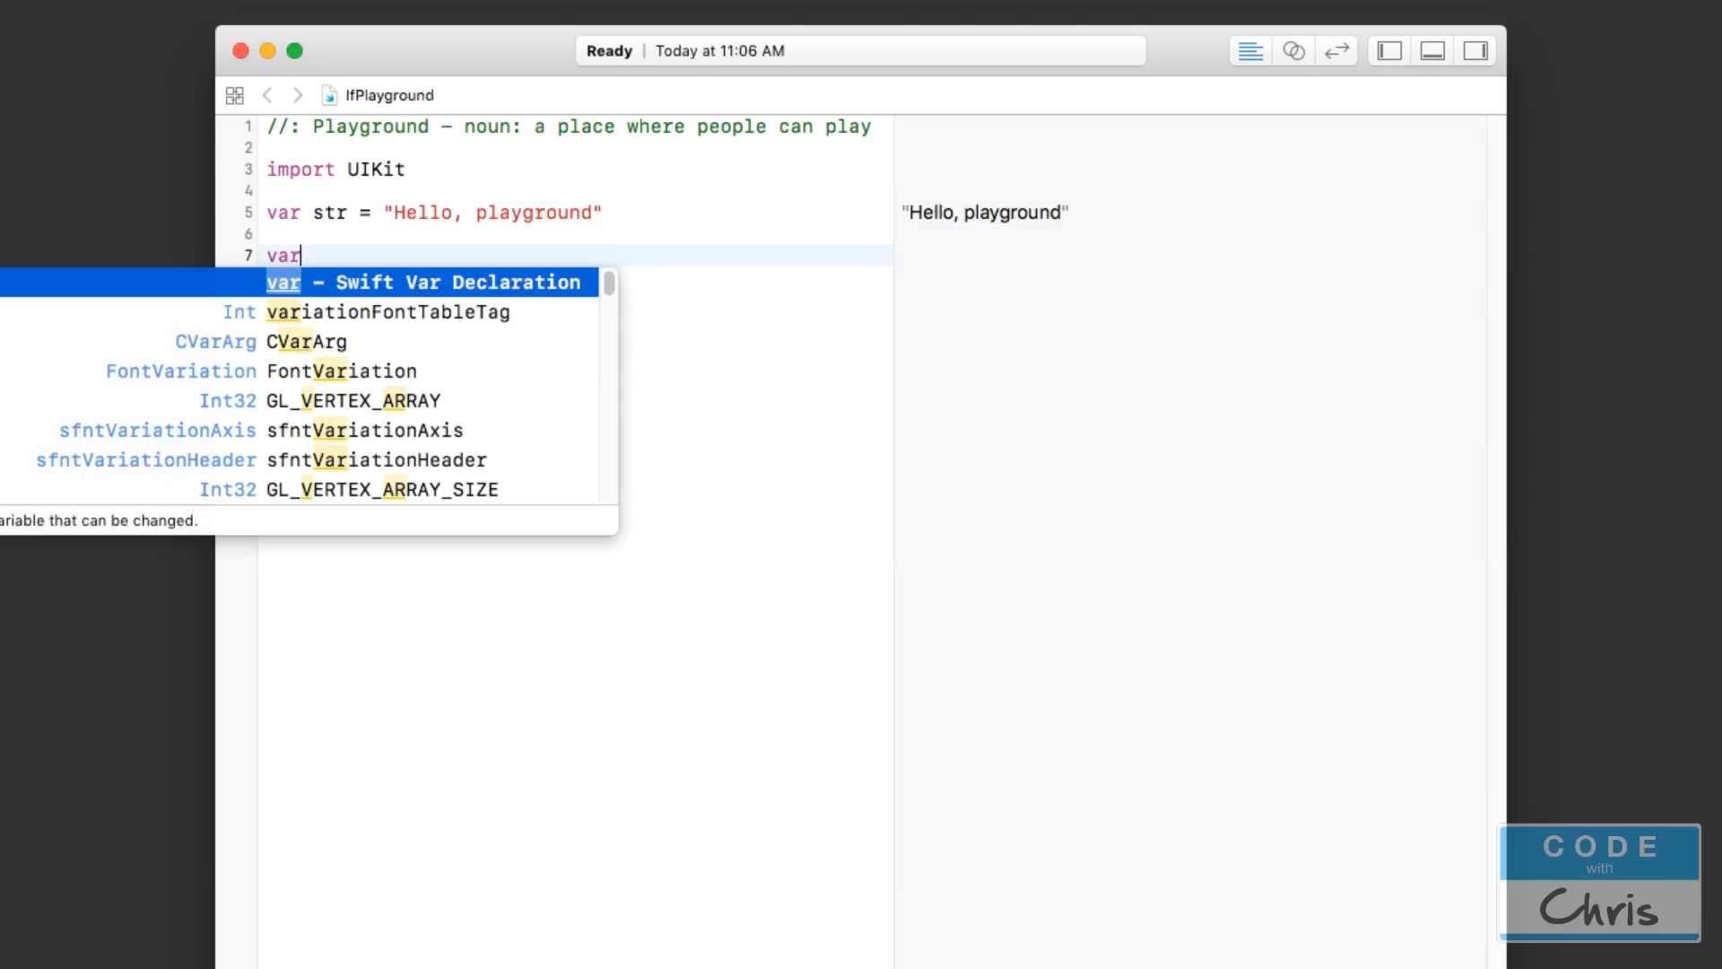
{"action": "type", "text": "a = 10"}
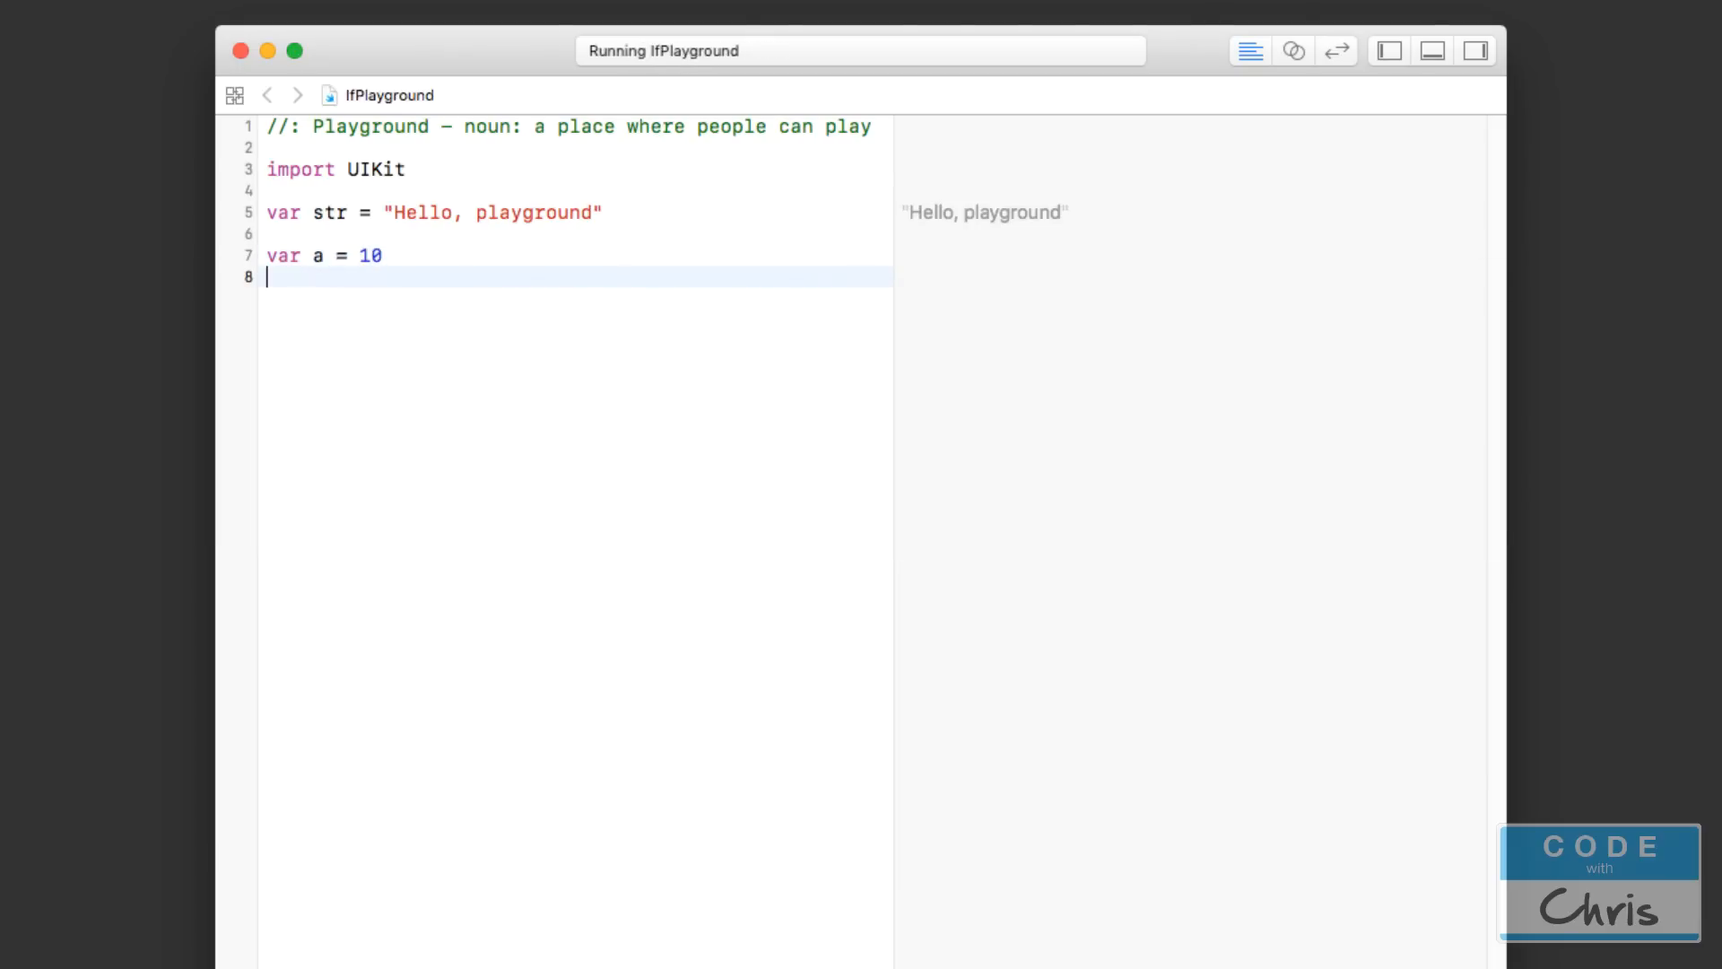
{"action": "type", "text": "var b = 56"}
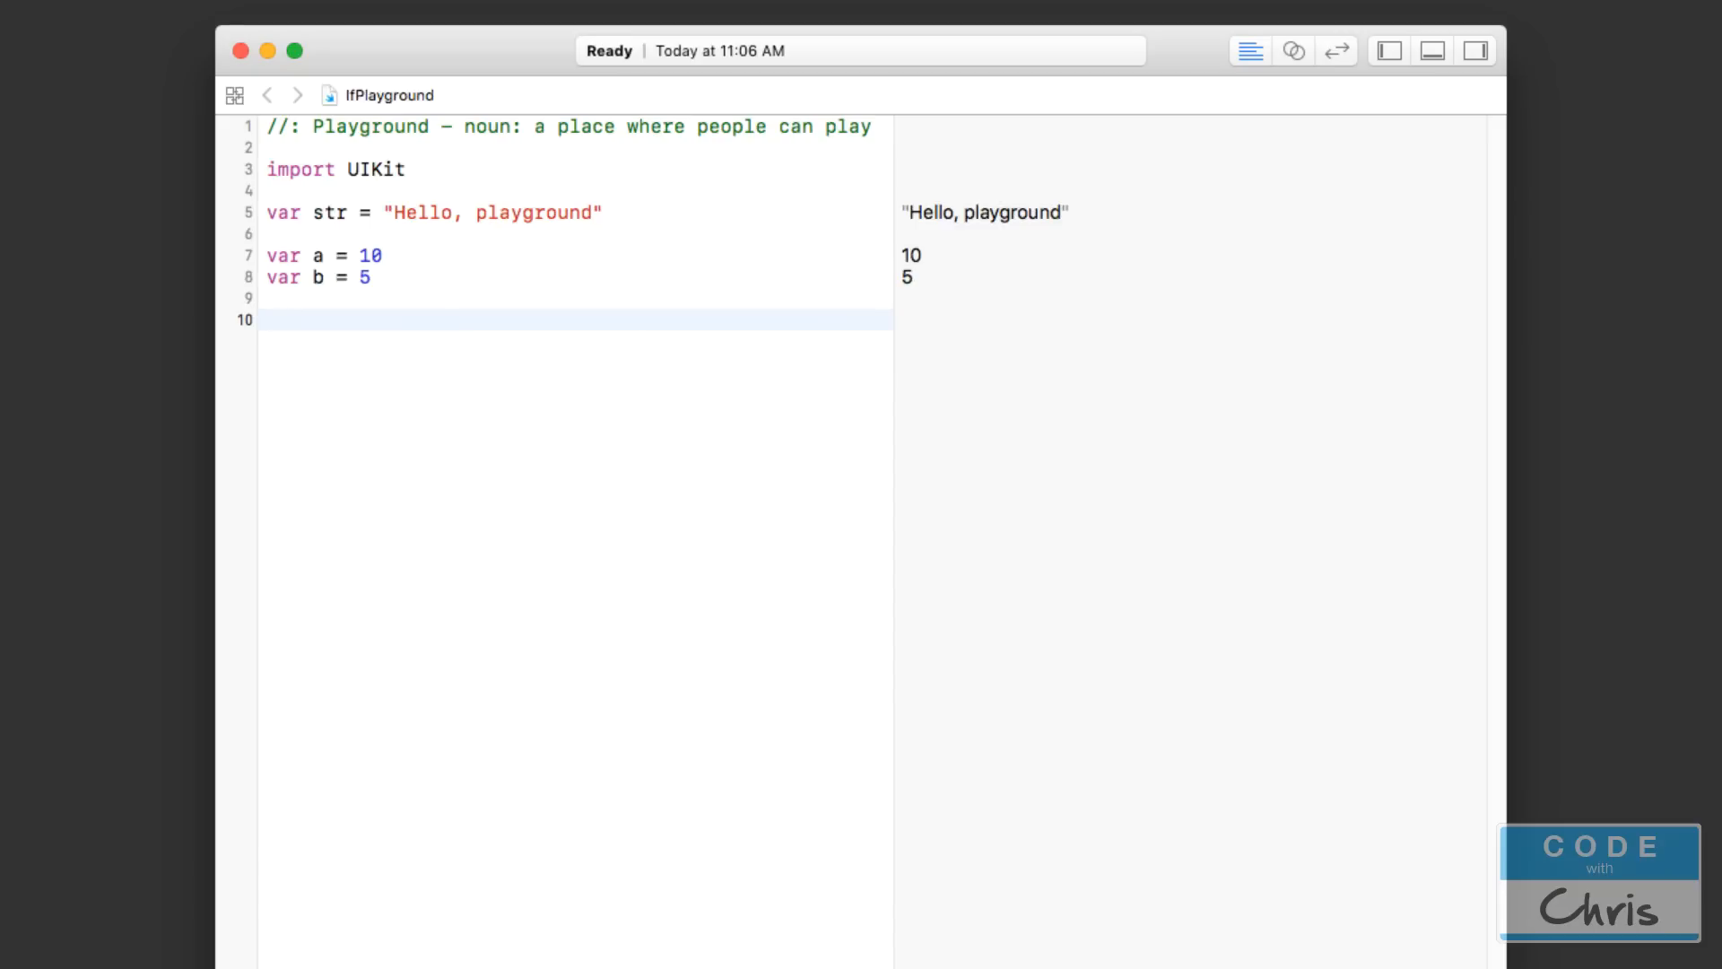
- Write an empty if a < b { } block on line 10
{"action": "left_click", "coordinate": [267, 320]}
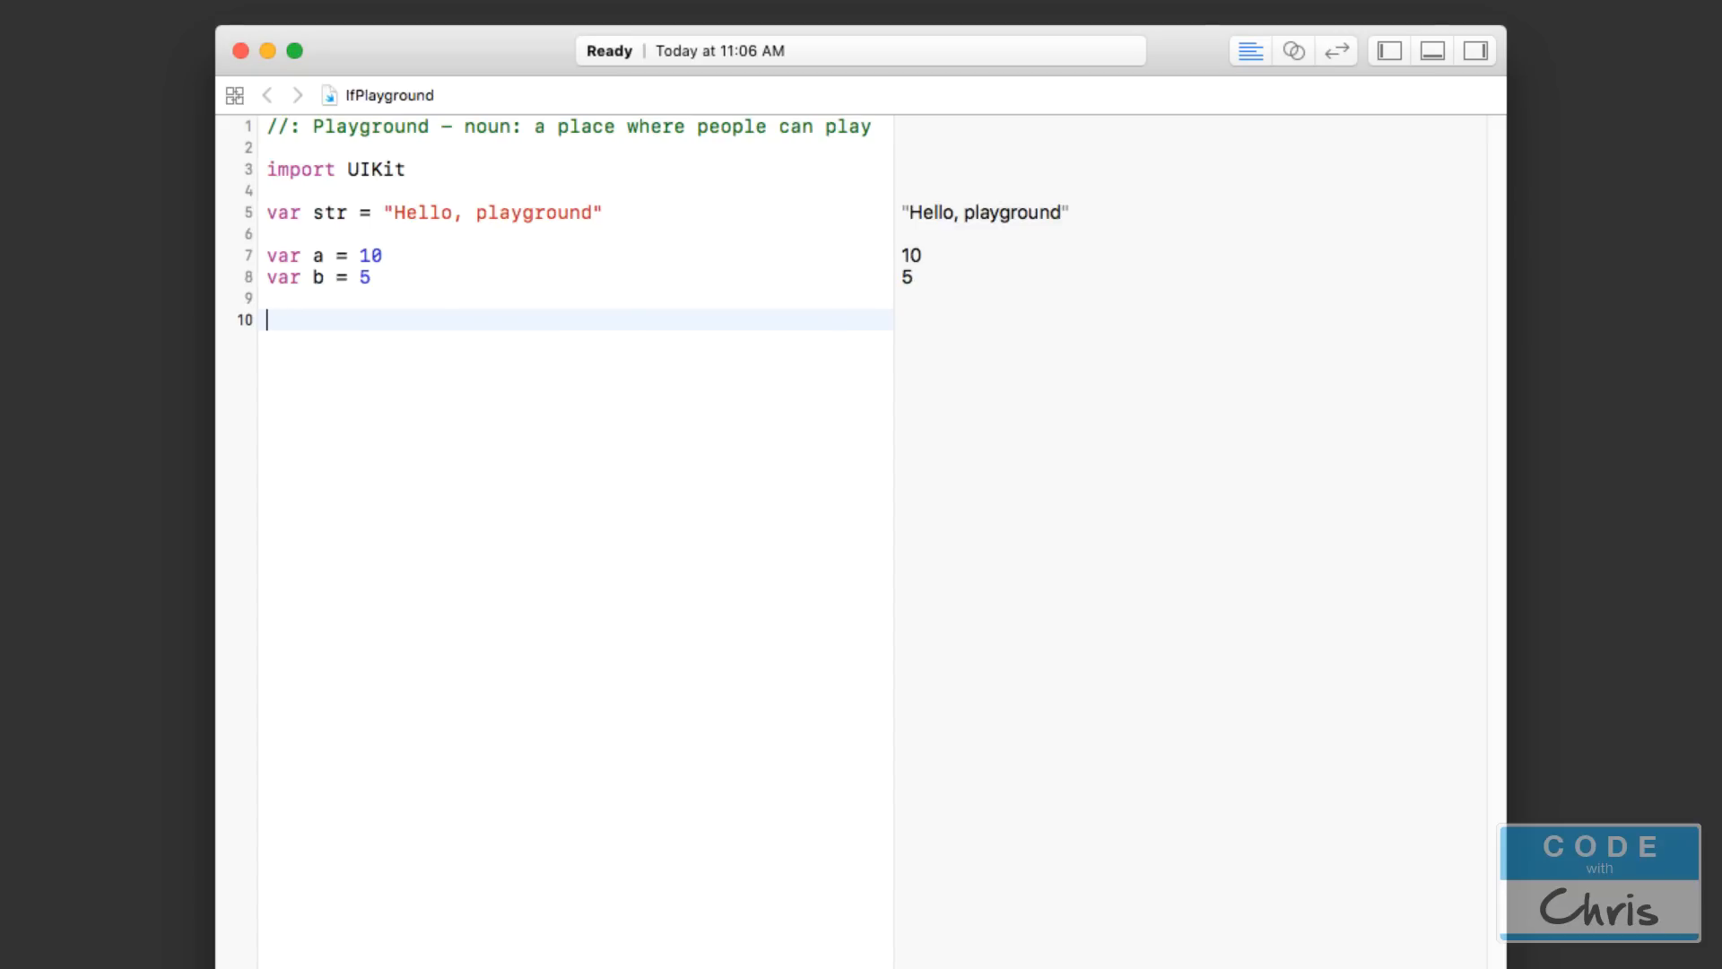
{"action": "type", "text": "if"}
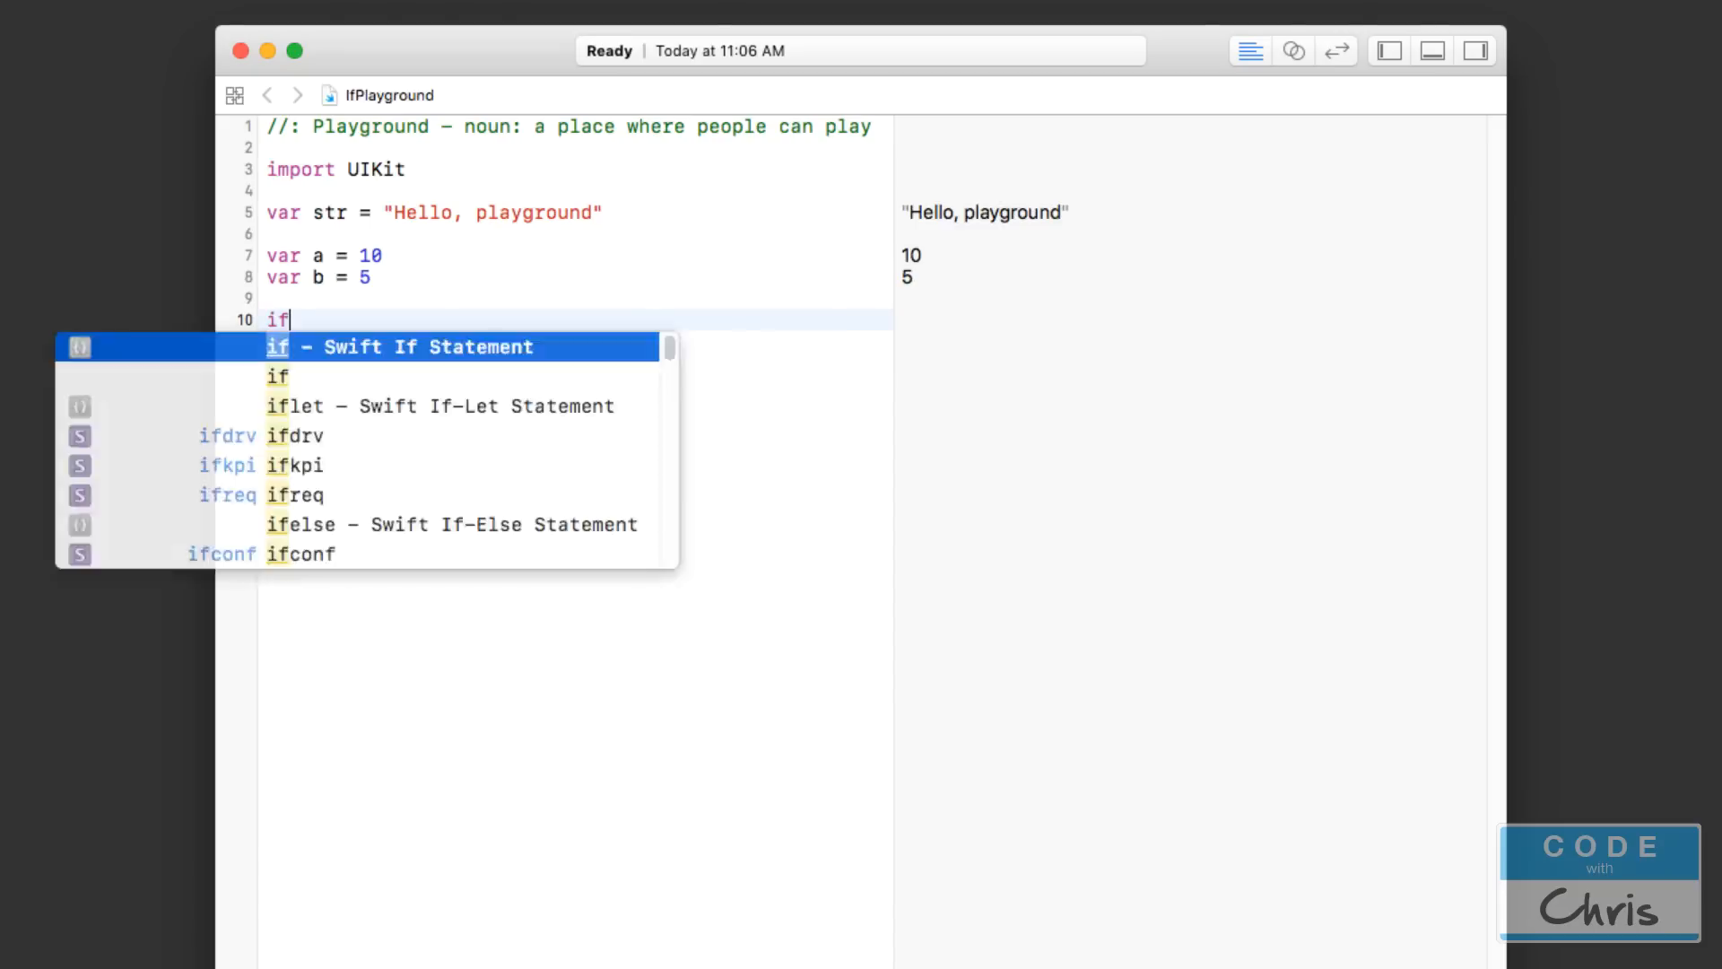
{"action": "key", "text": "Escape"}
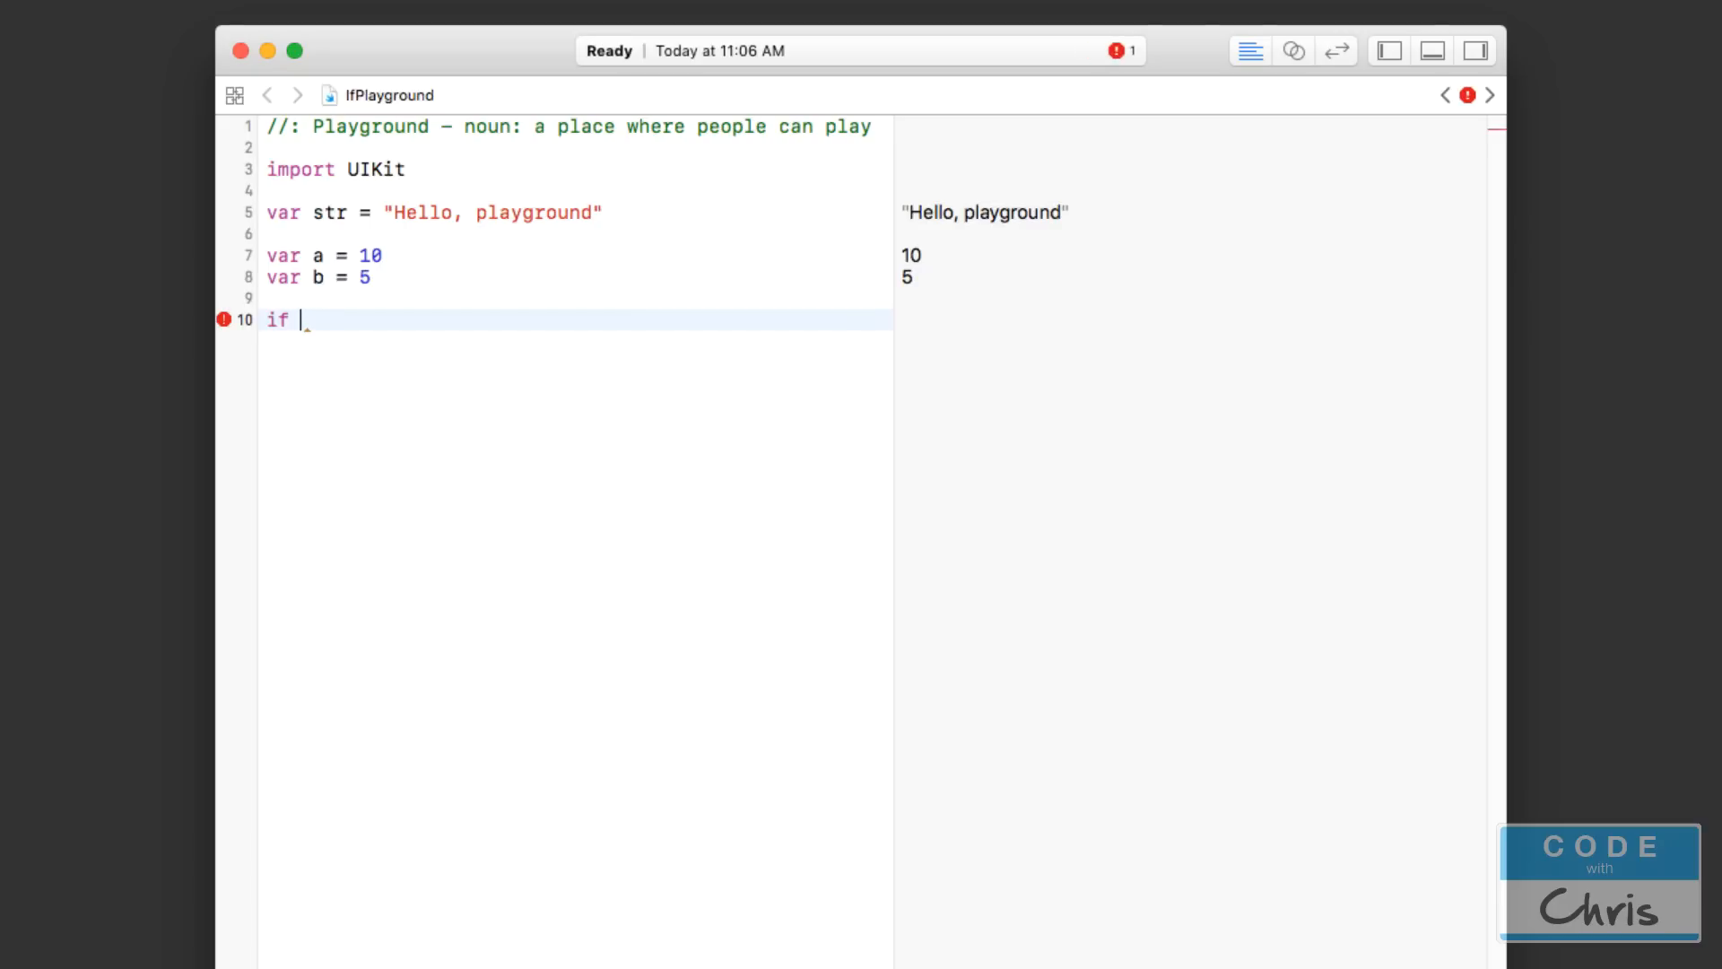
{"action": "type", "text": "a <"}
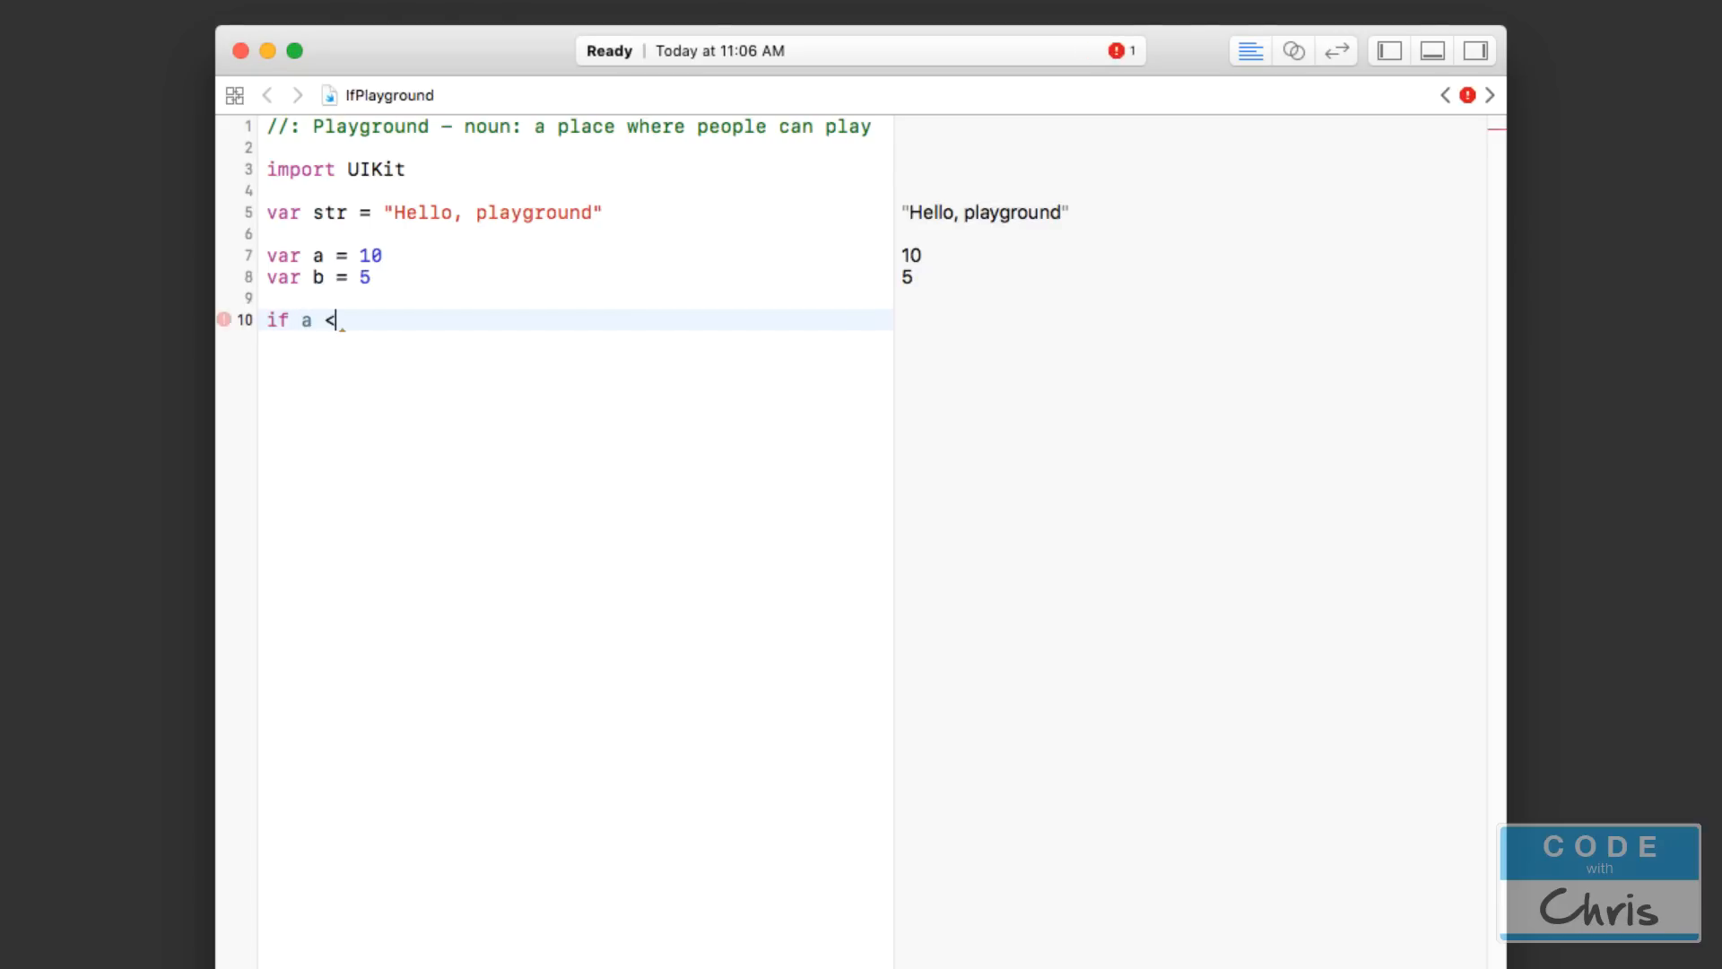
{"action": "type", "text": "b"}
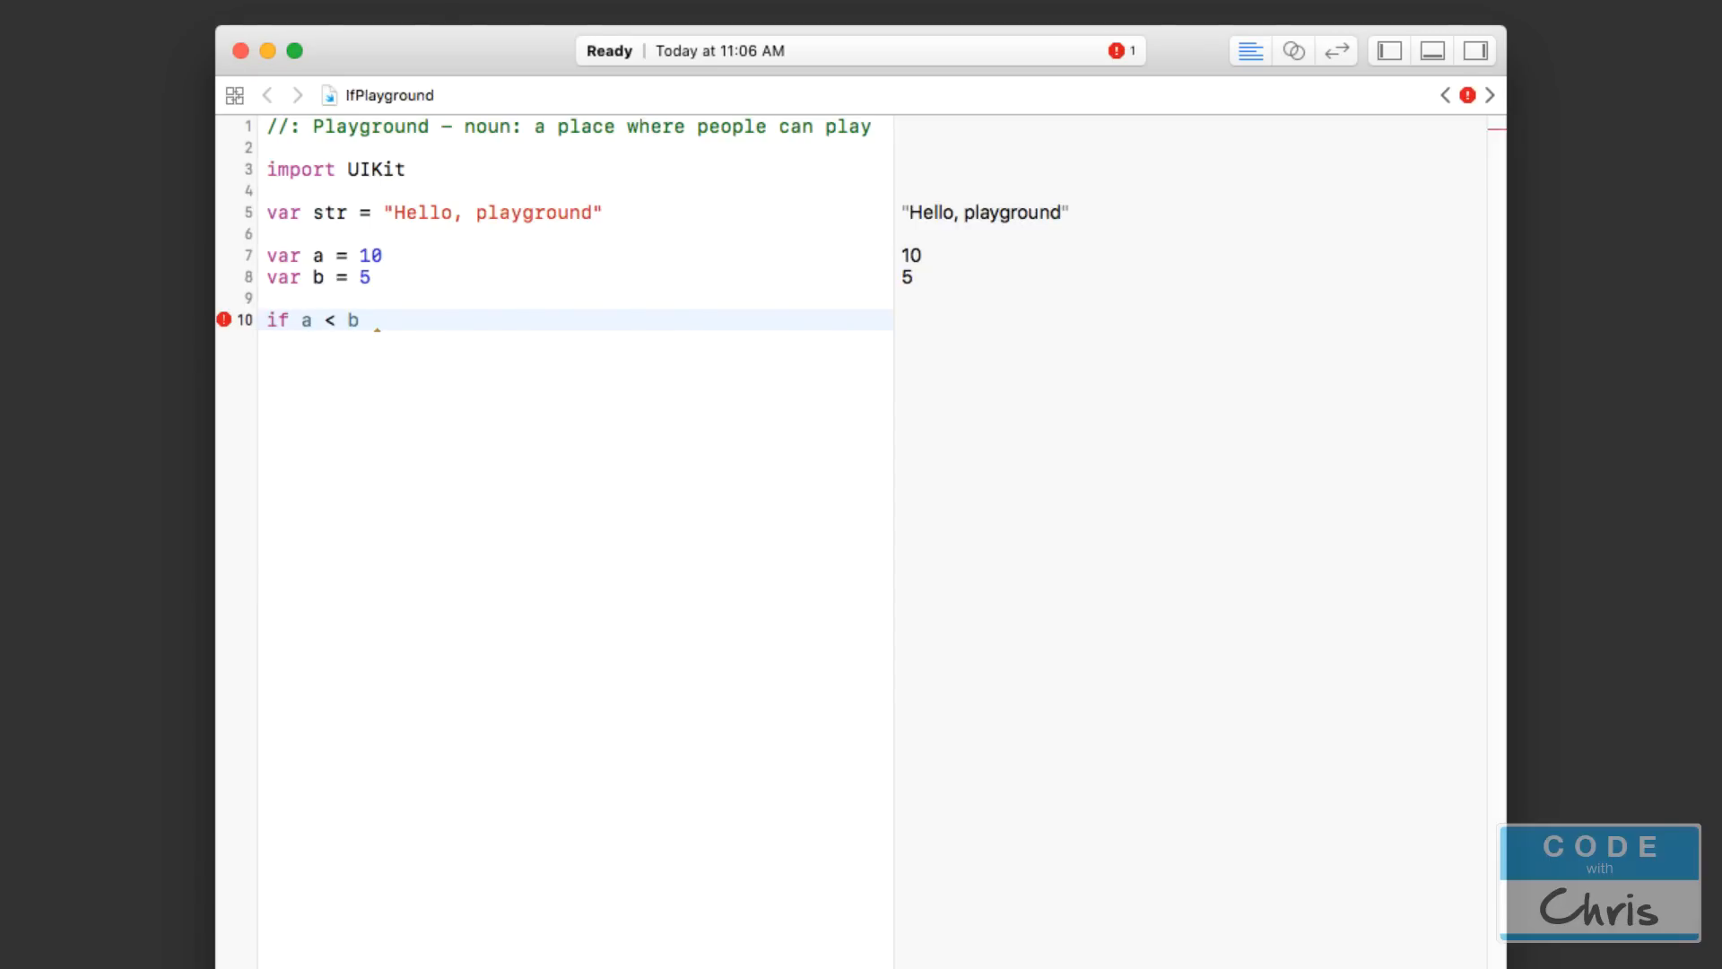
{"action": "type", "text": "{"}
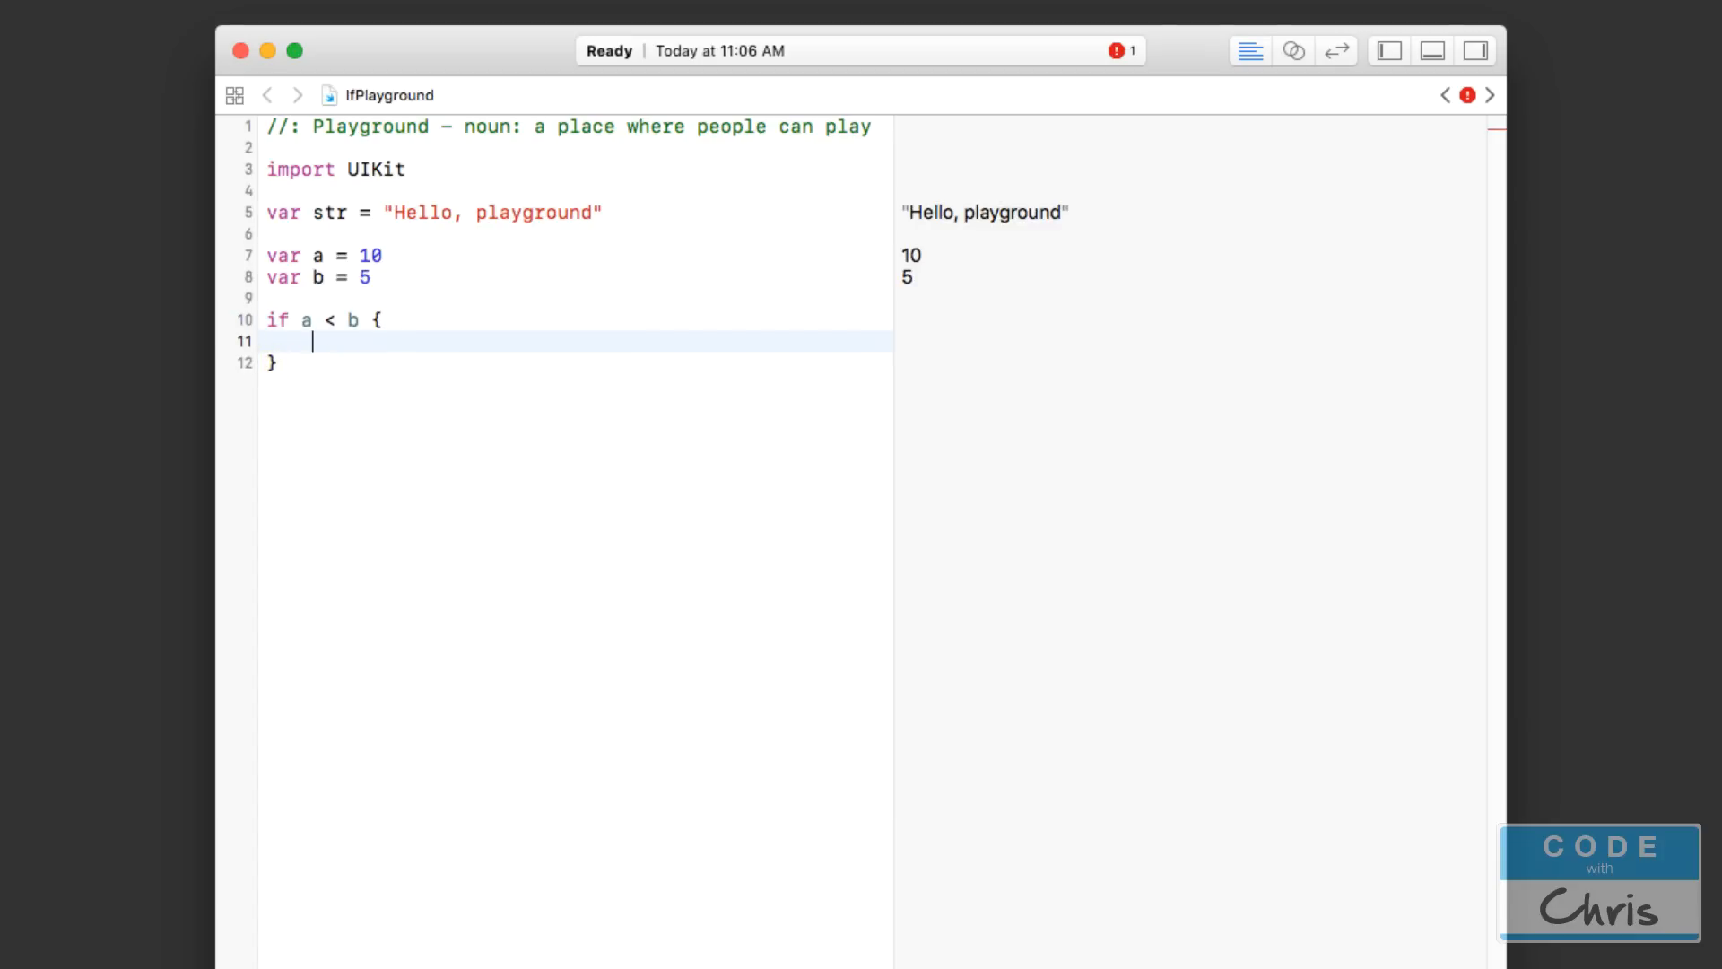
{"action": "mouse_move", "coordinate": [389, 318]}
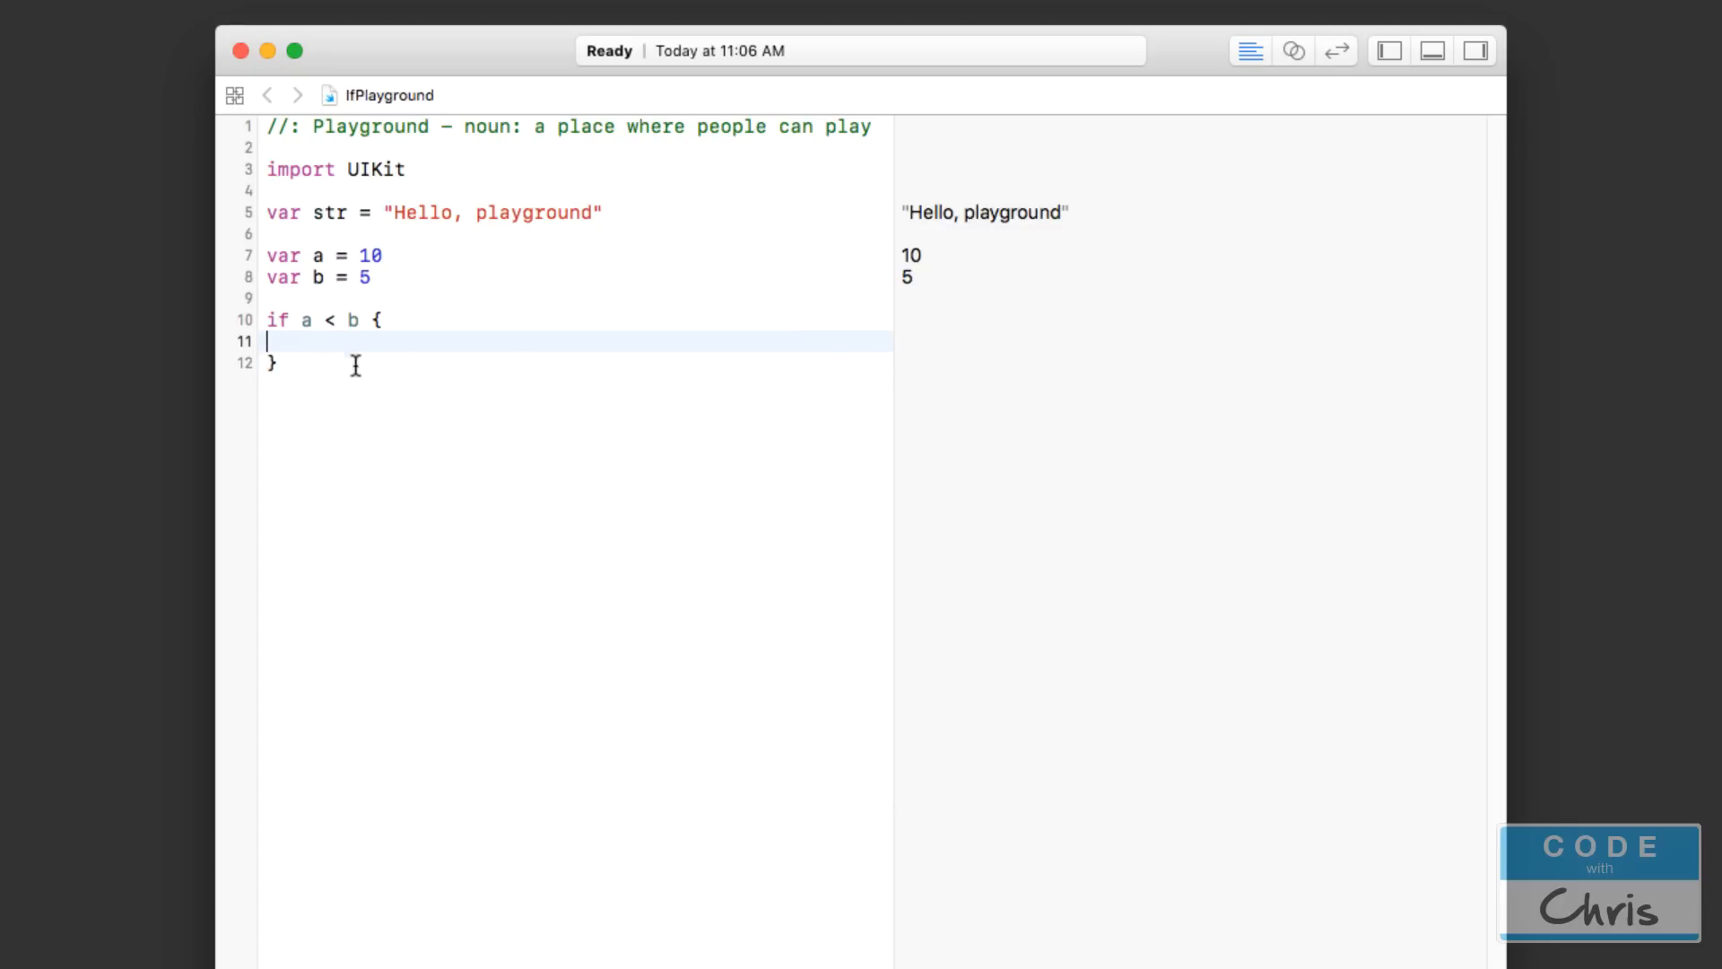
{"action": "mouse_move", "coordinate": [365, 319]}
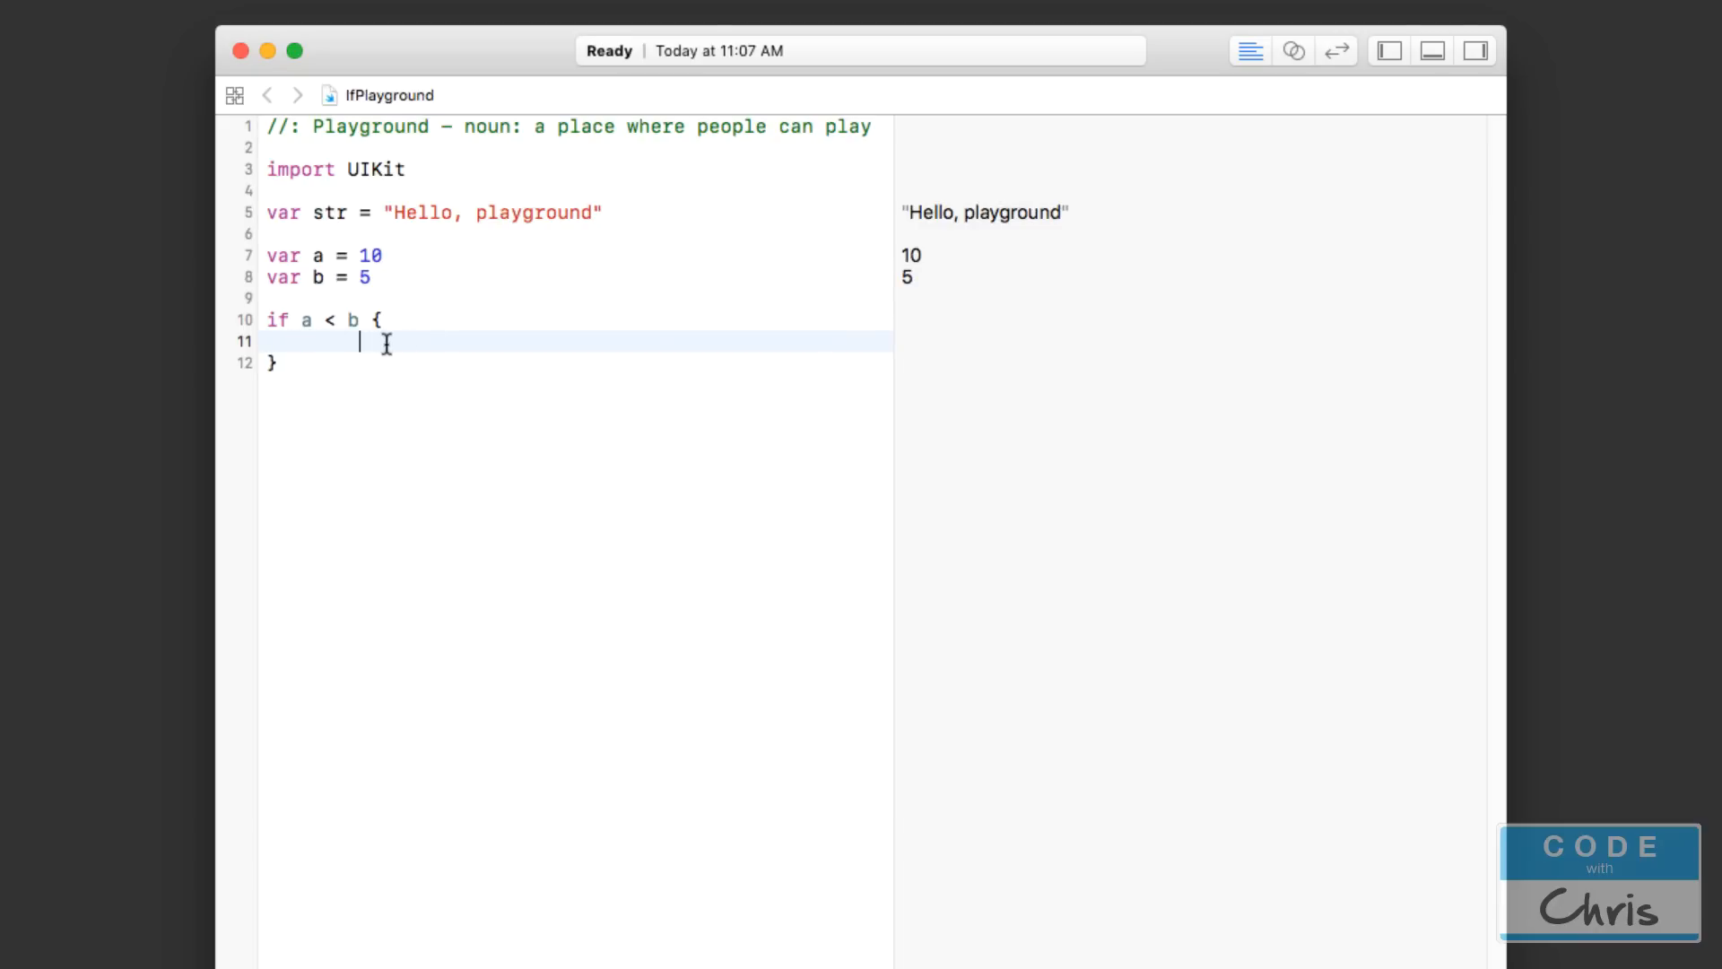
{"action": "double_click", "coordinate": [307, 319]}
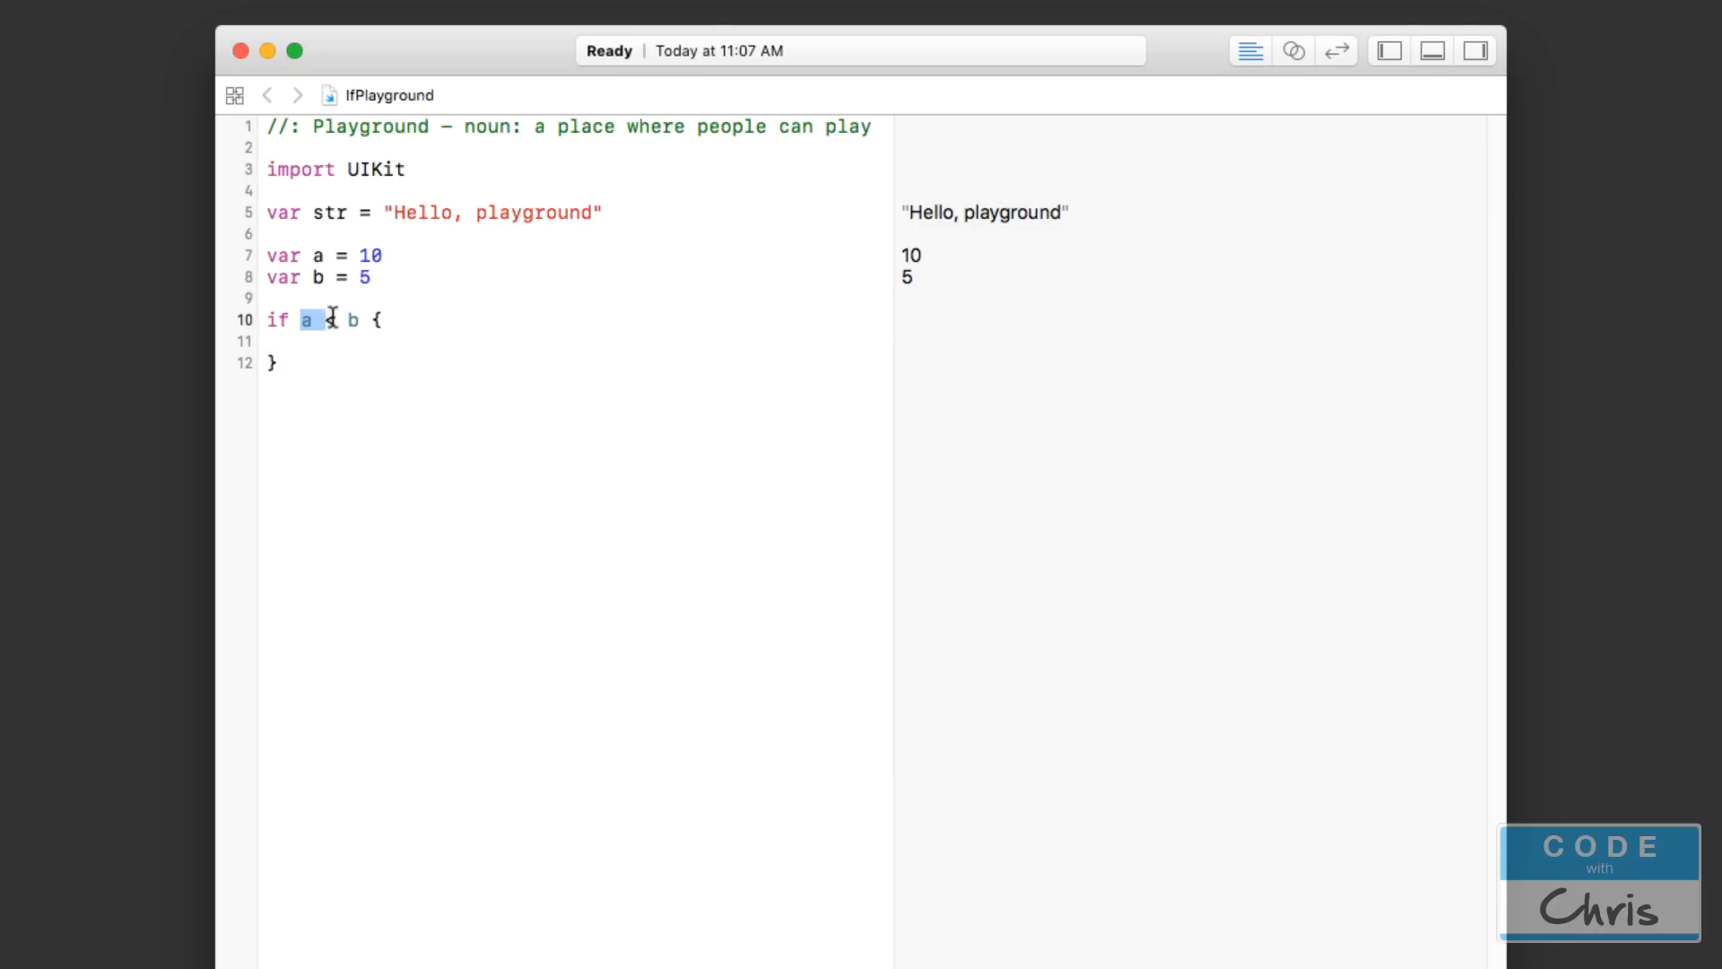
{"action": "type", "text": "<"}
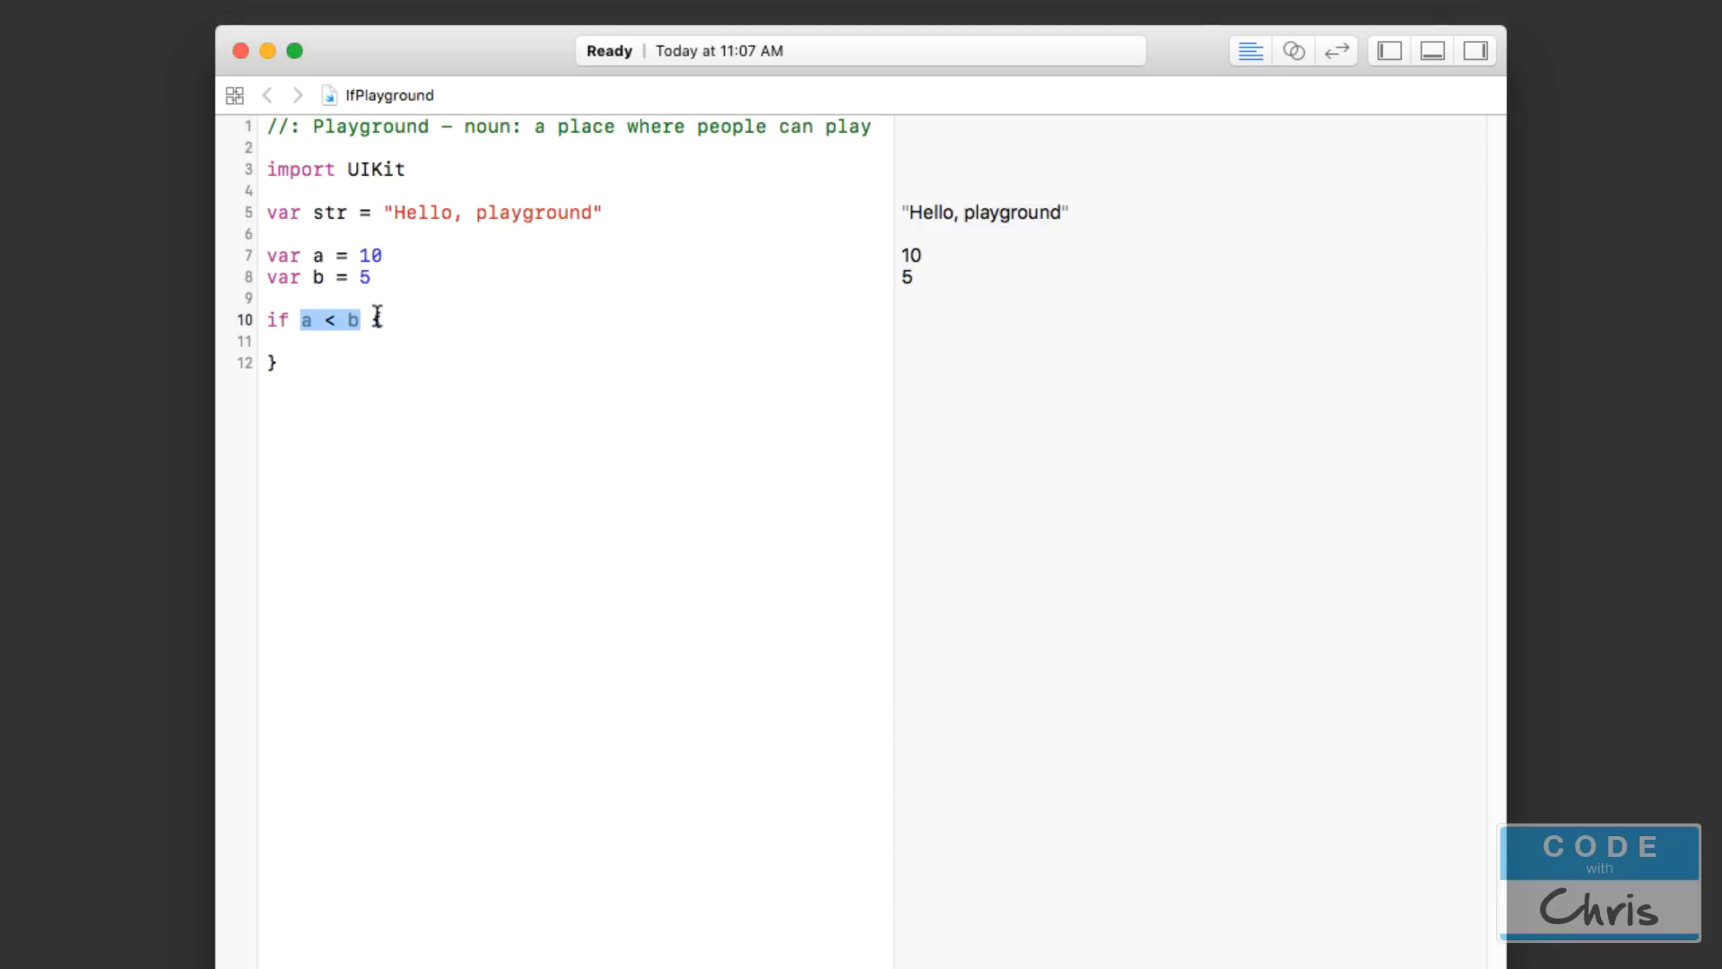
{"action": "type", "text": "{"}
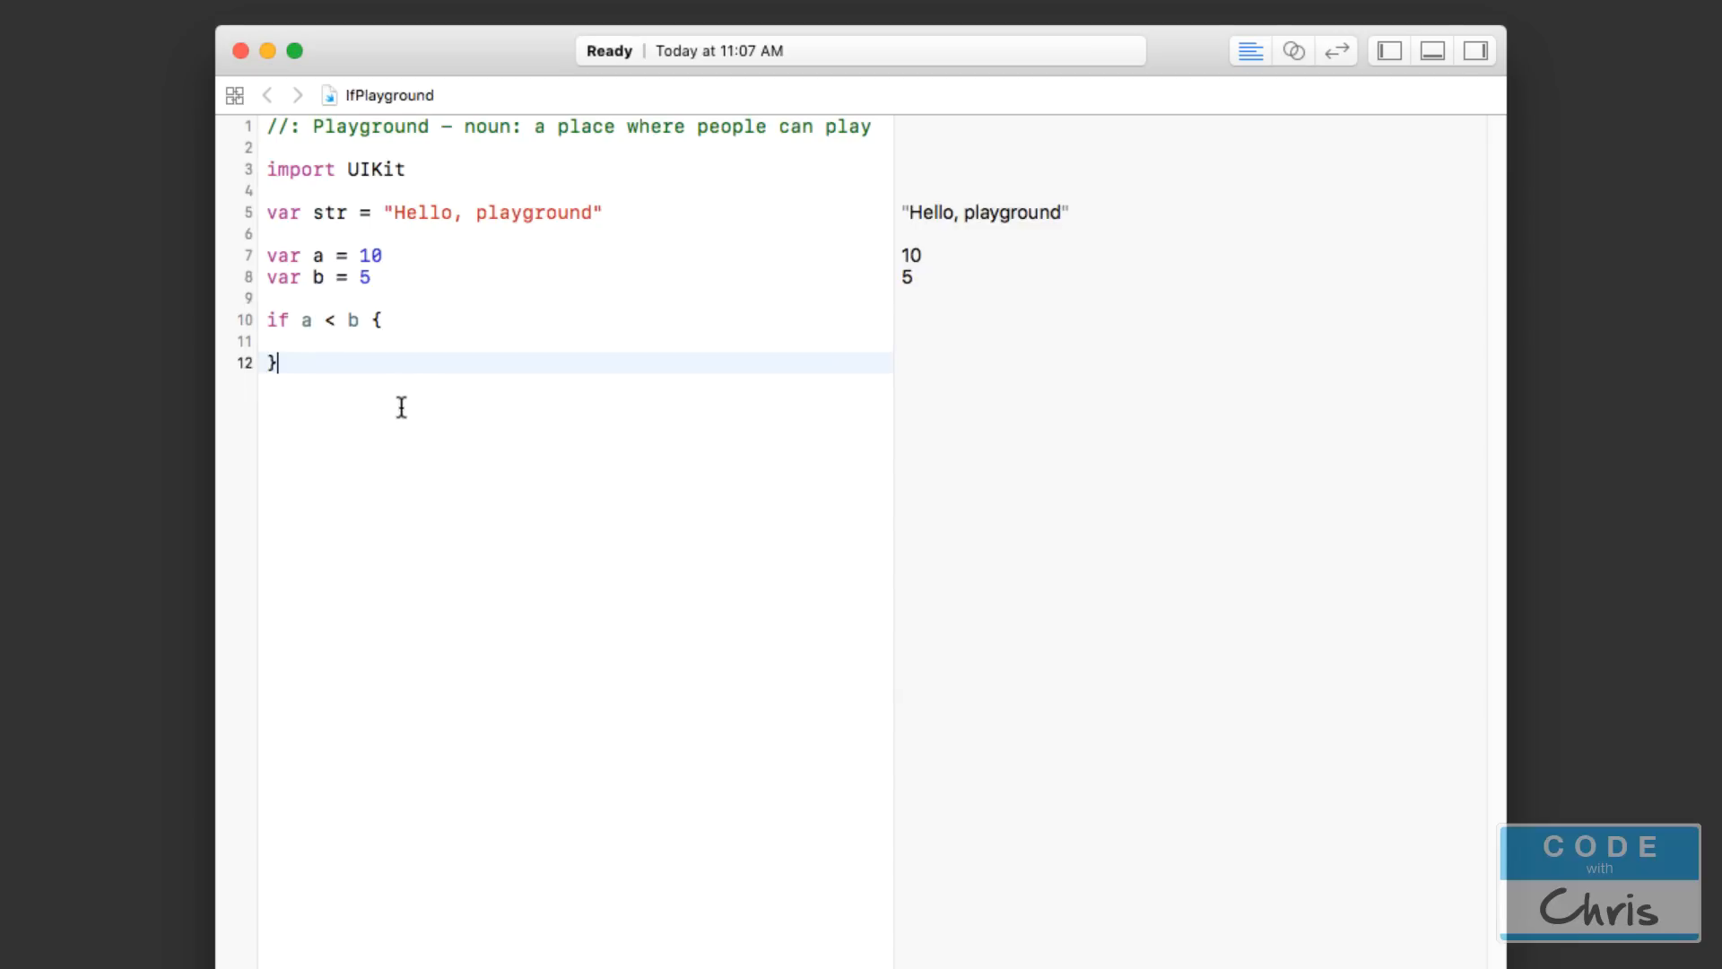
{"action": "mouse_move", "coordinate": [517, 411]}
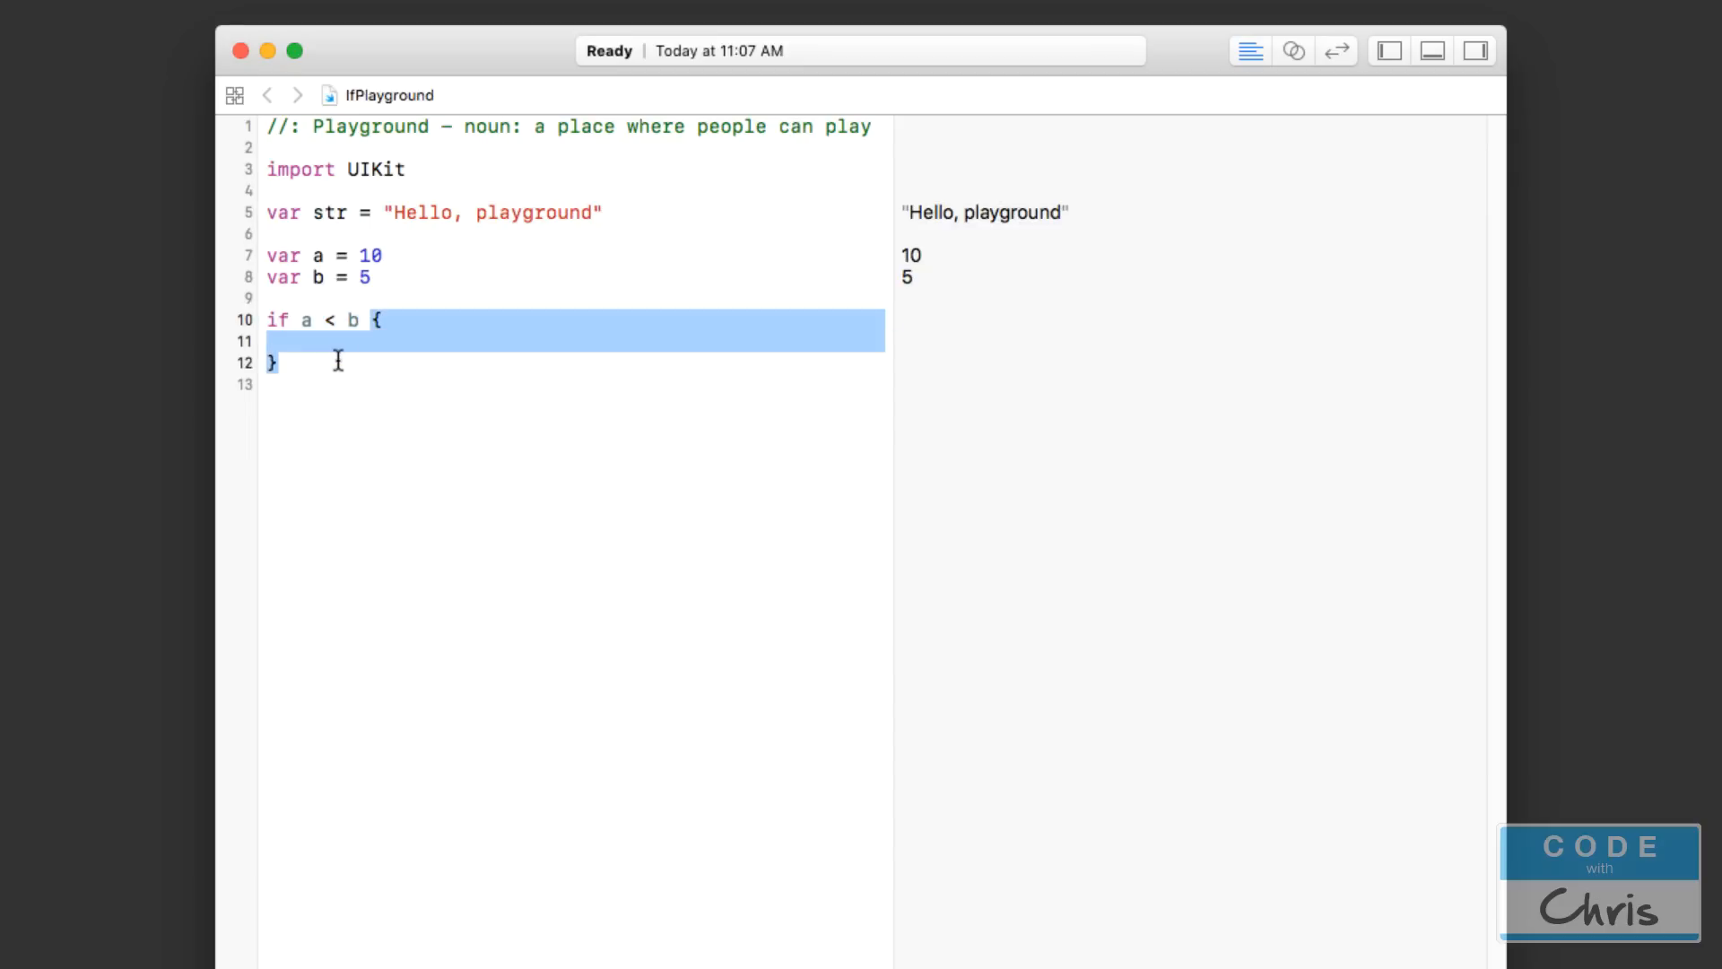
- Add an empty else { } branch right after the if a < b block's closing brace
{"action": "type", "text": "e"}
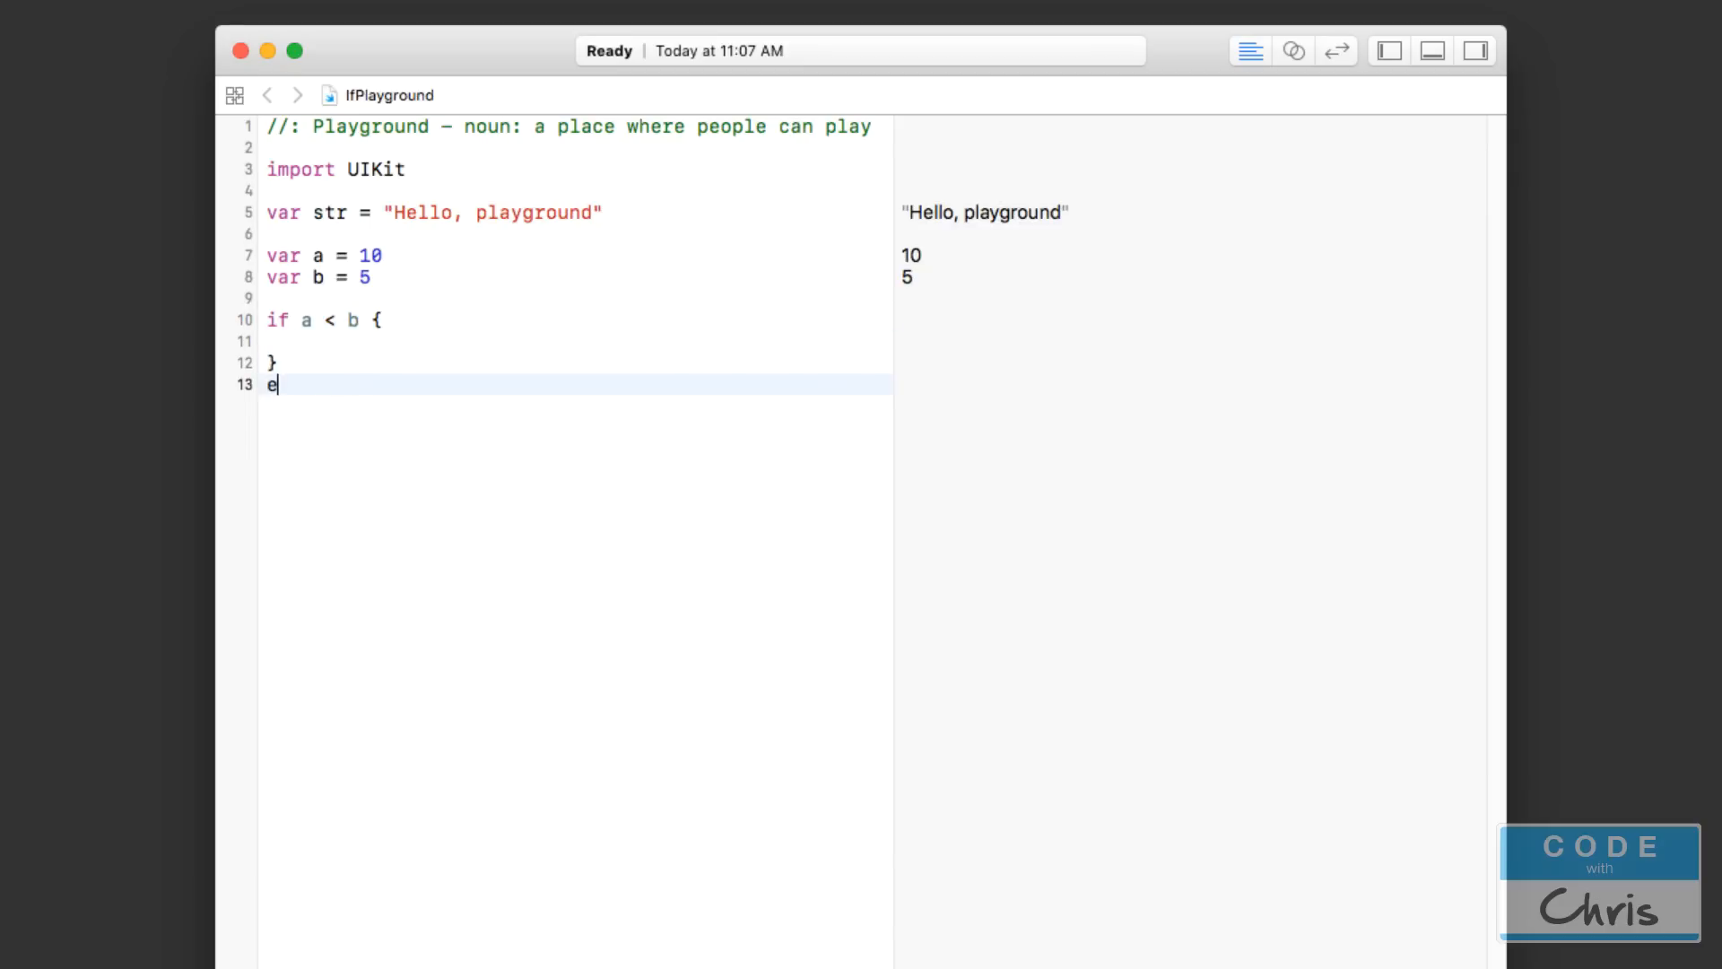
{"action": "type", "text": "lse {"}
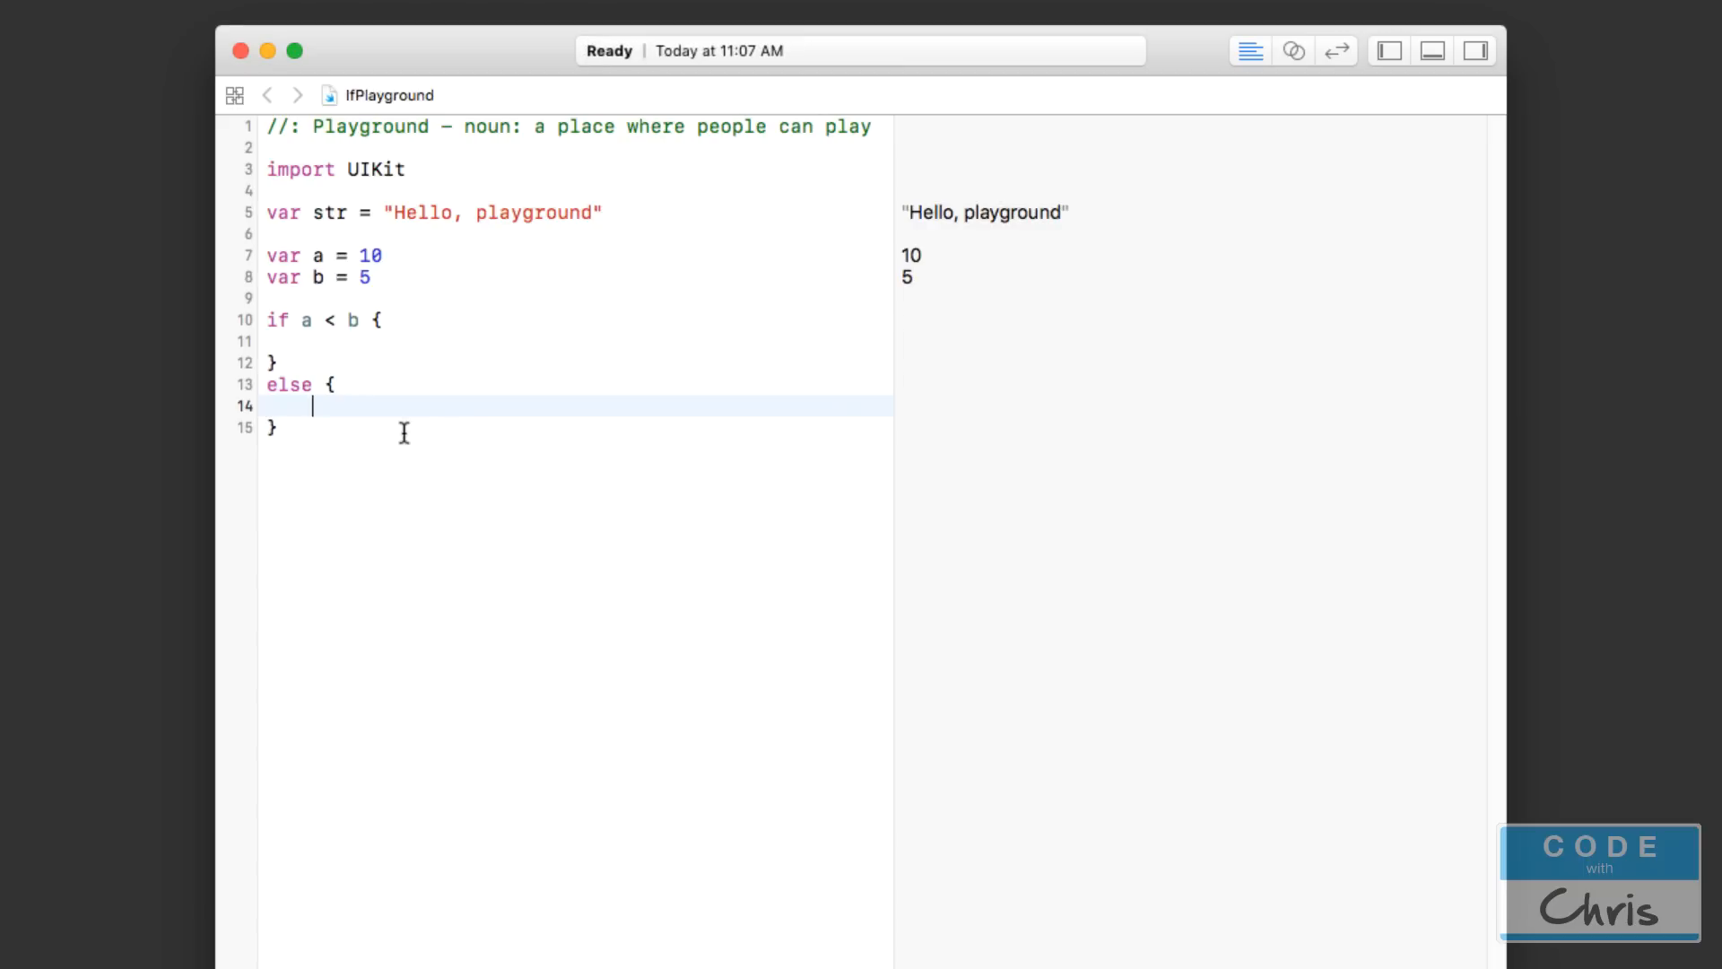
{"action": "mouse_move", "coordinate": [430, 424]}
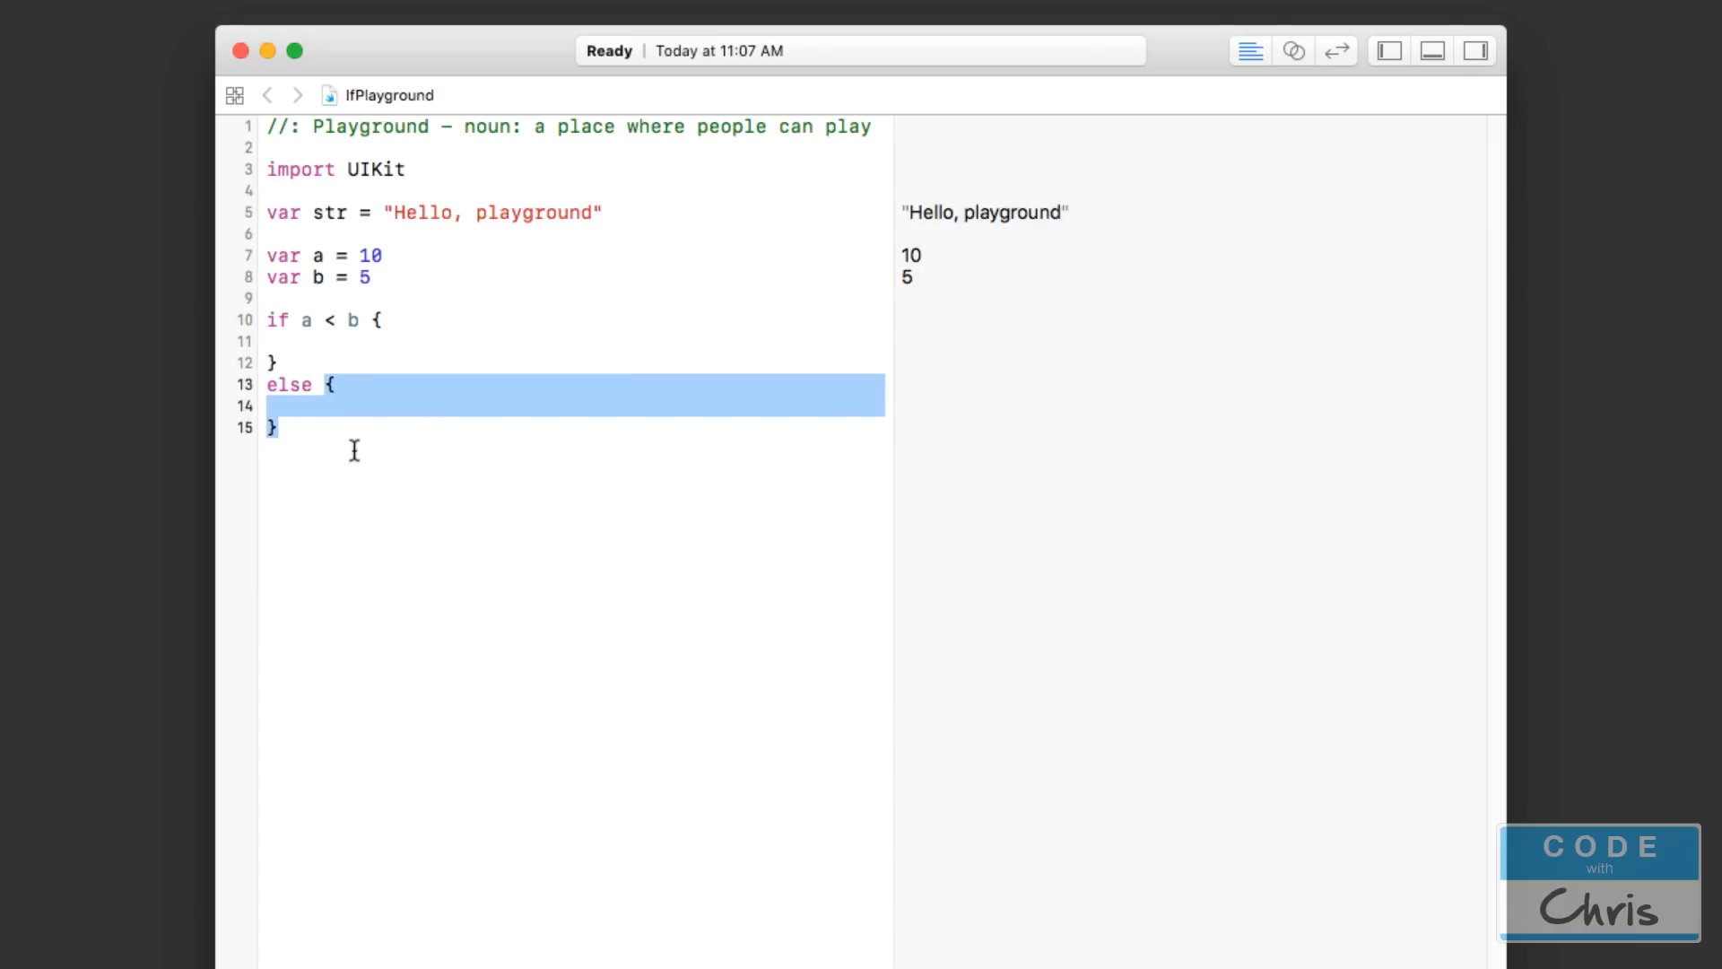
{"action": "mouse_move", "coordinate": [360, 338]}
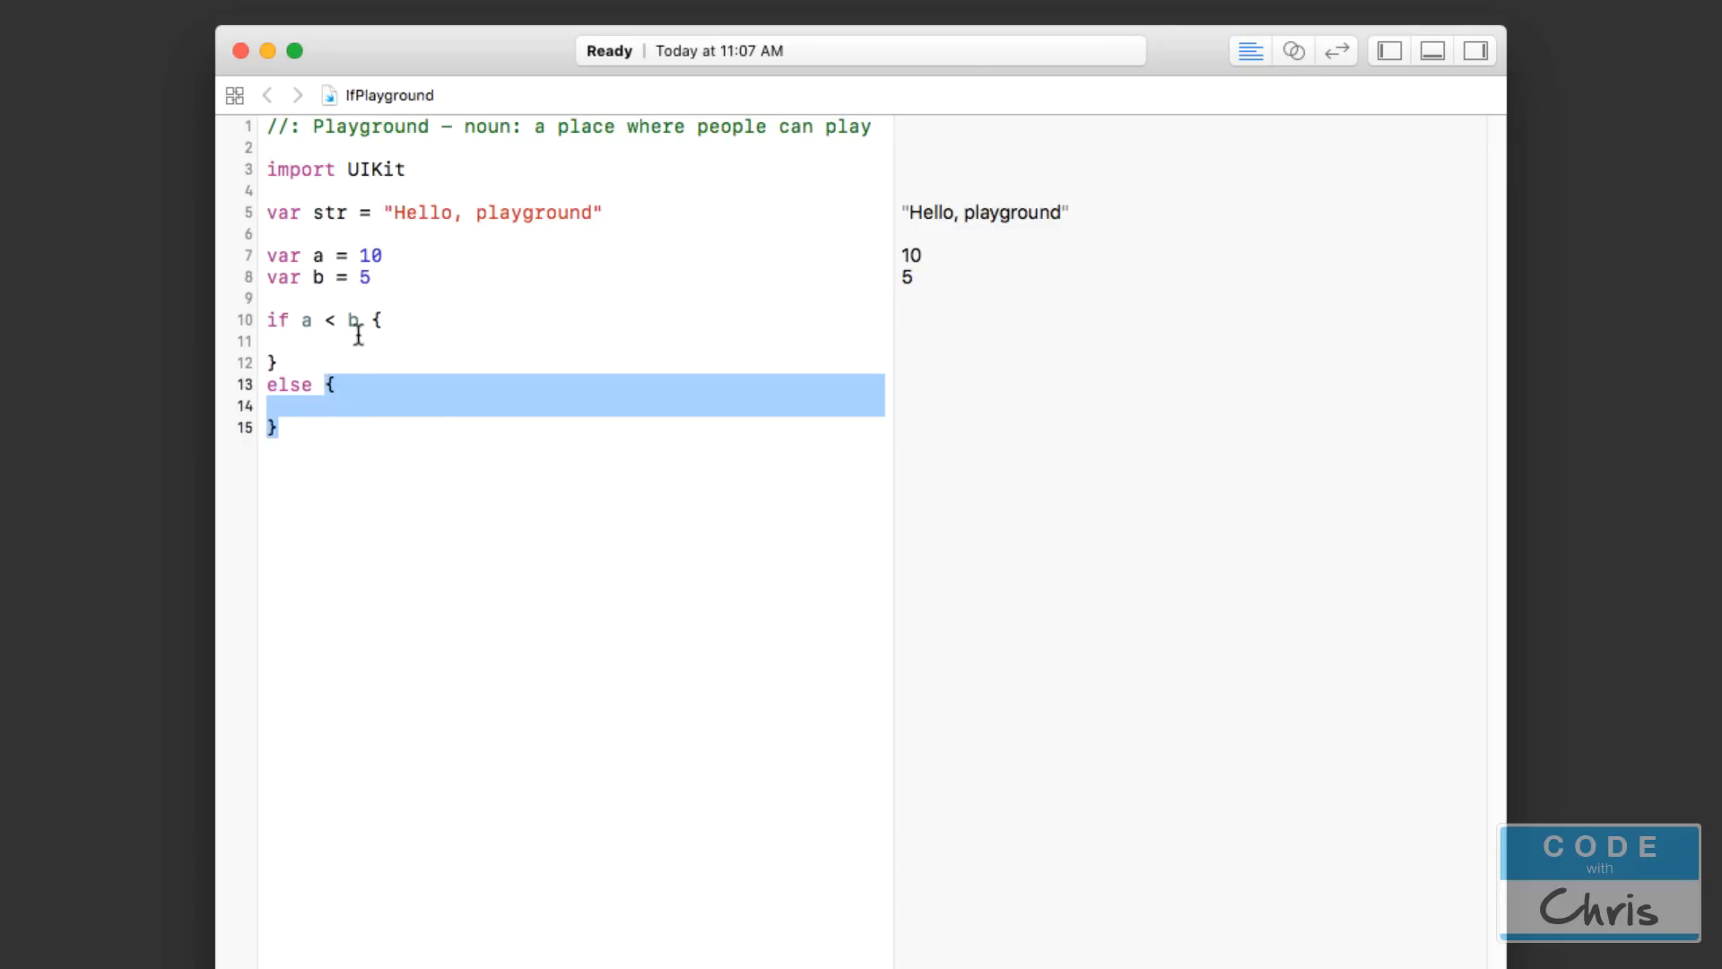
{"action": "mouse_move", "coordinate": [396, 357]}
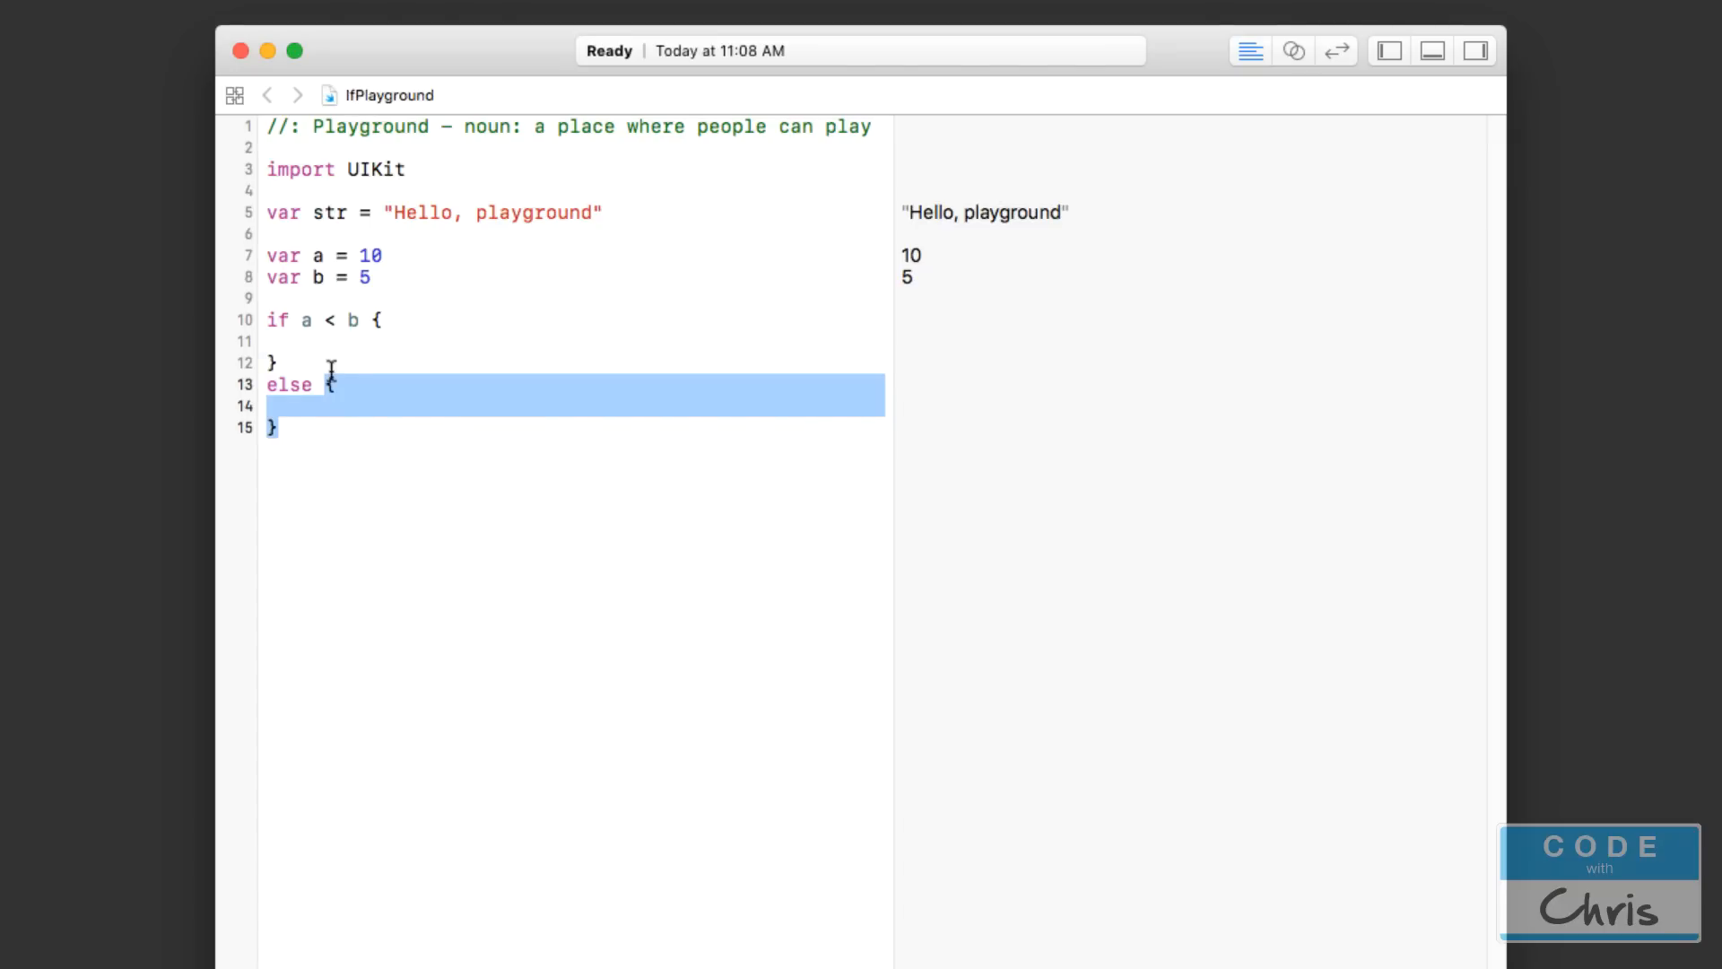
{"action": "left_click", "coordinate": [441, 362]}
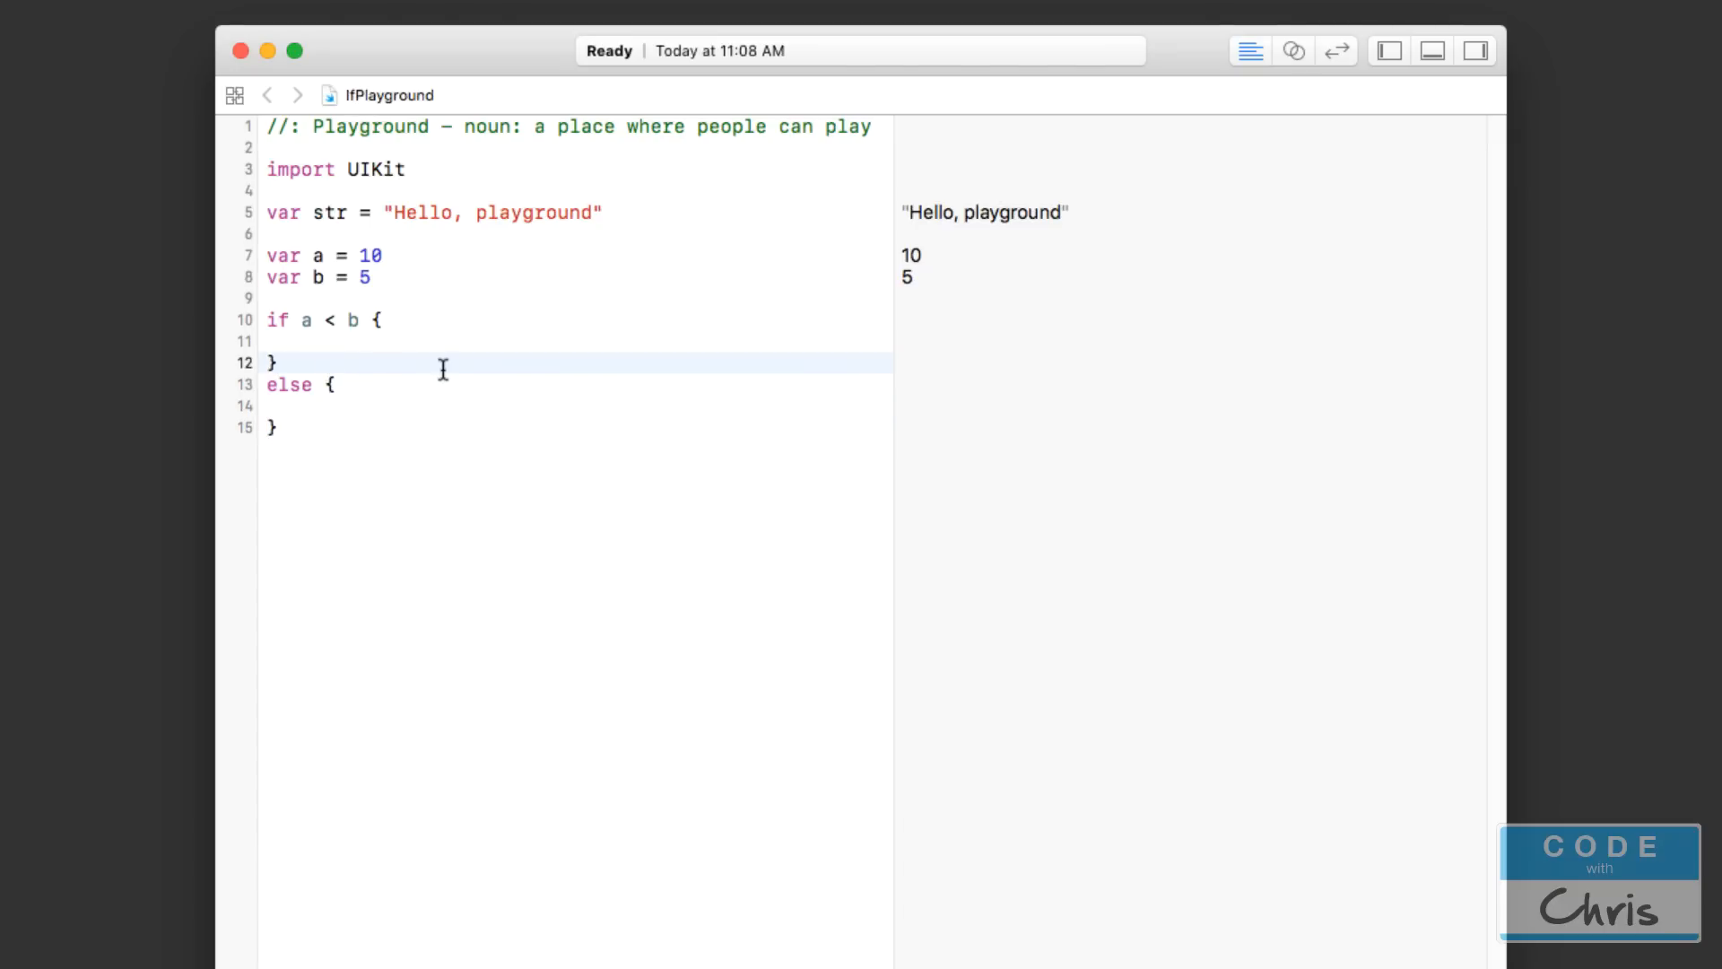
{"action": "left_click", "coordinate": [278, 362]}
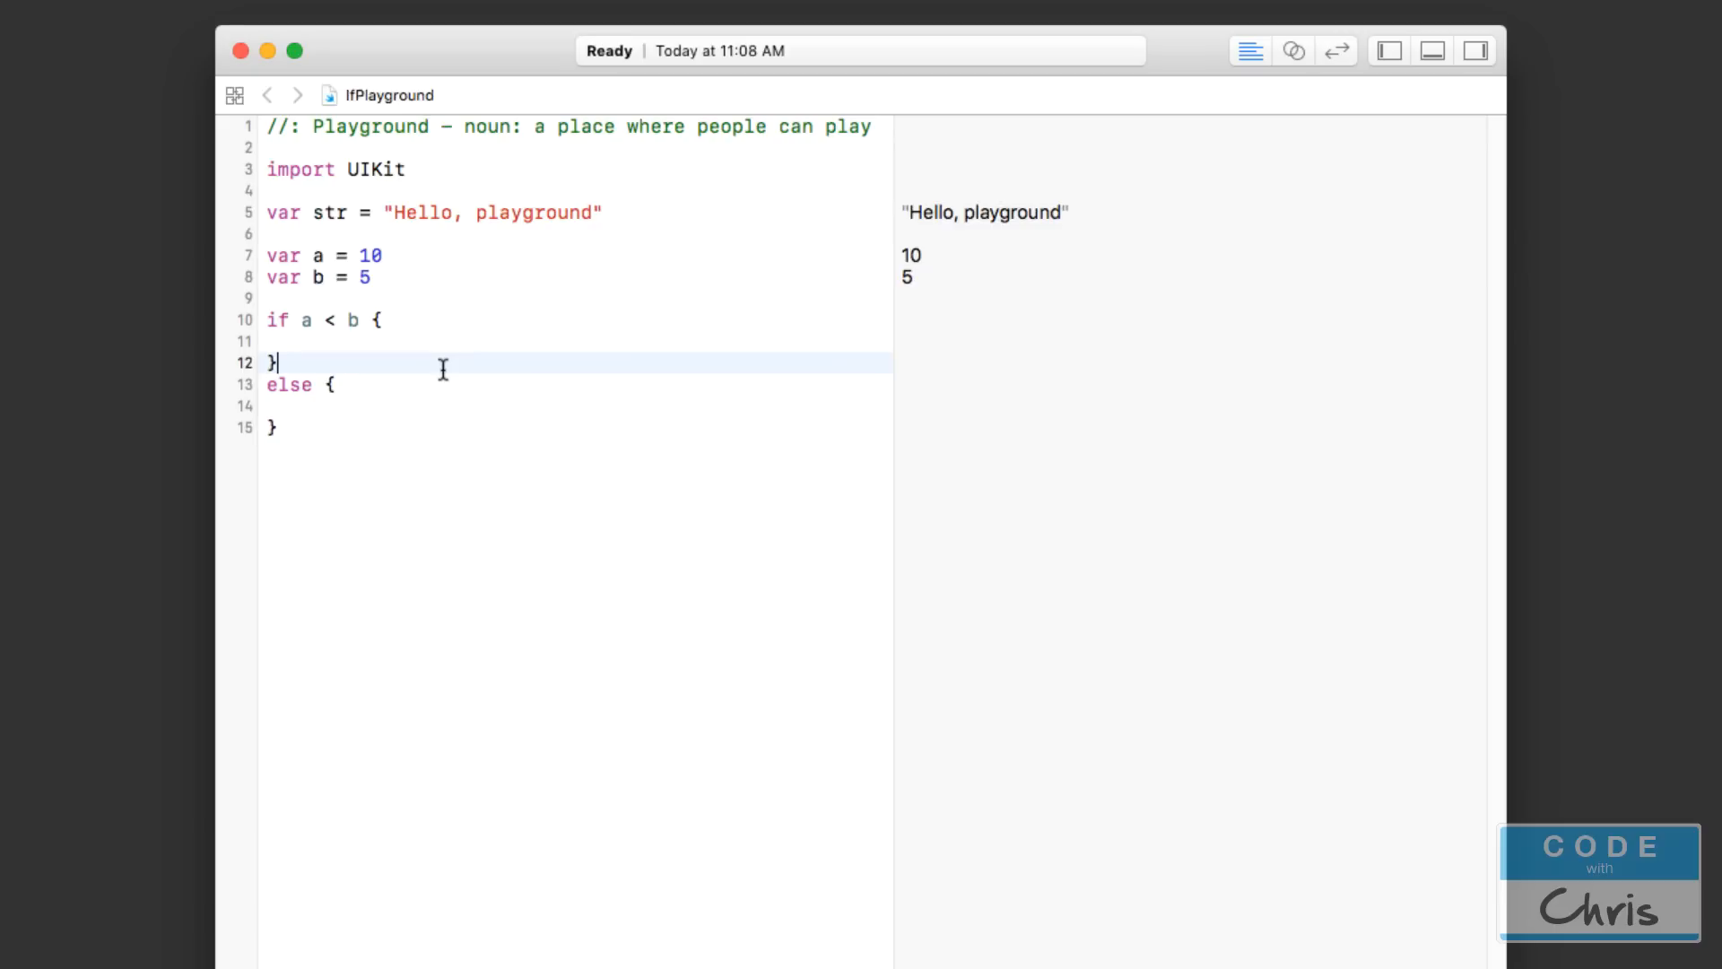
{"action": "double_click", "coordinate": [307, 319]}
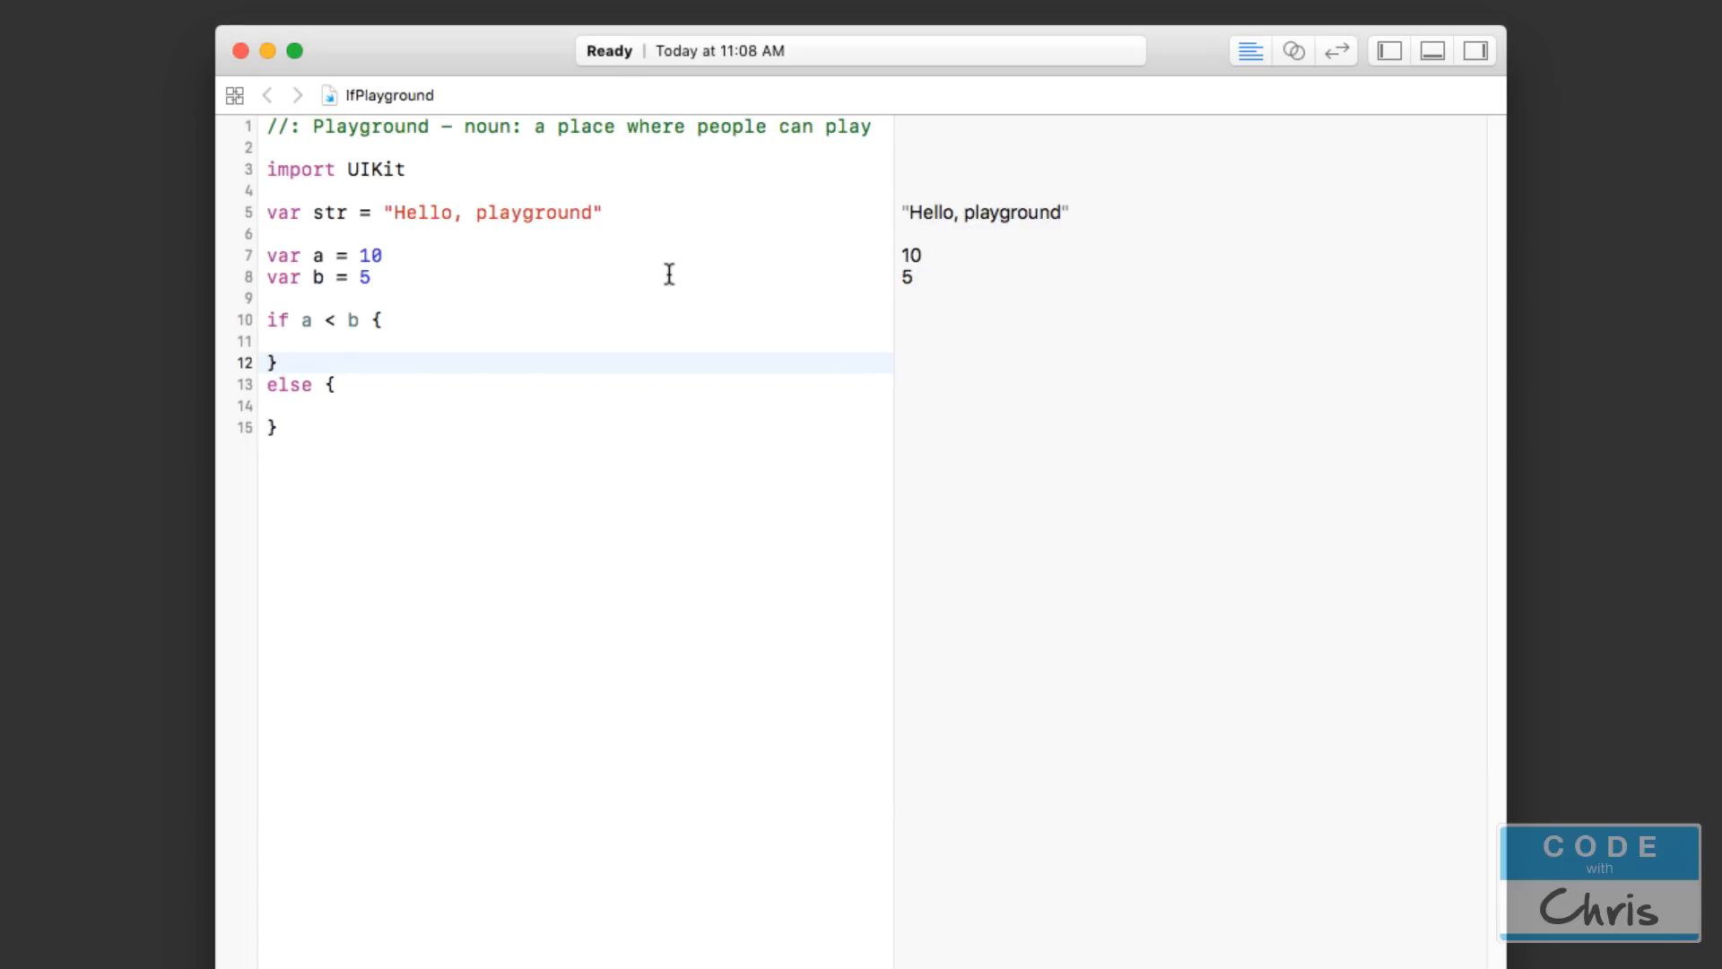
- Insert an empty else if a == b { } block between the if and else blocks
{"action": "key", "text": "enter"}
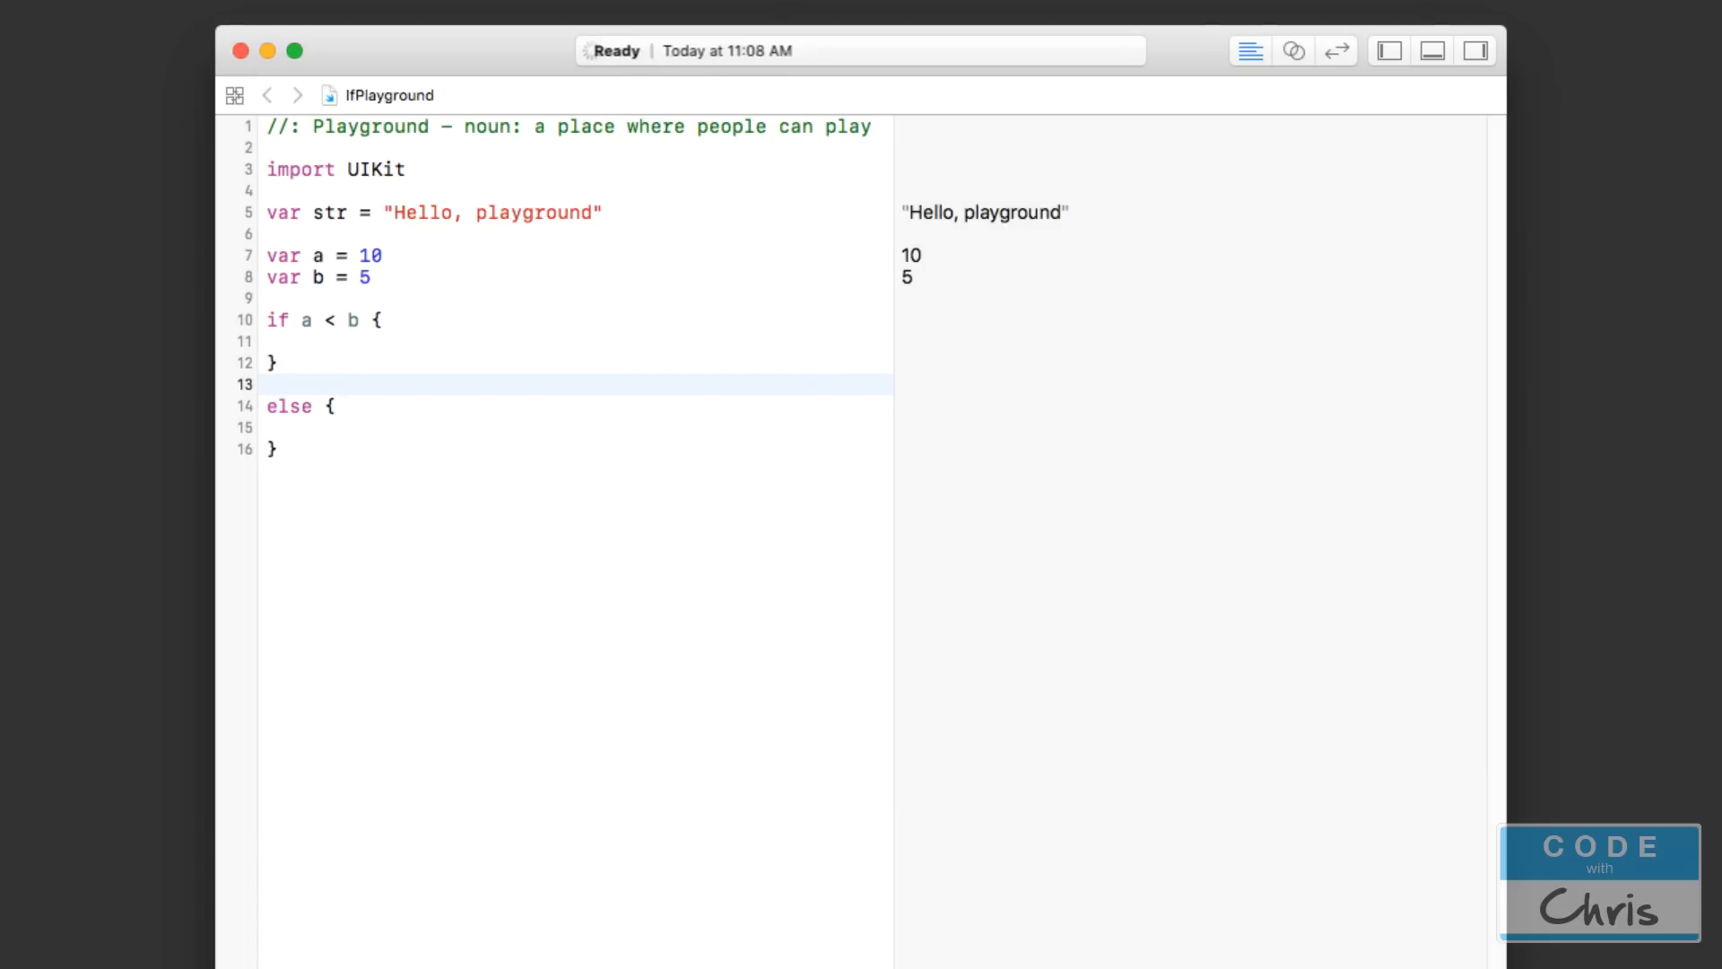
{"action": "type", "text": "es"}
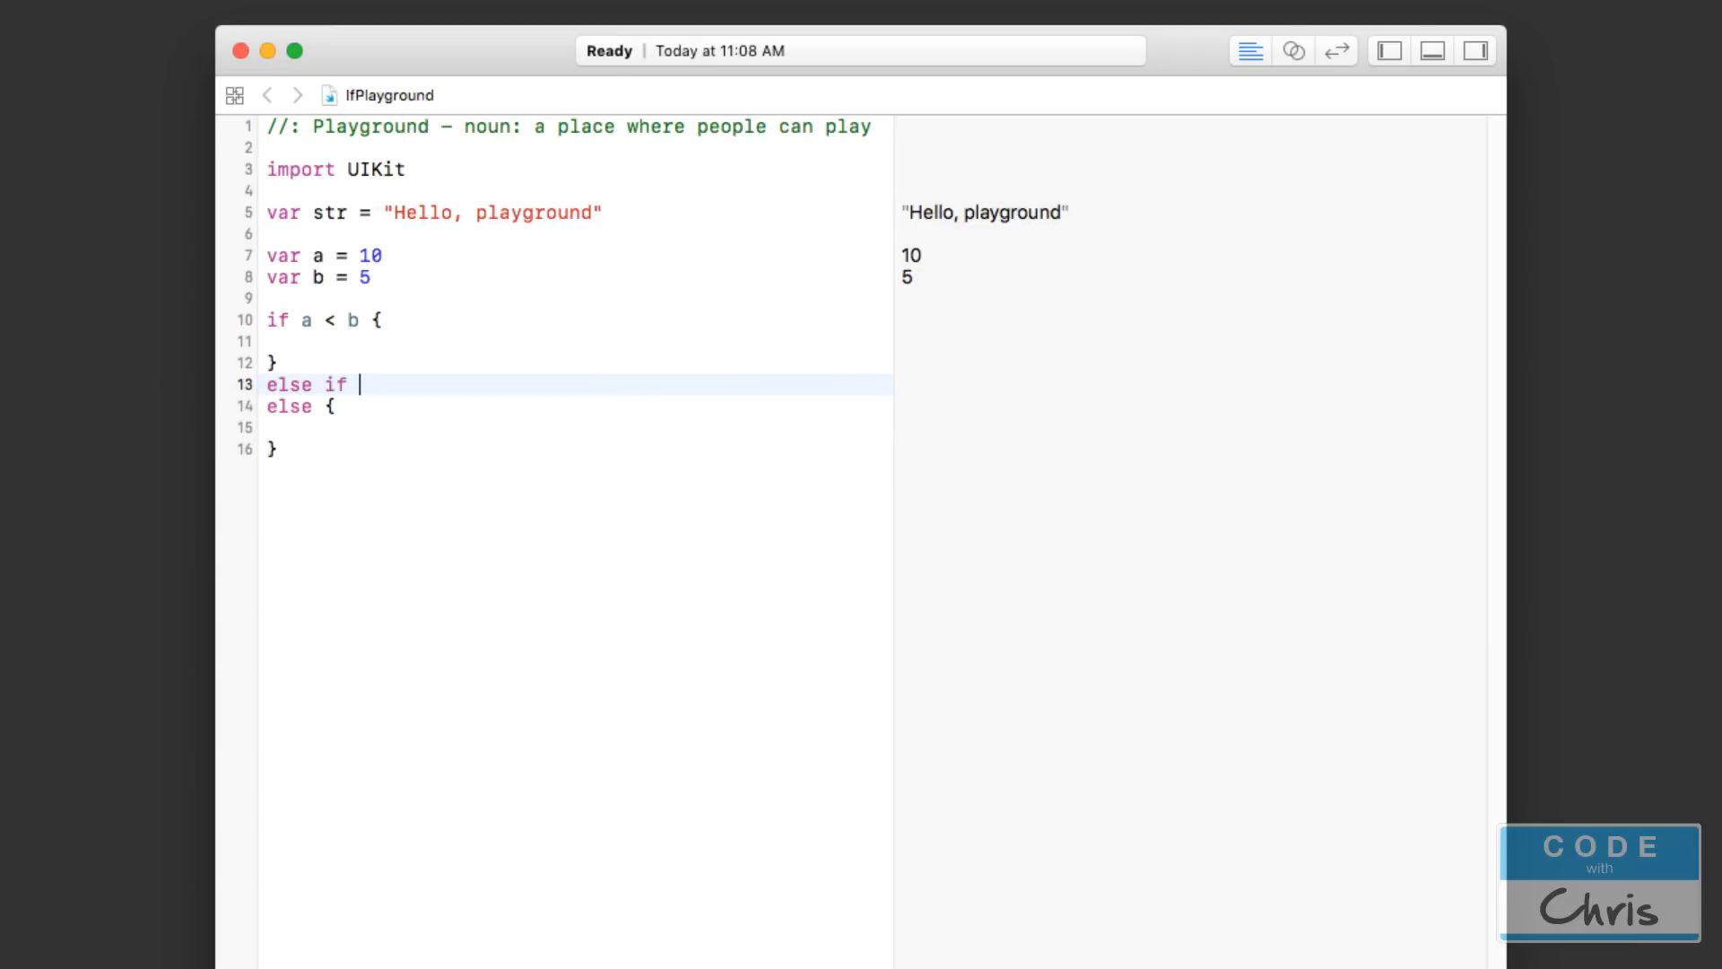
{"action": "type", "text": "a ="}
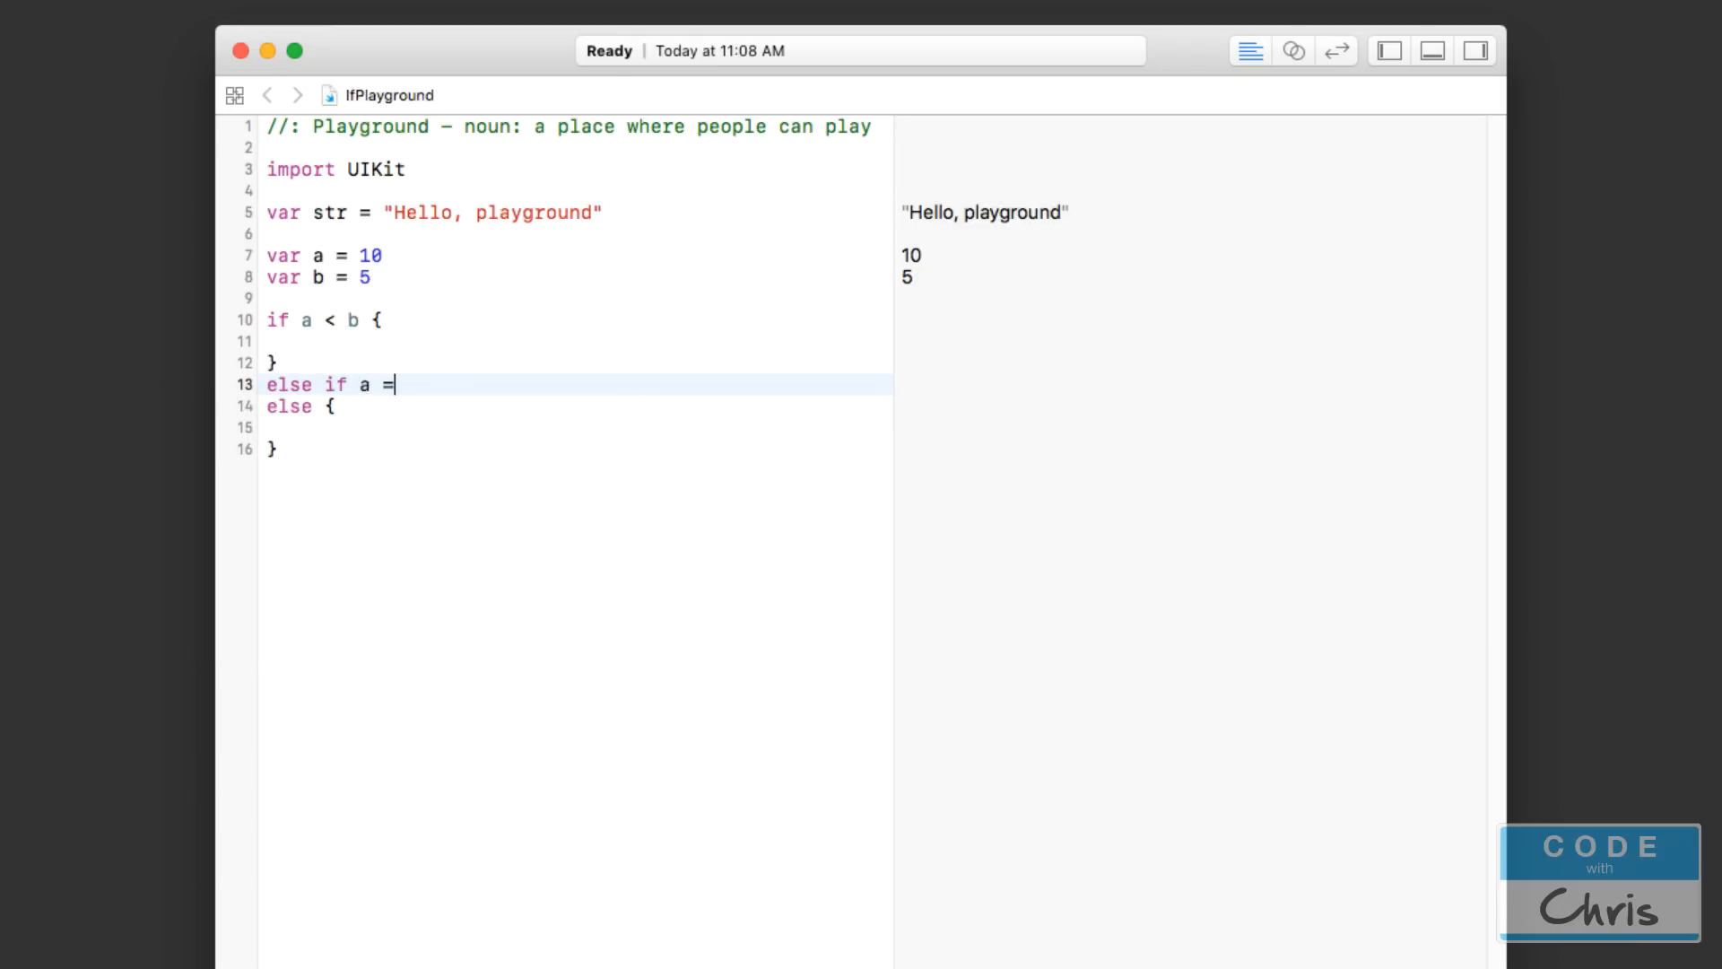
{"action": "type", "text": "= b"}
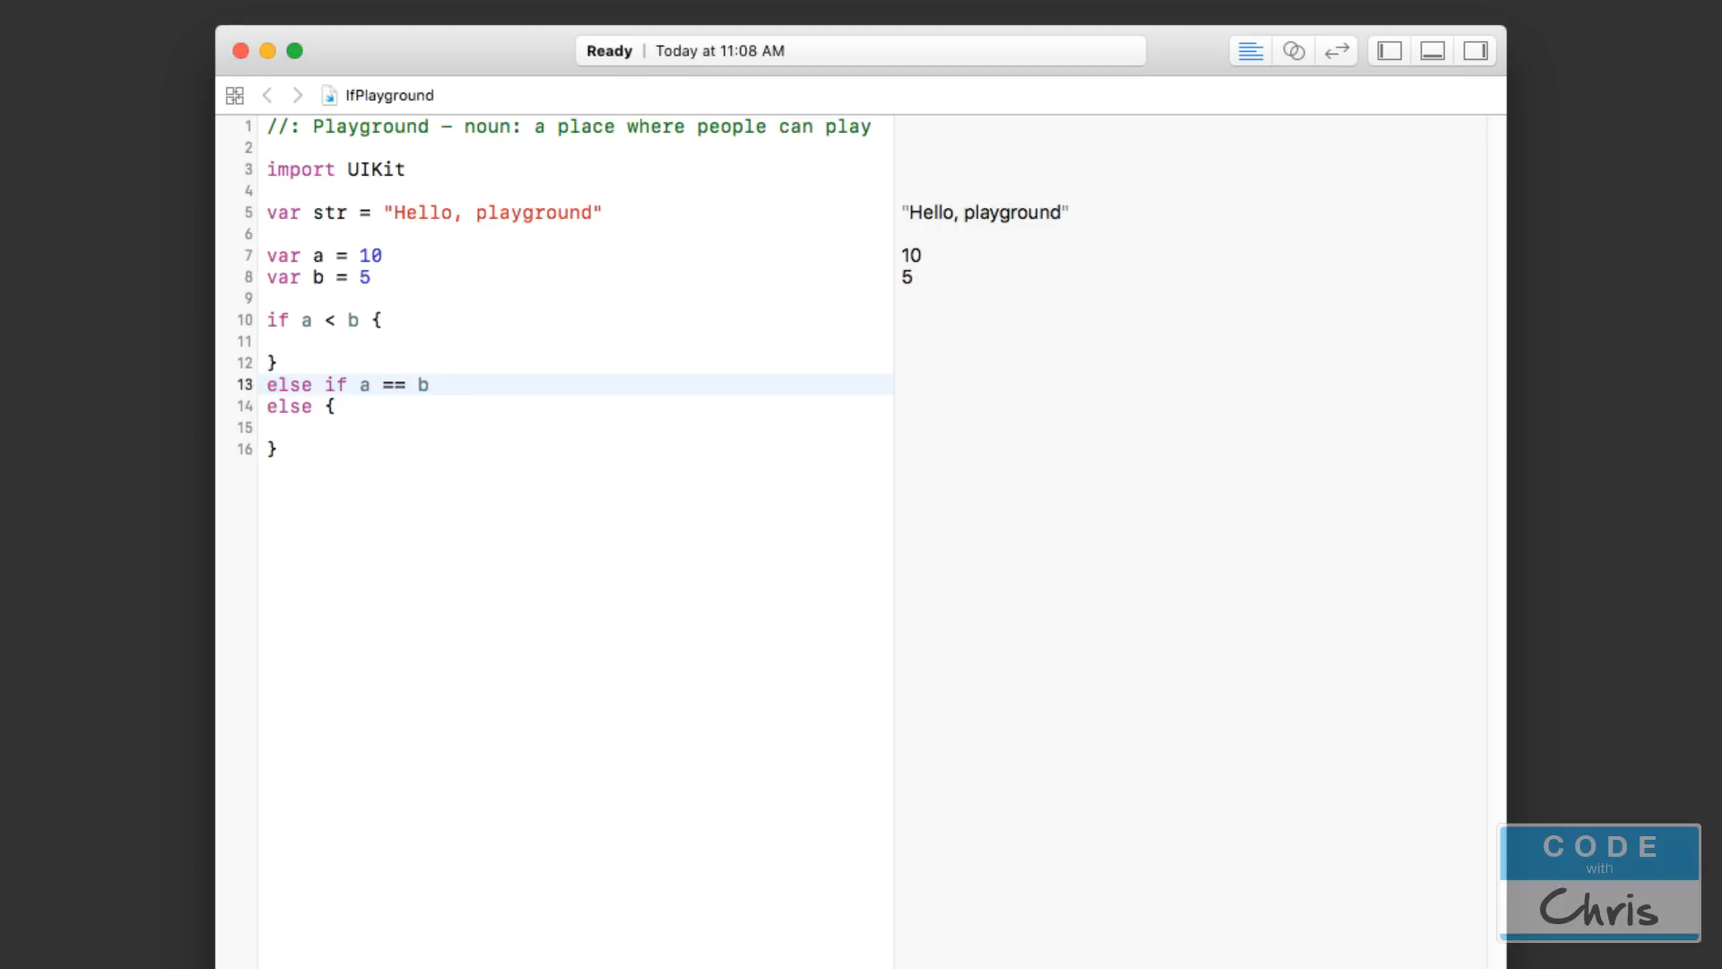
{"action": "type", "text": "{"}
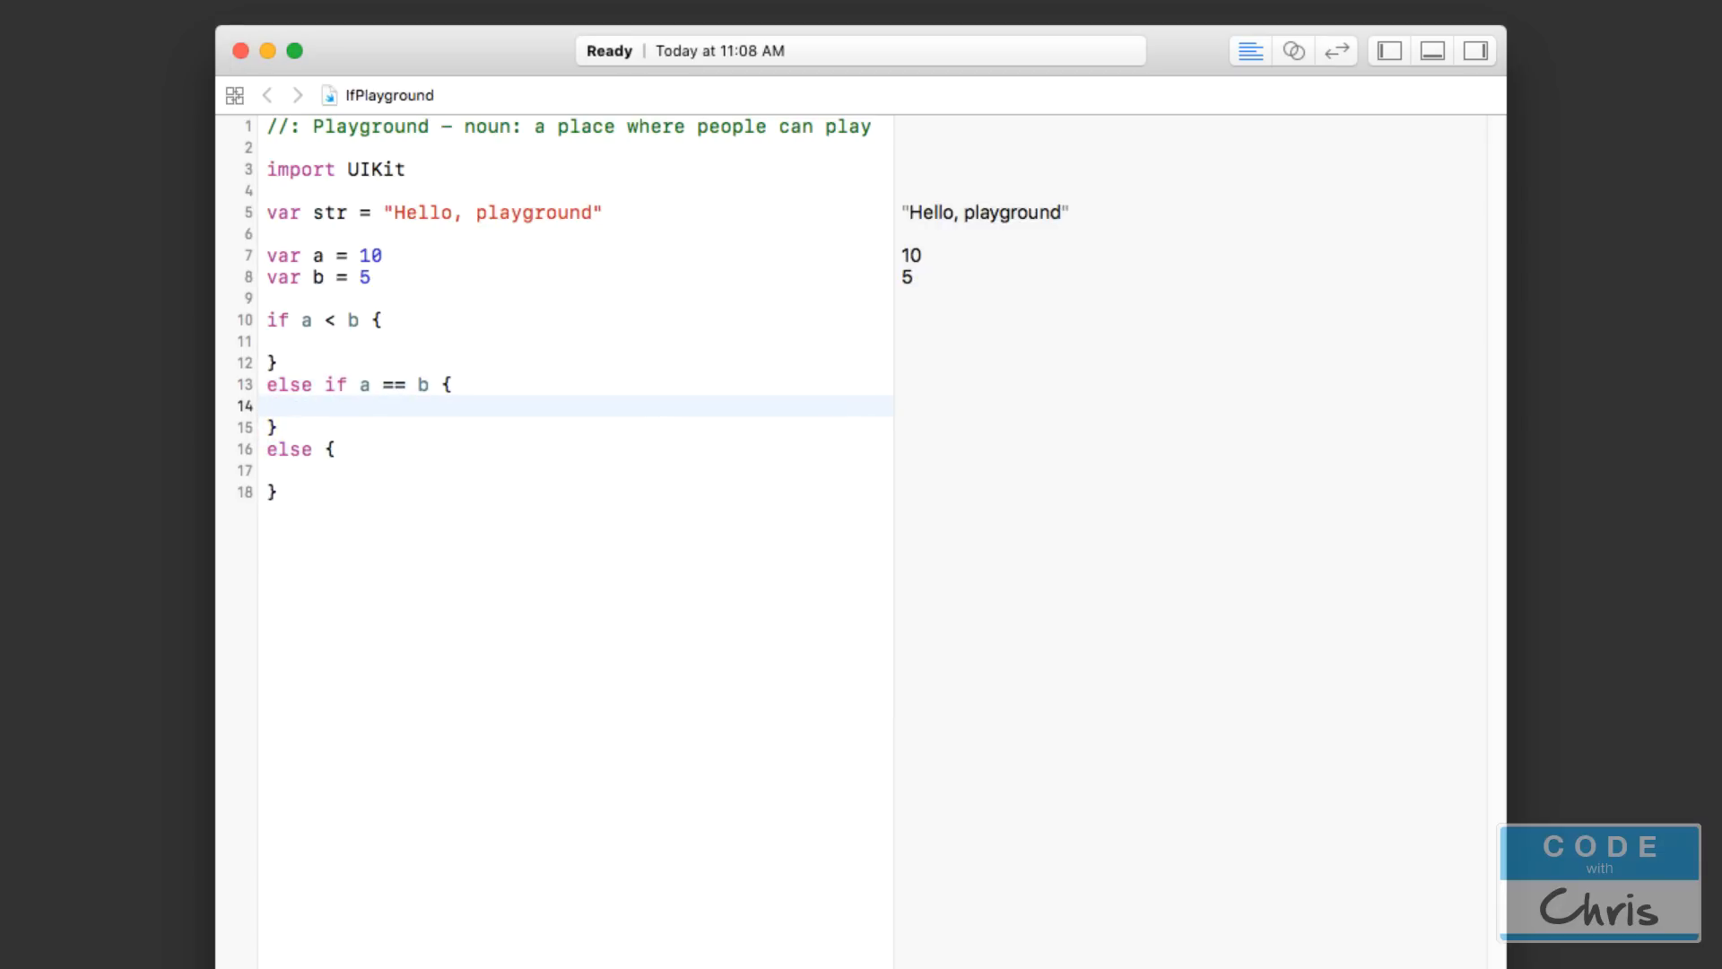
{"action": "left_click", "coordinate": [313, 406]}
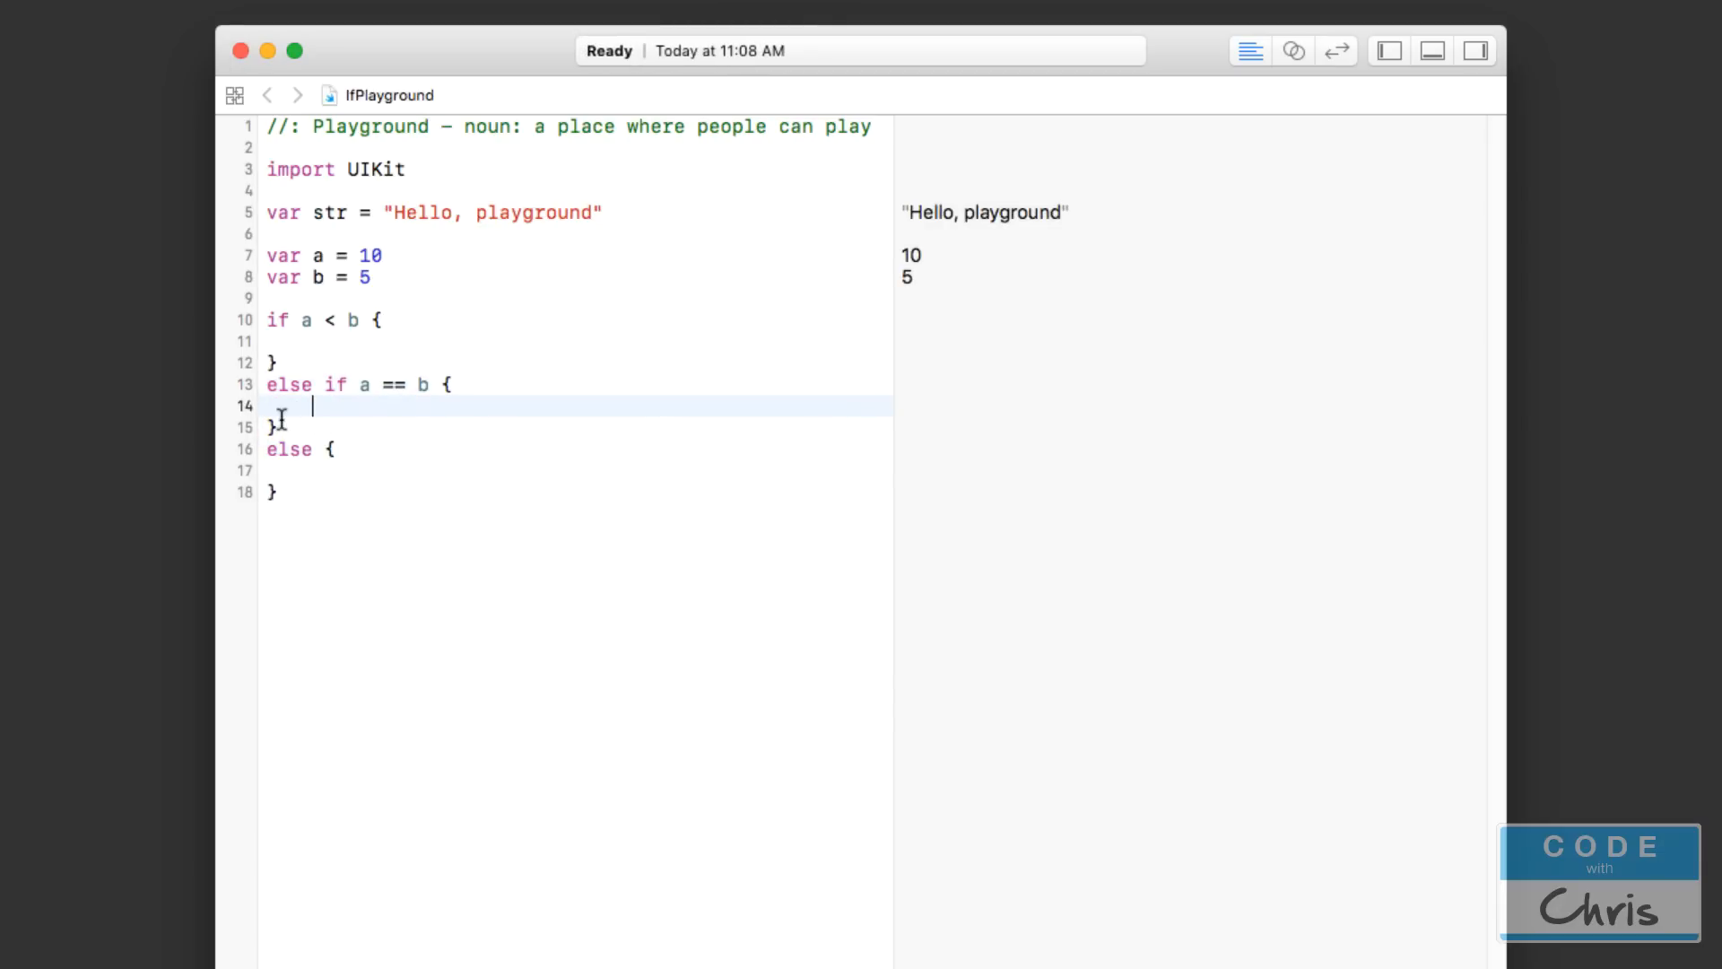
{"action": "mouse_move", "coordinate": [403, 406]}
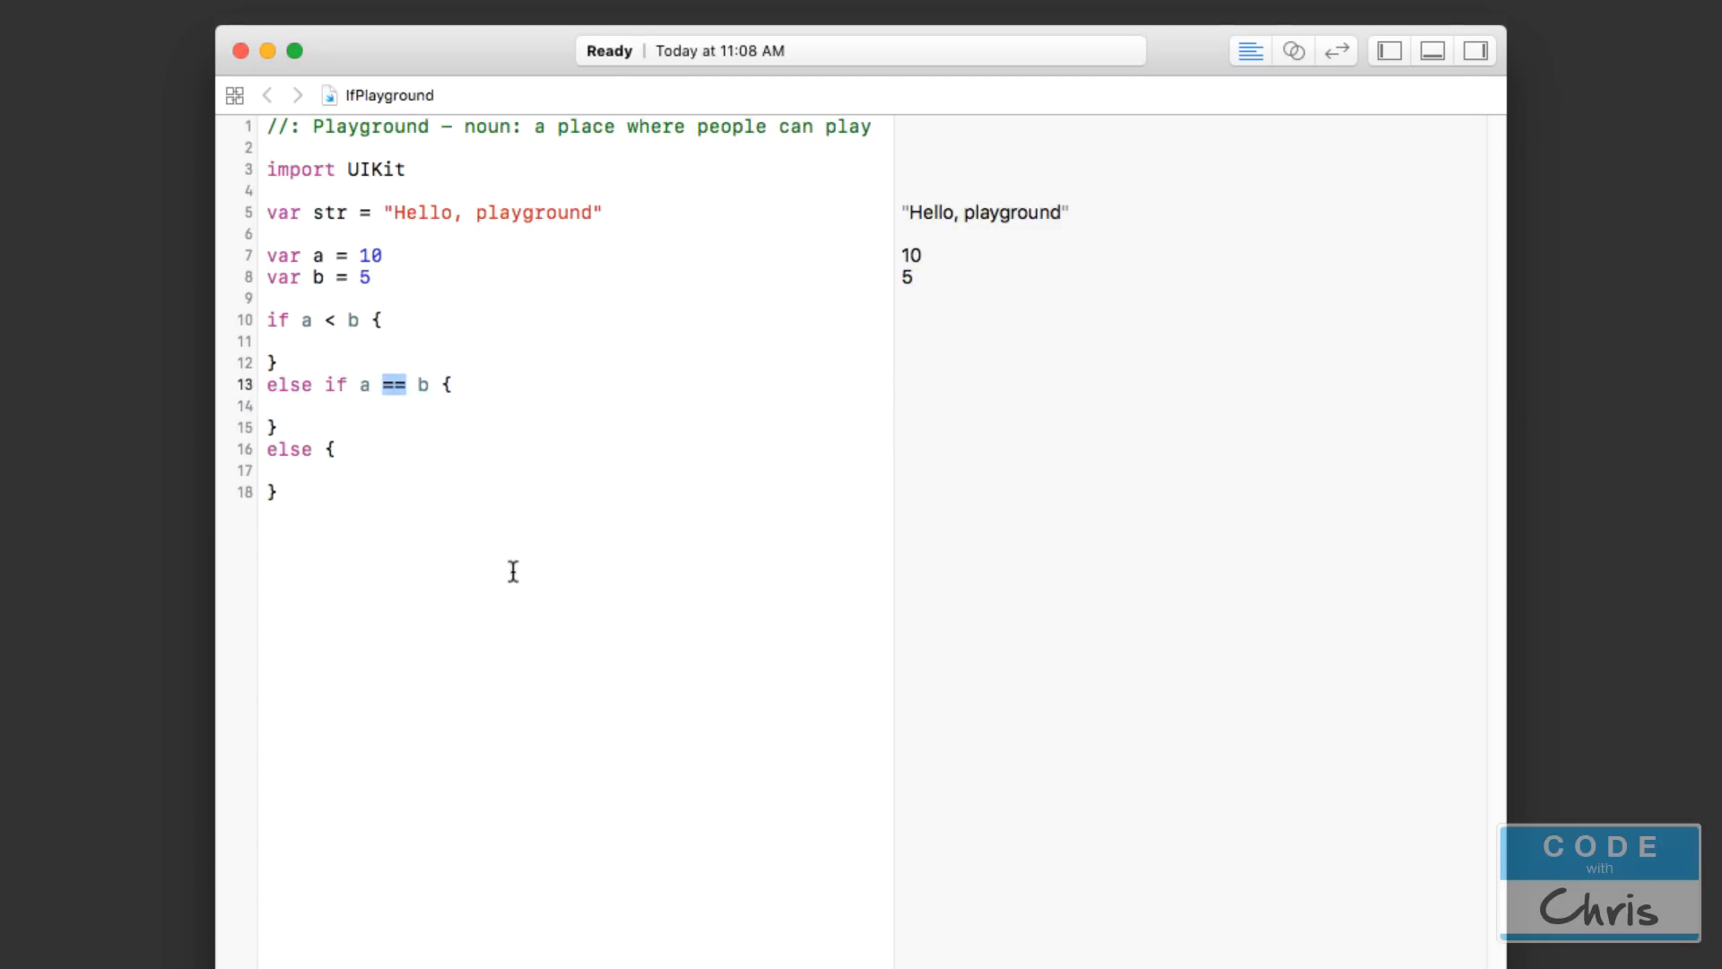
{"action": "left_click", "coordinate": [352, 383]}
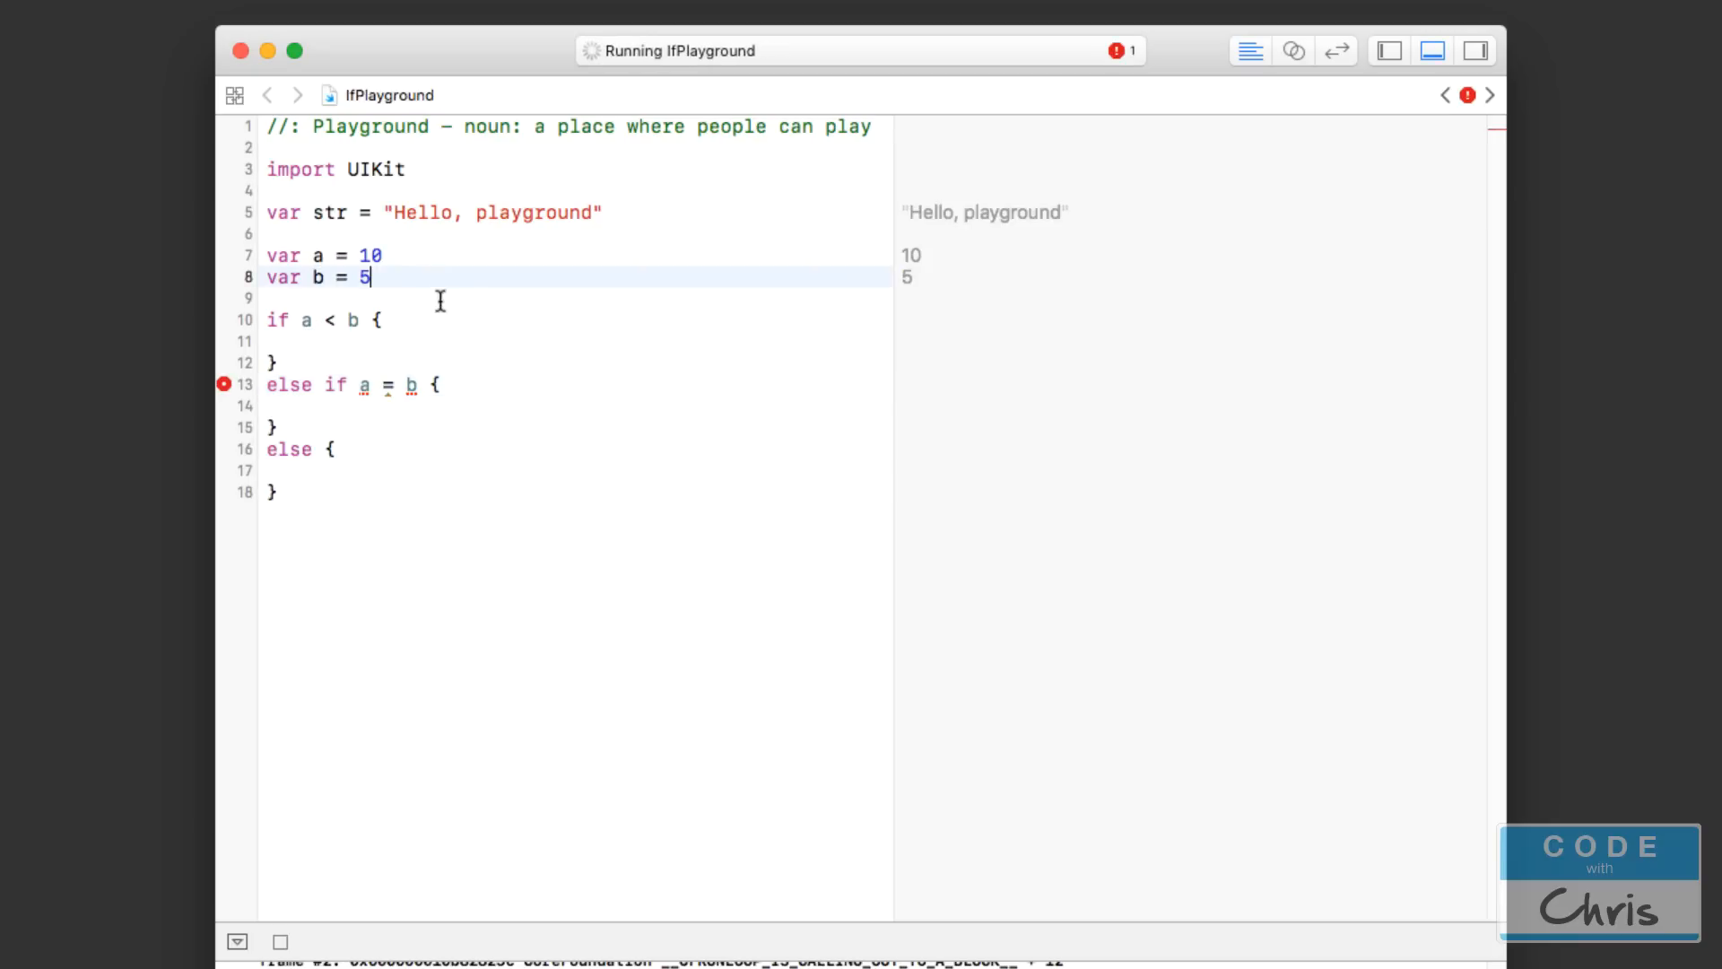
{"action": "mouse_move", "coordinate": [341, 289]}
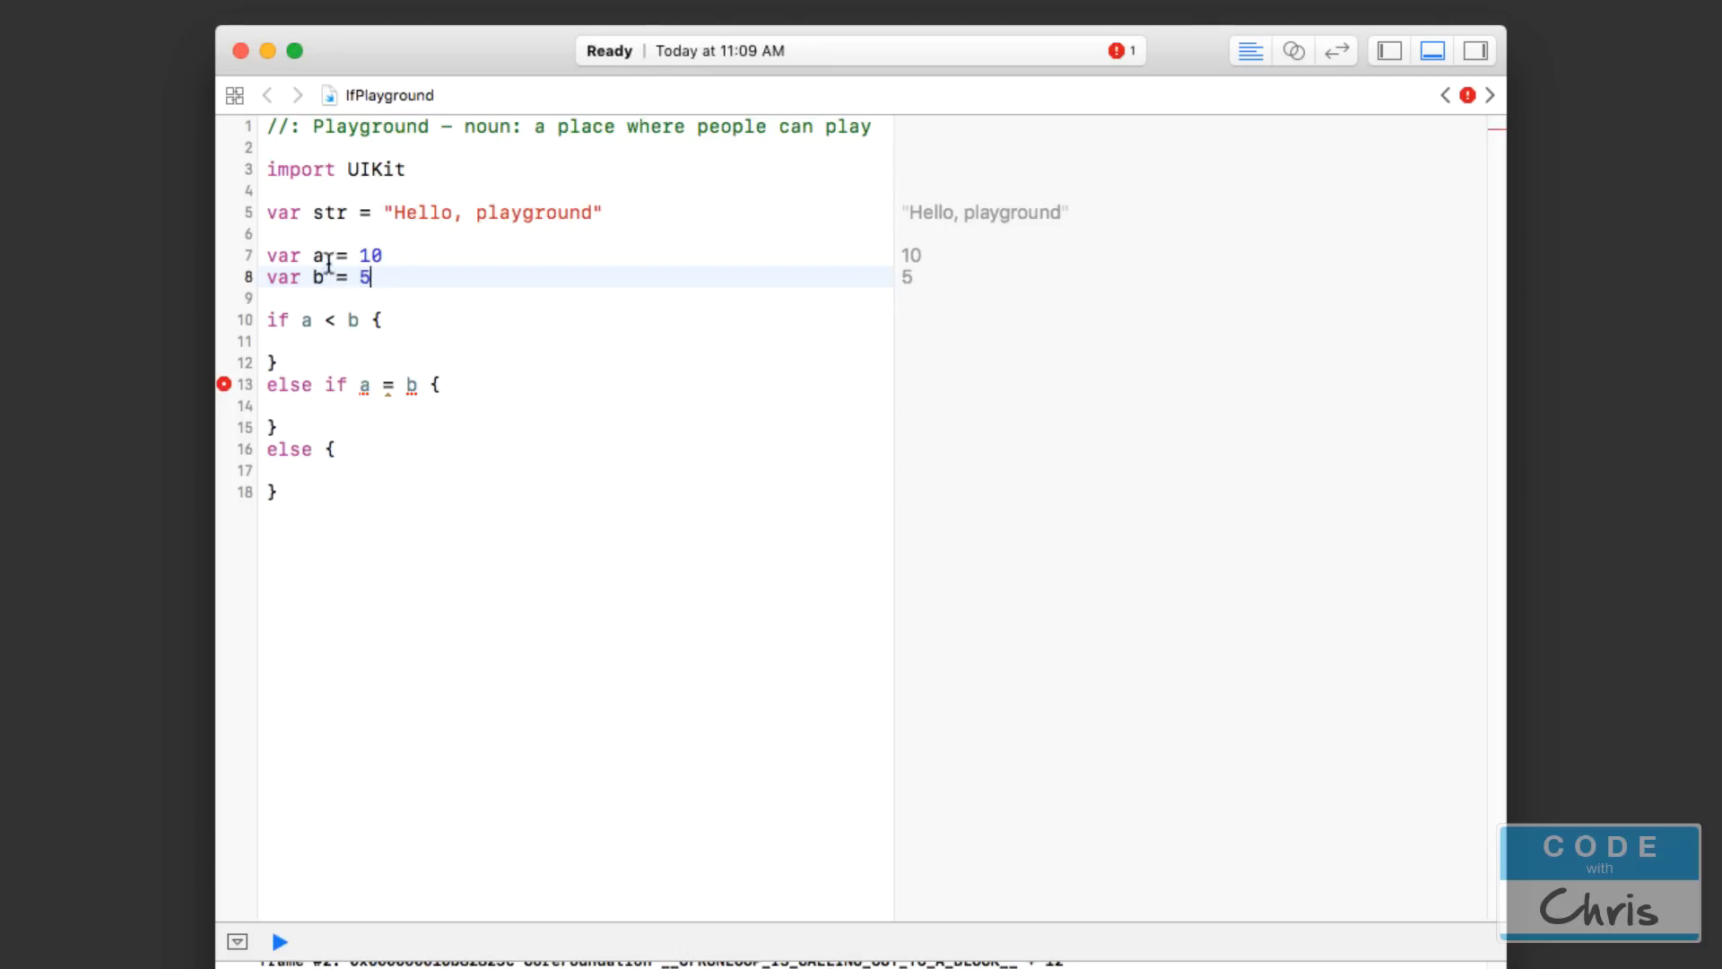
{"action": "left_click_drag", "start_coordinate": [264, 255], "coordinate": [371, 277]}
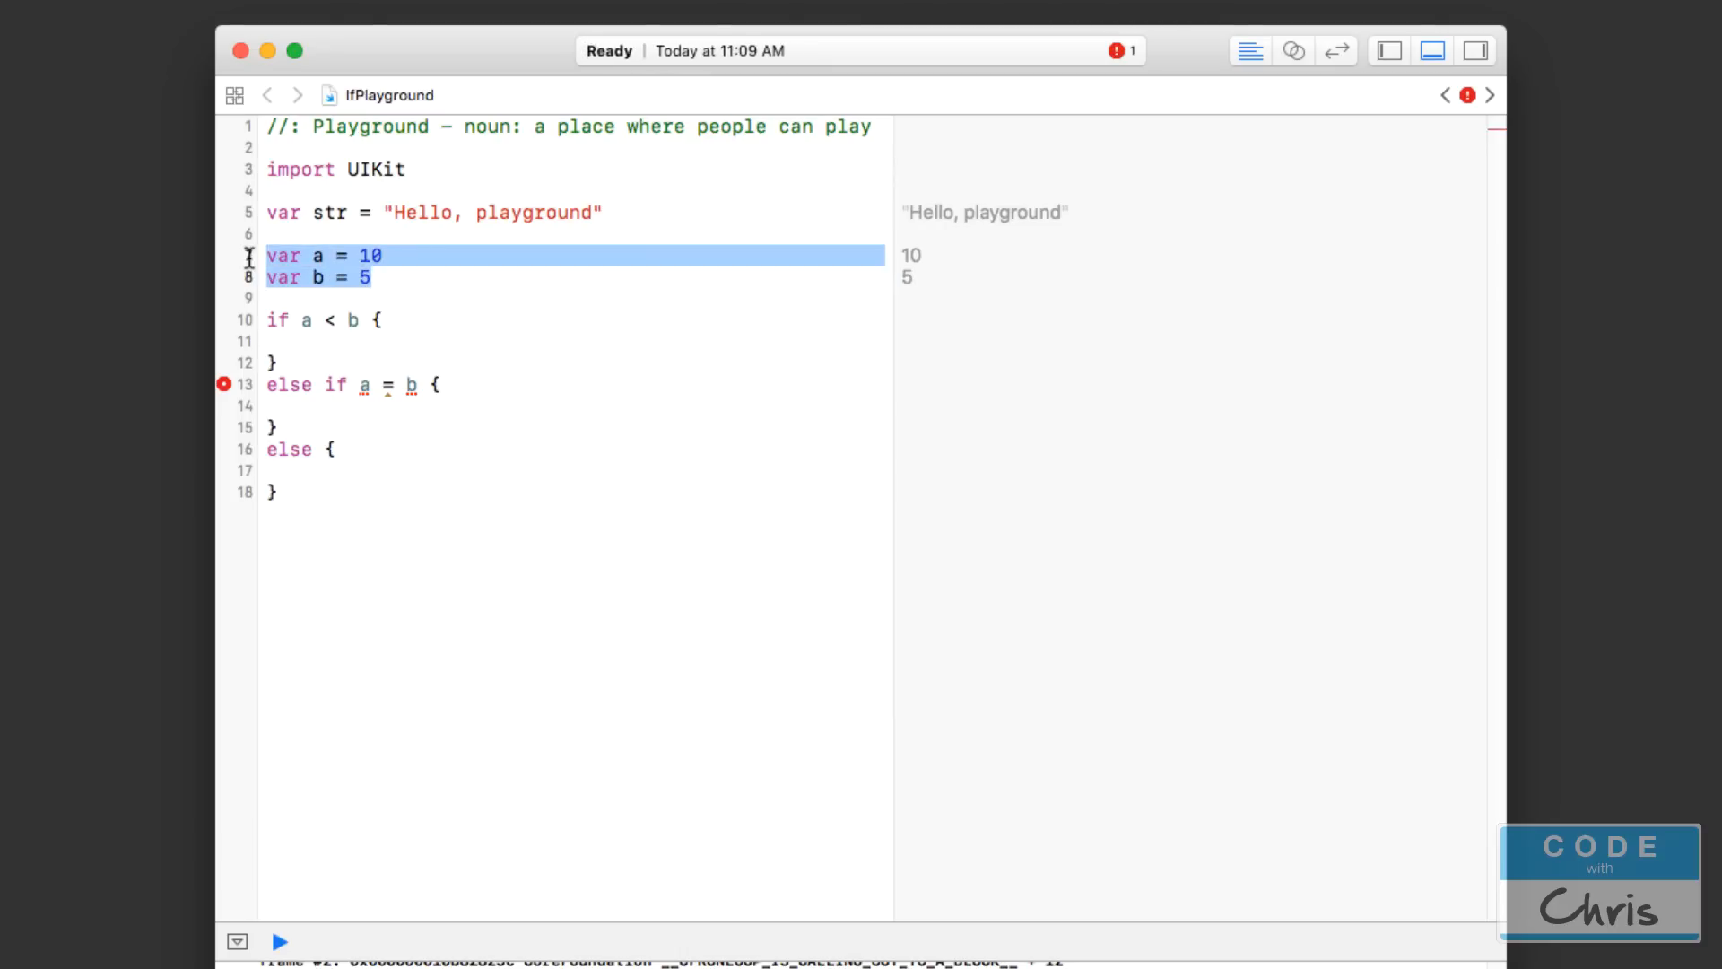
{"action": "mouse_move", "coordinate": [387, 391]}
{"action": "type", "text": "="}
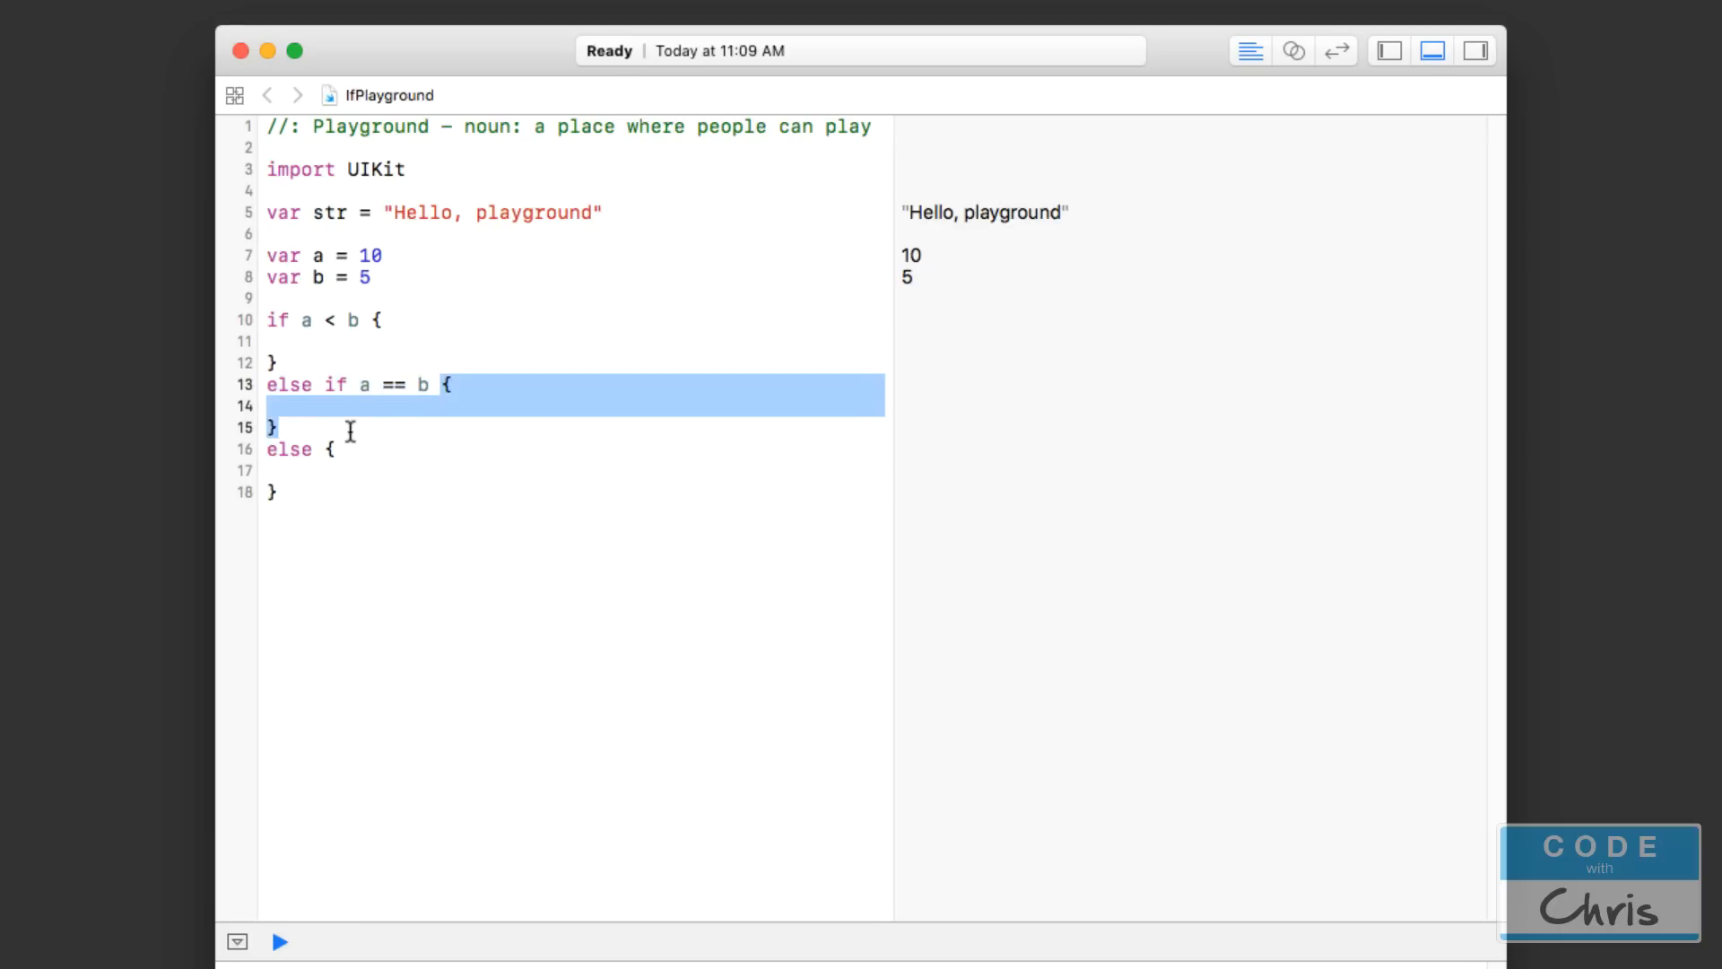
{"action": "double_click", "coordinate": [289, 449]}
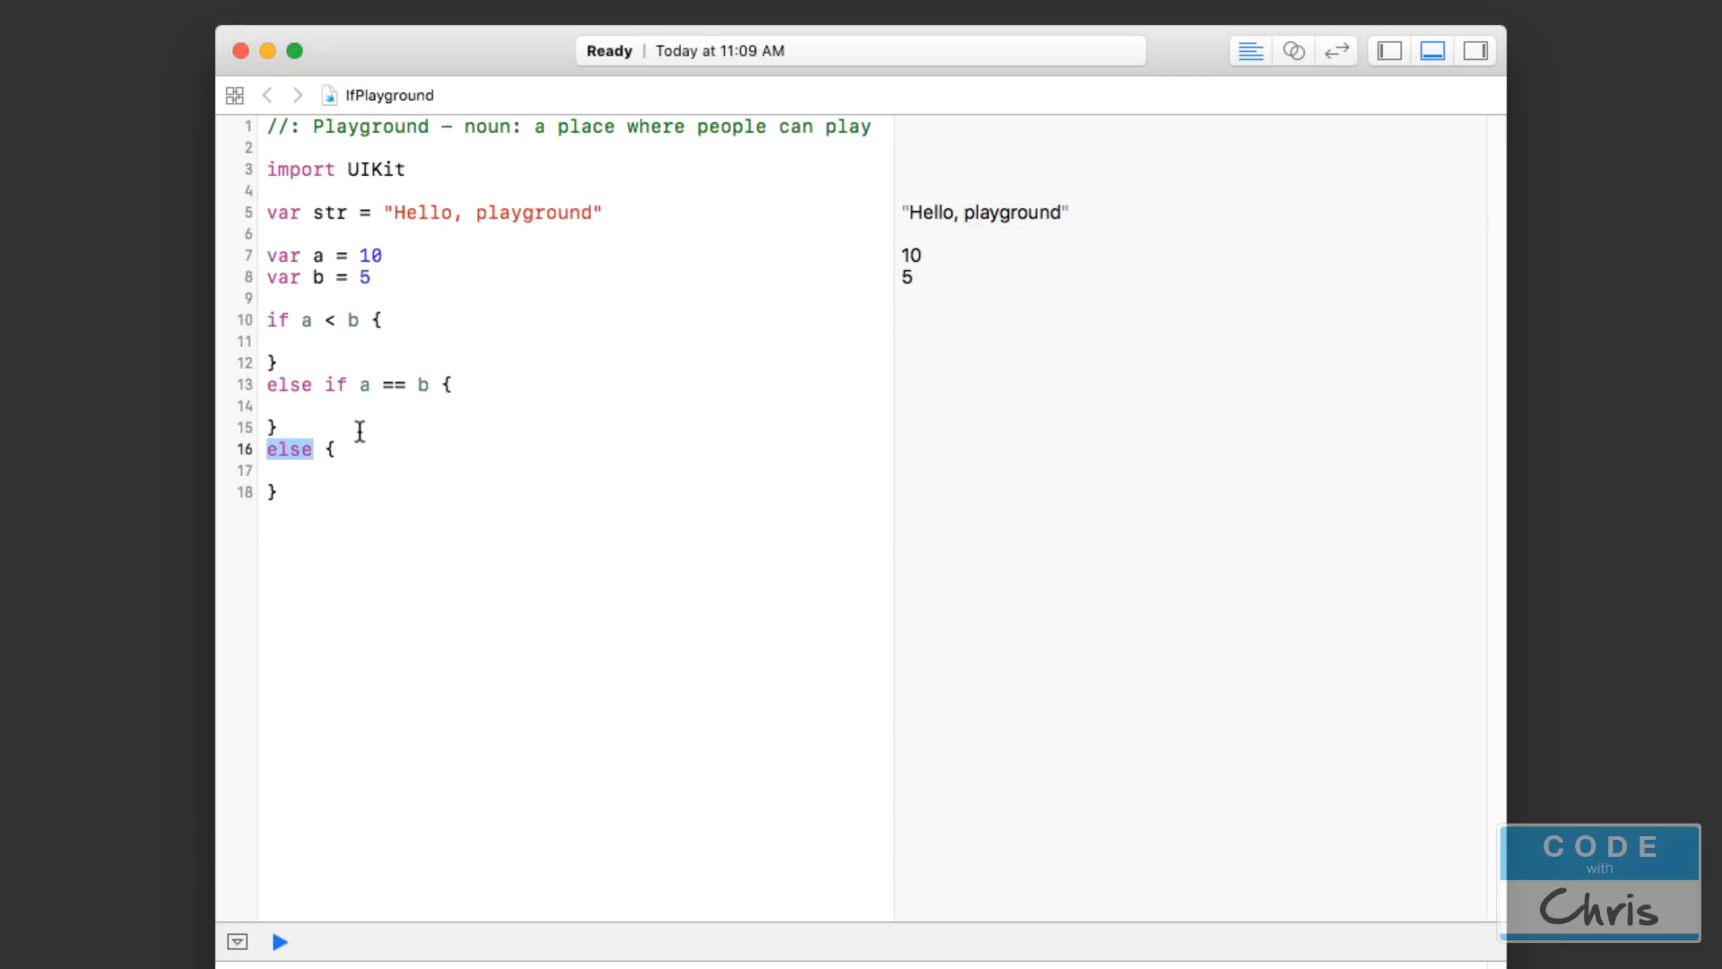
{"action": "mouse_move", "coordinate": [323, 448]}
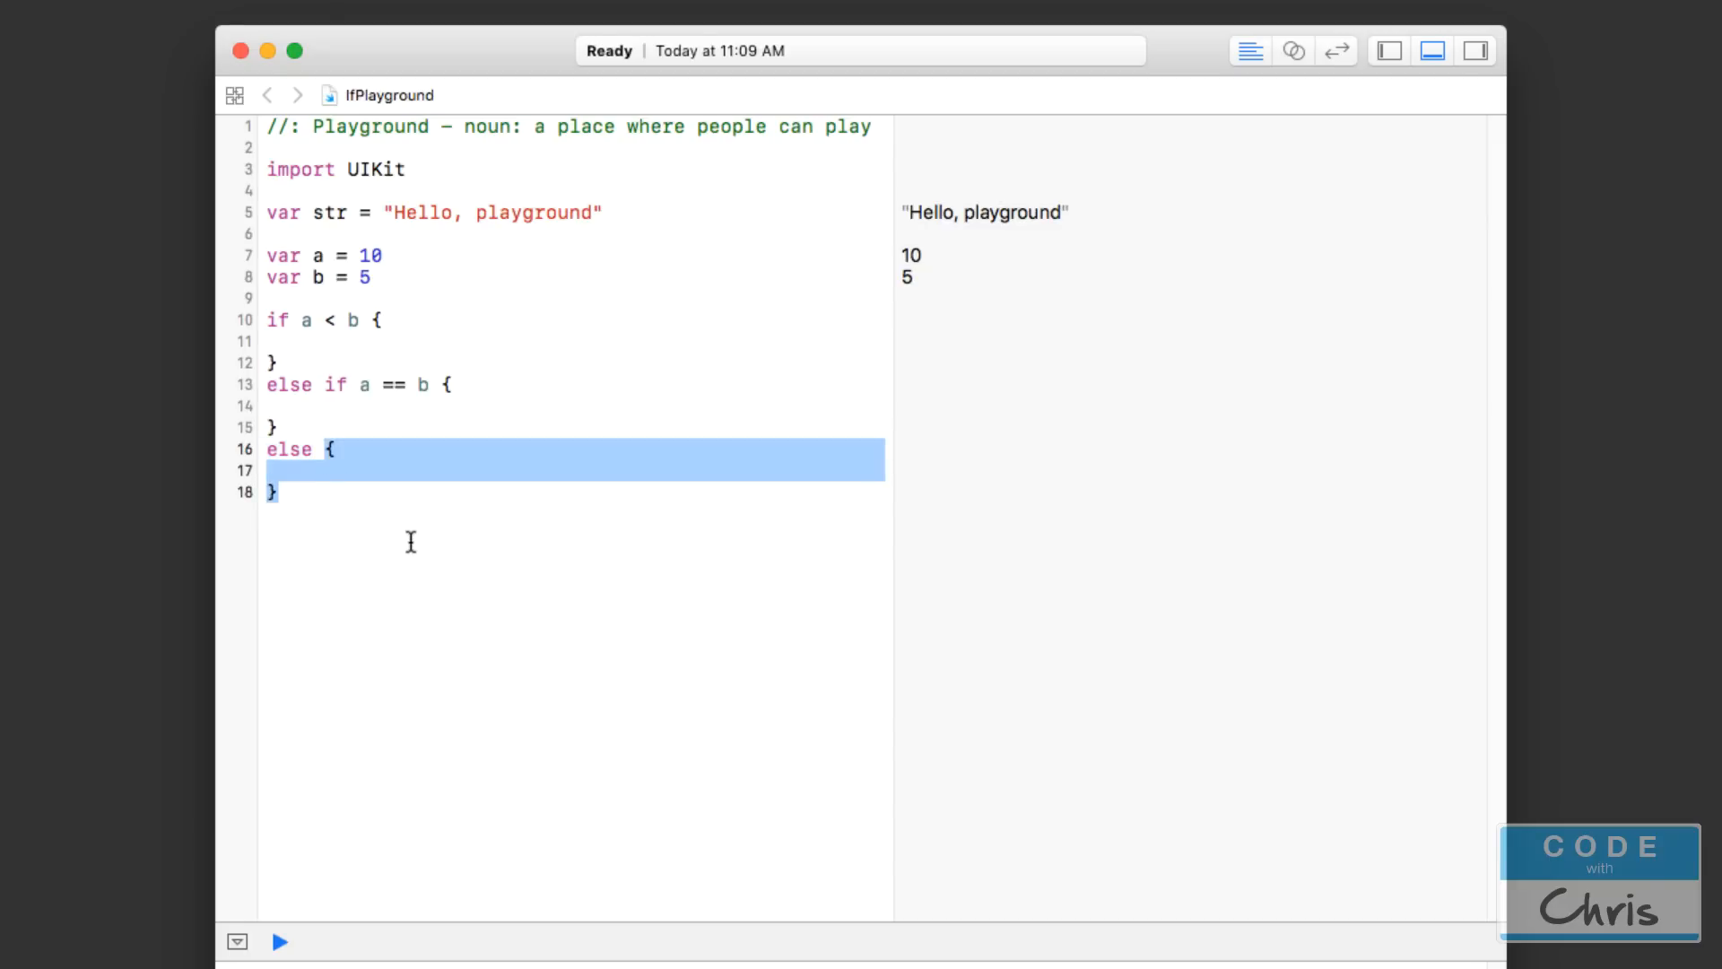
{"action": "left_click", "coordinate": [271, 320]}
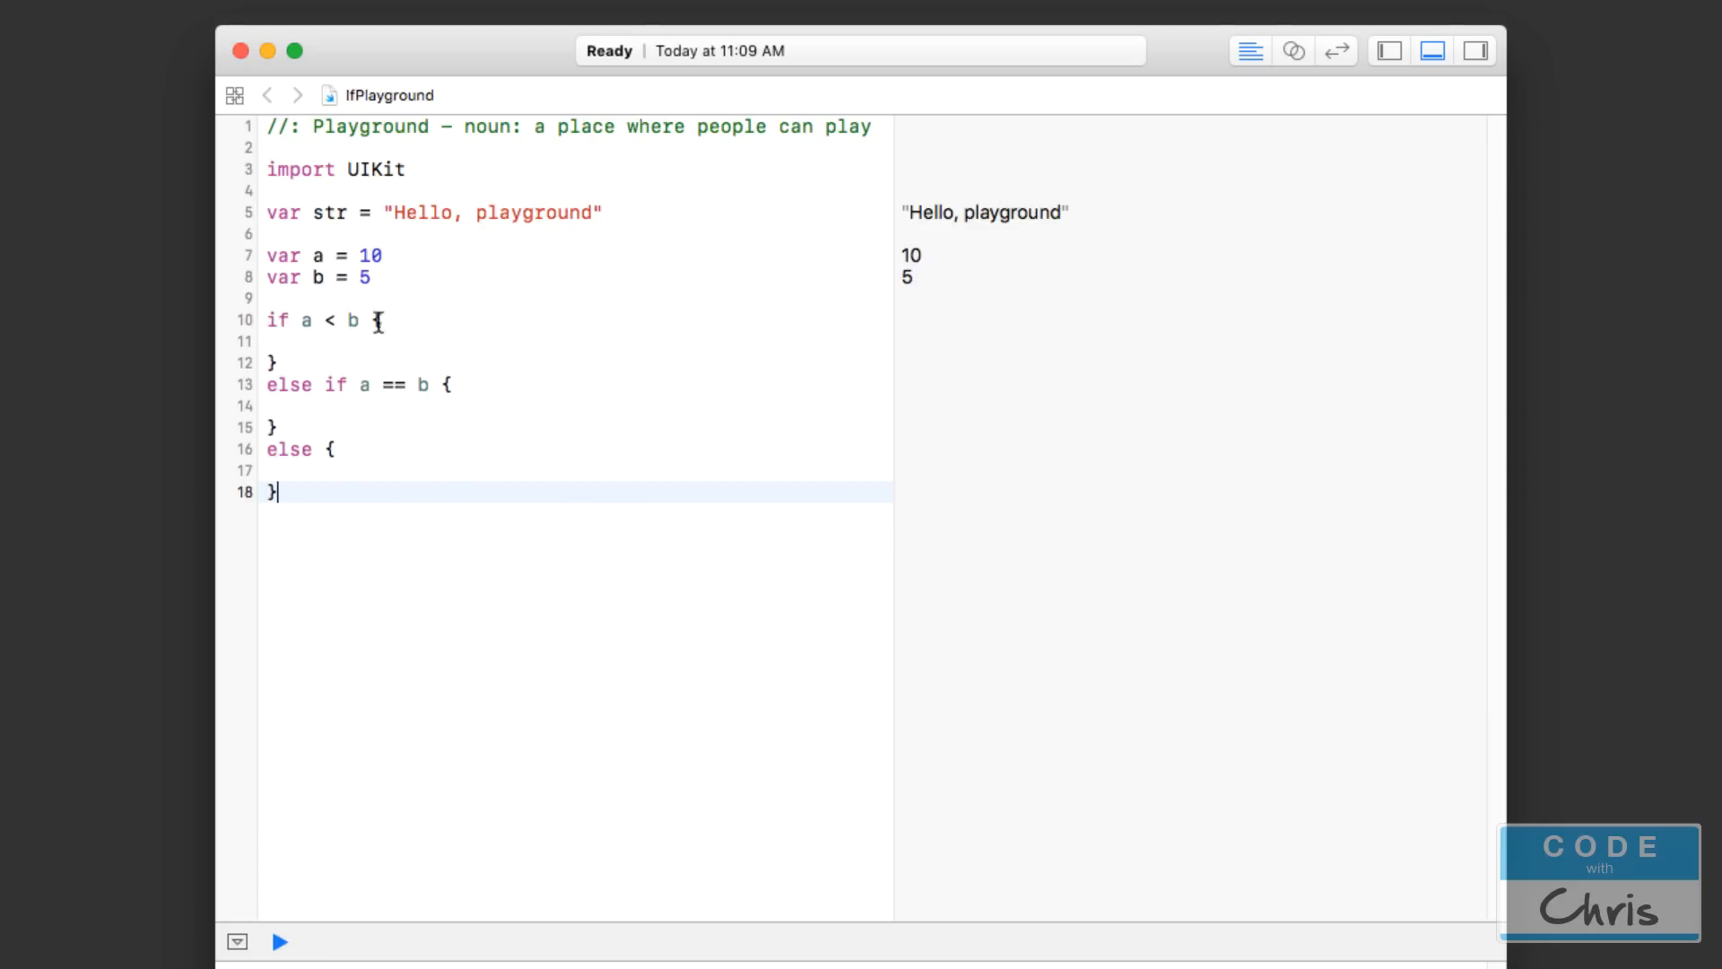
{"action": "double_click", "coordinate": [327, 320]}
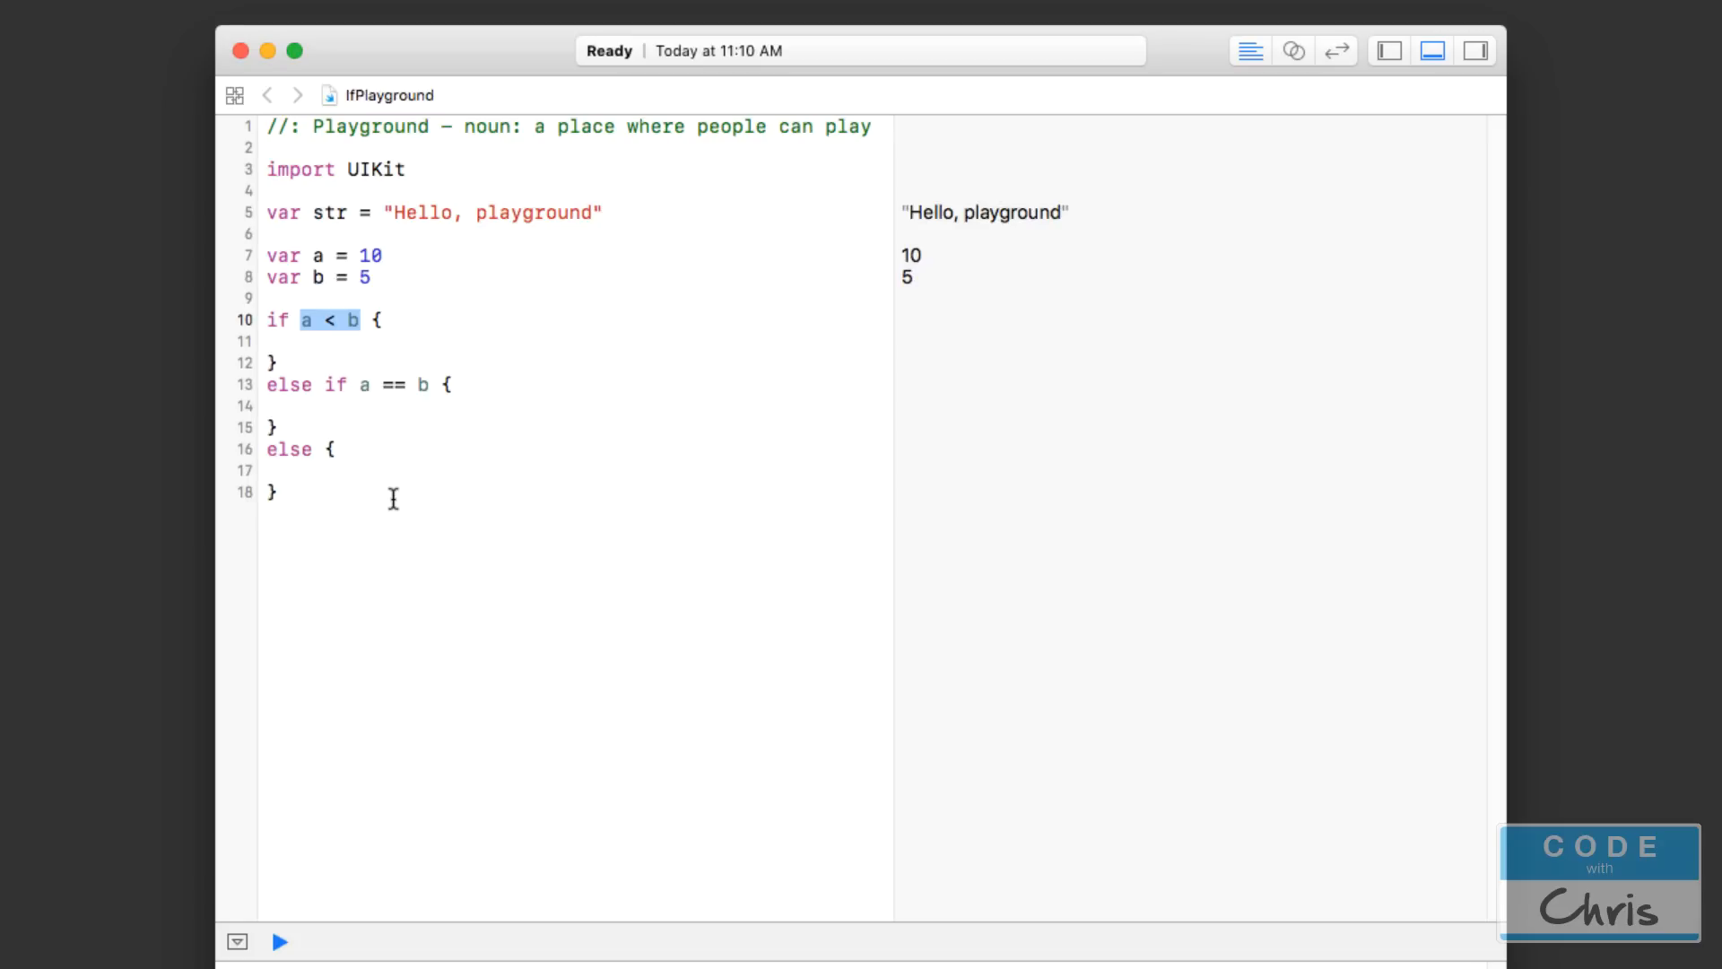
{"action": "mouse_move", "coordinate": [440, 503]}
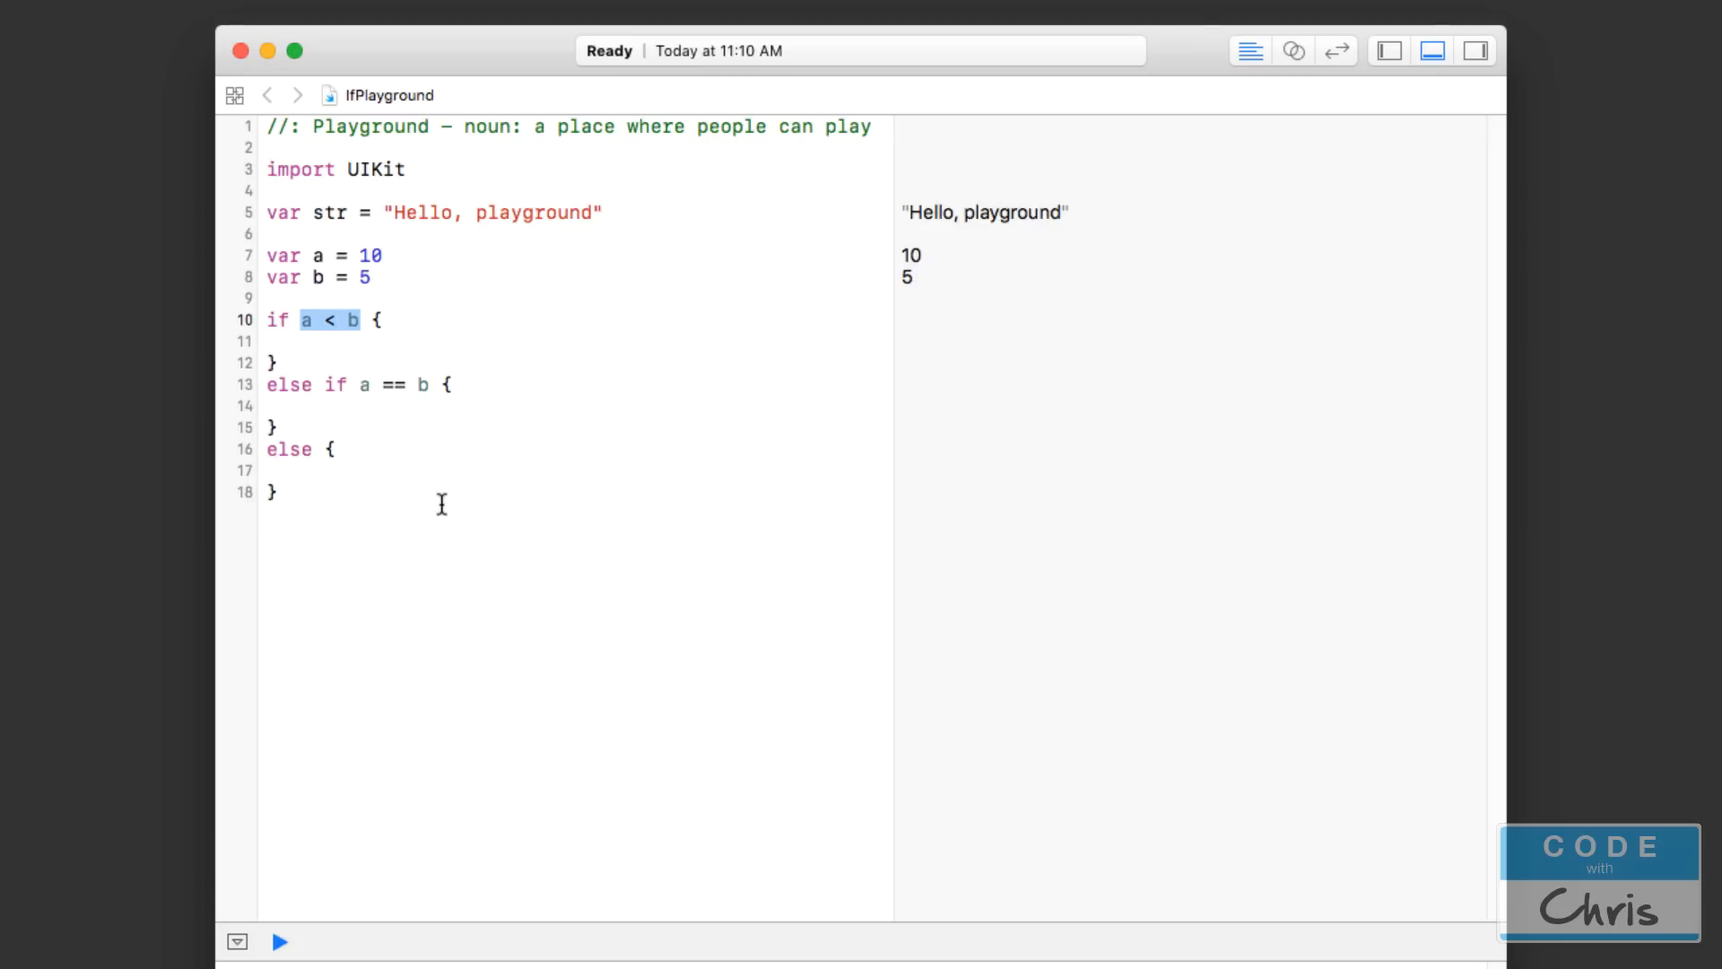
{"action": "mouse_move", "coordinate": [441, 474]}
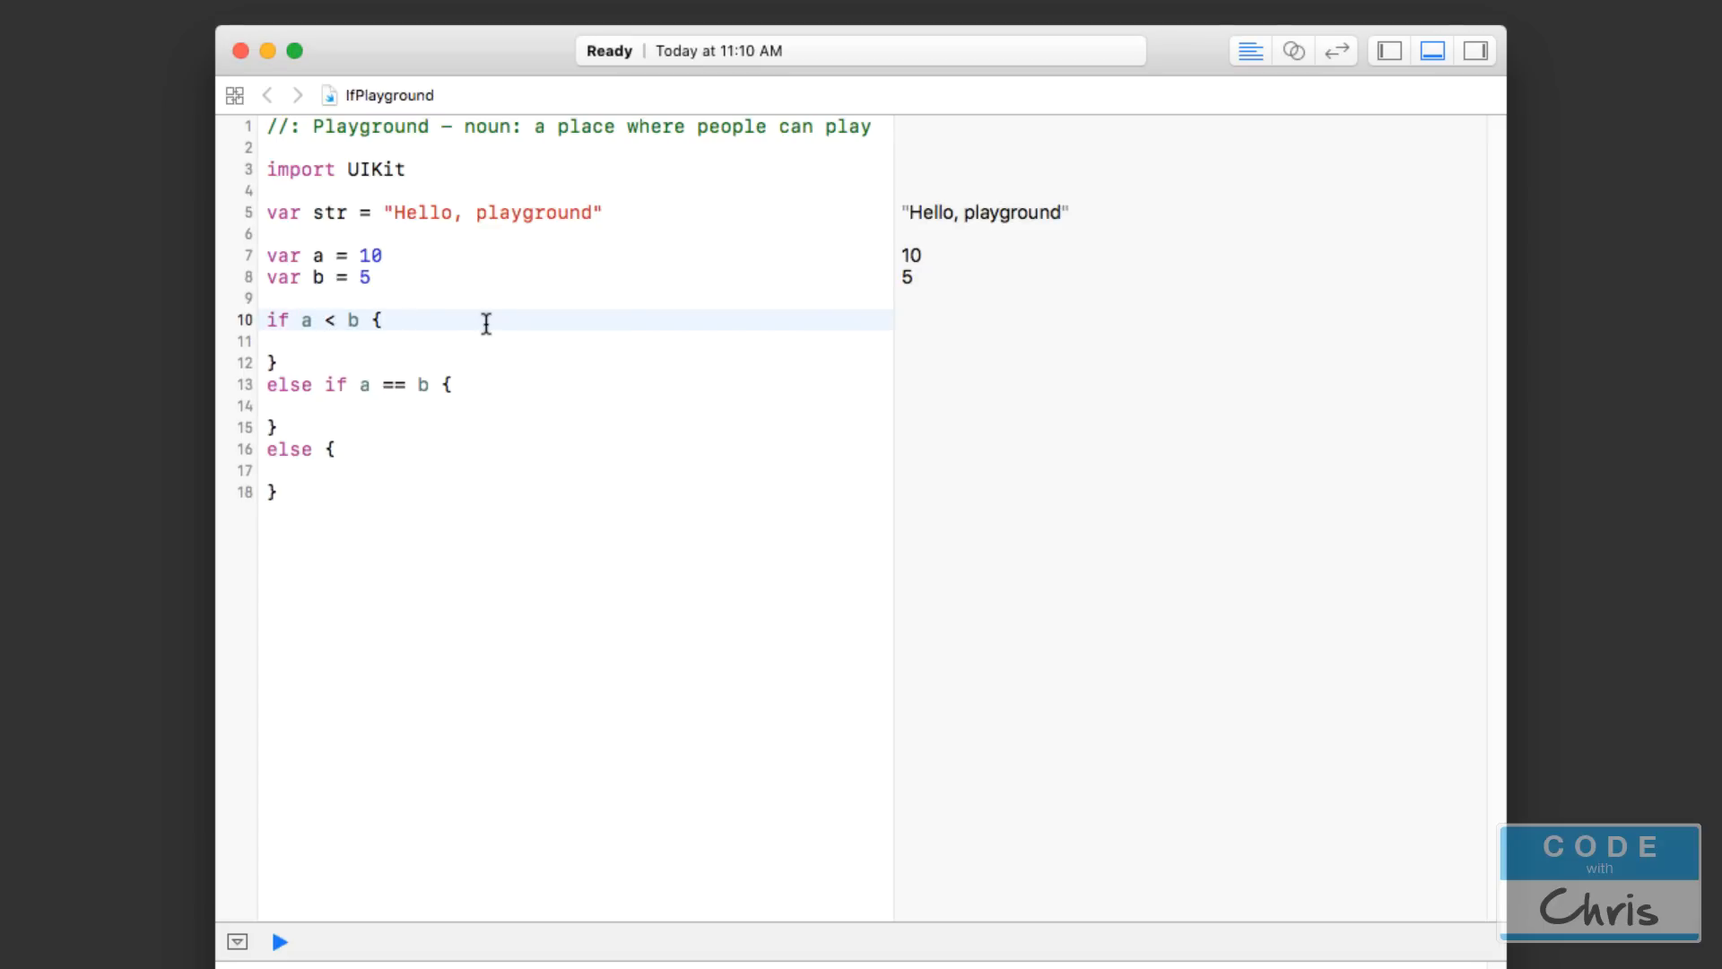
- Change the first condition to a > b and begin declaring var c
{"action": "type", "text": "="}
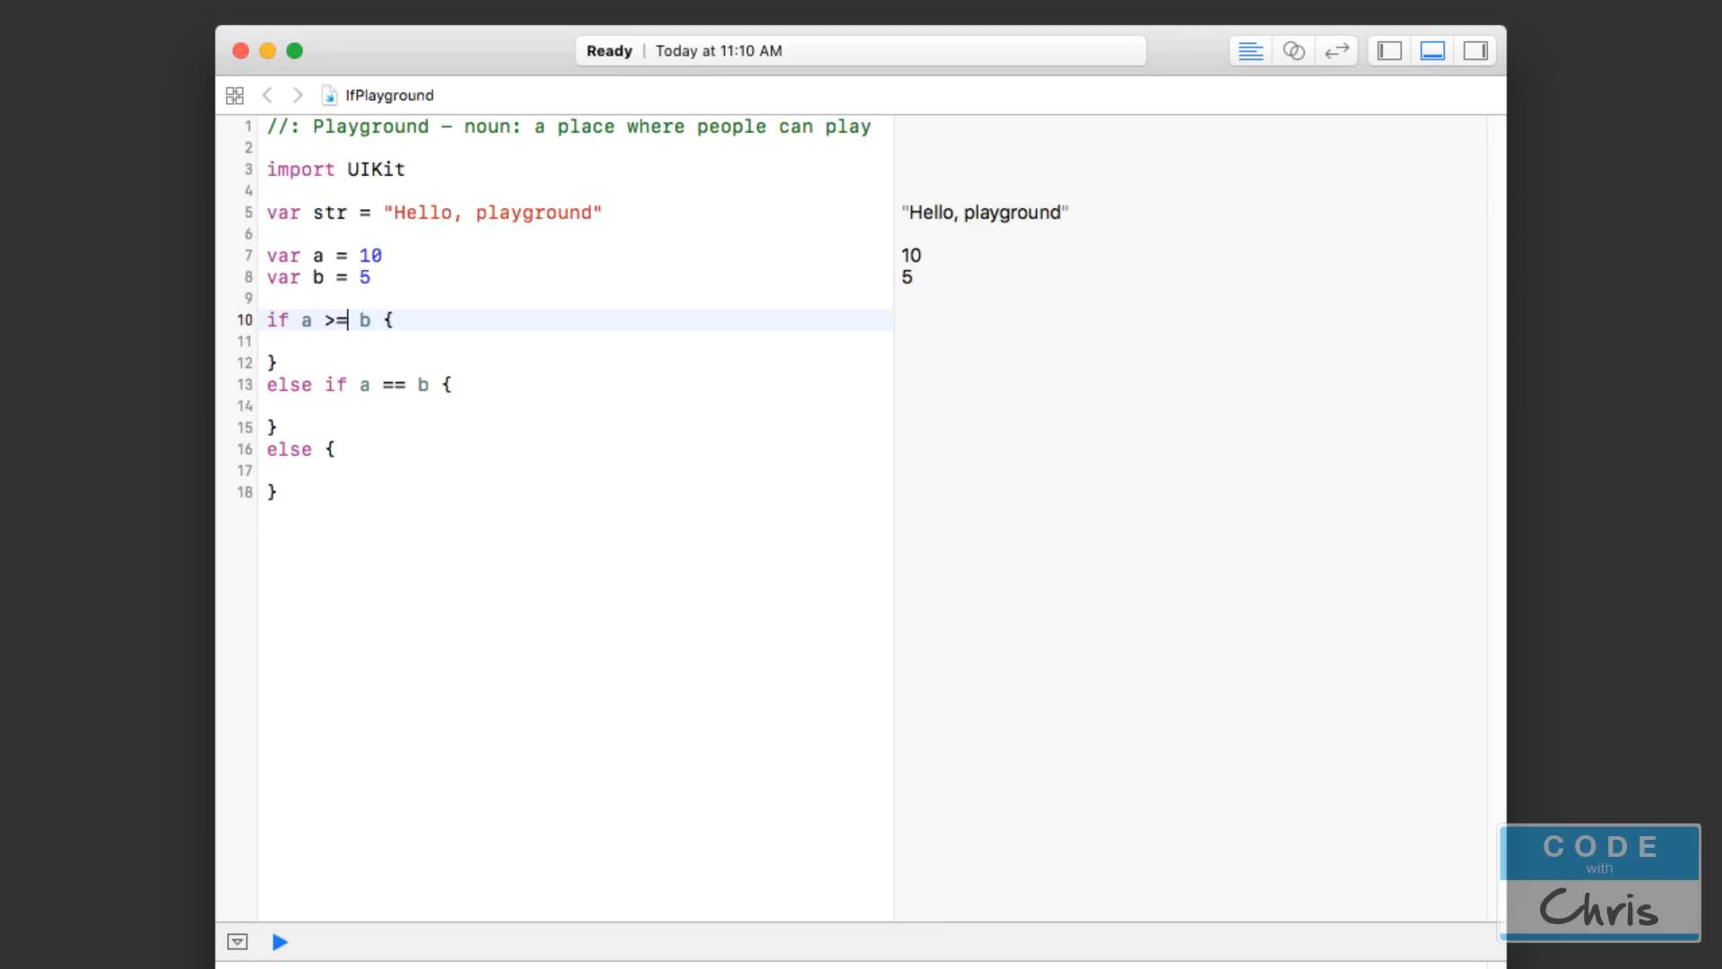
{"action": "mouse_move", "coordinate": [538, 332]}
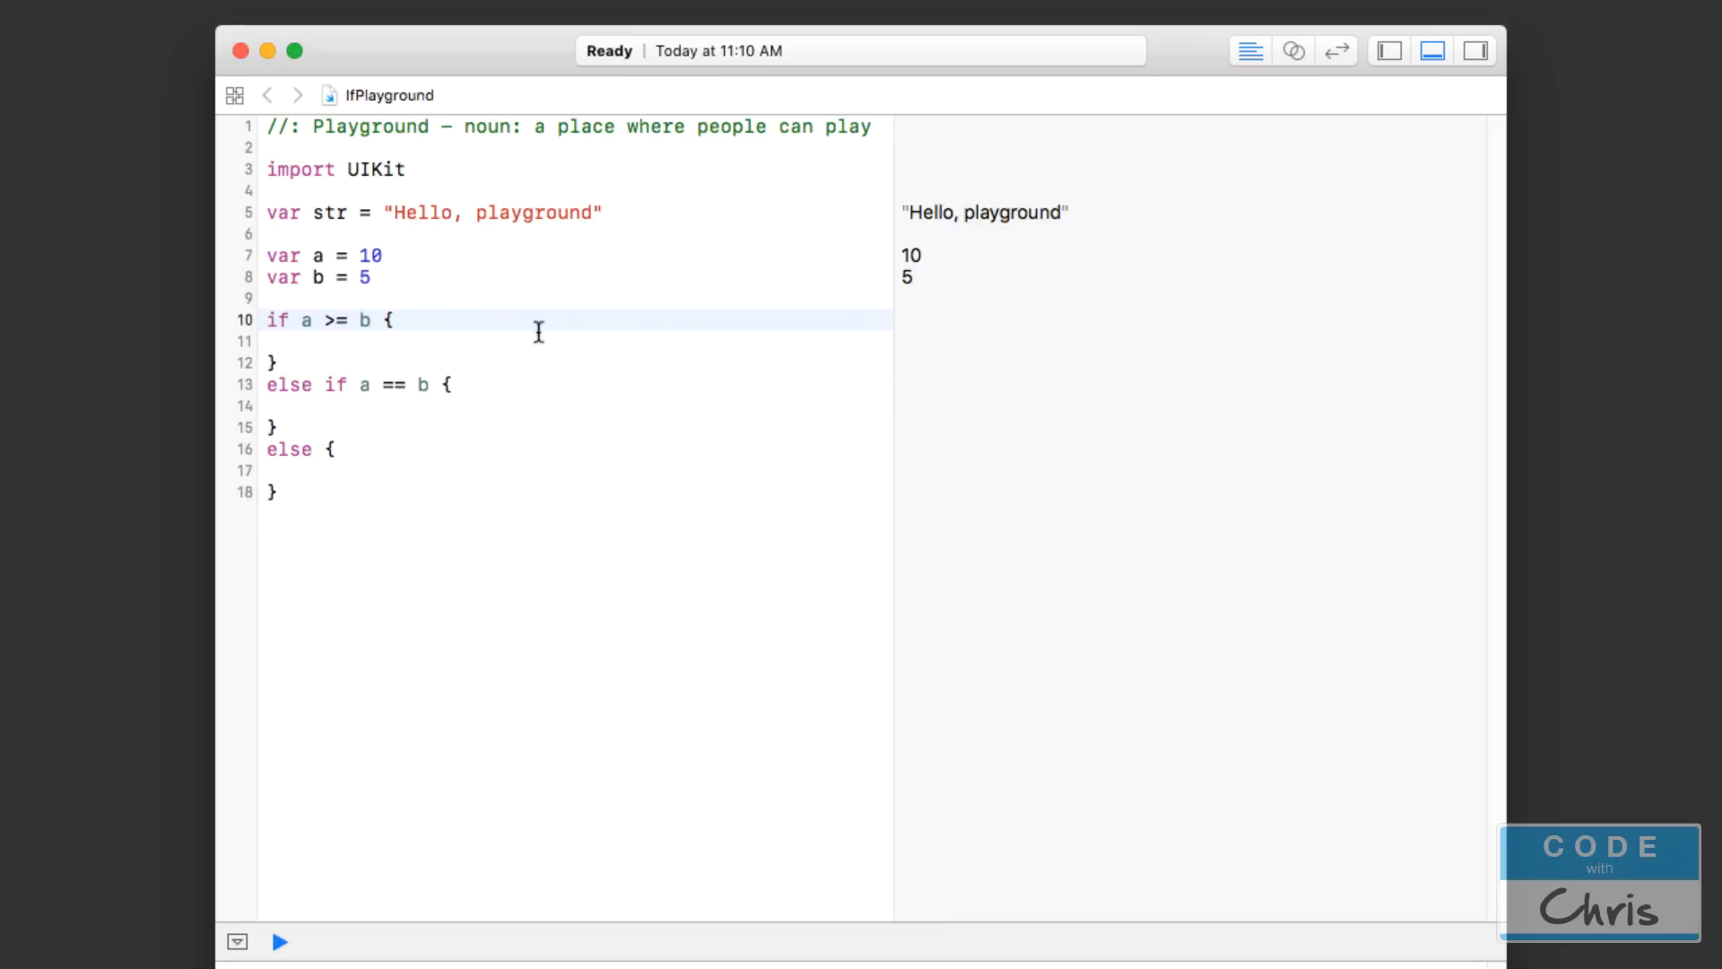
{"action": "key", "text": "Backspace"}
{"action": "type", "text": "var c"}
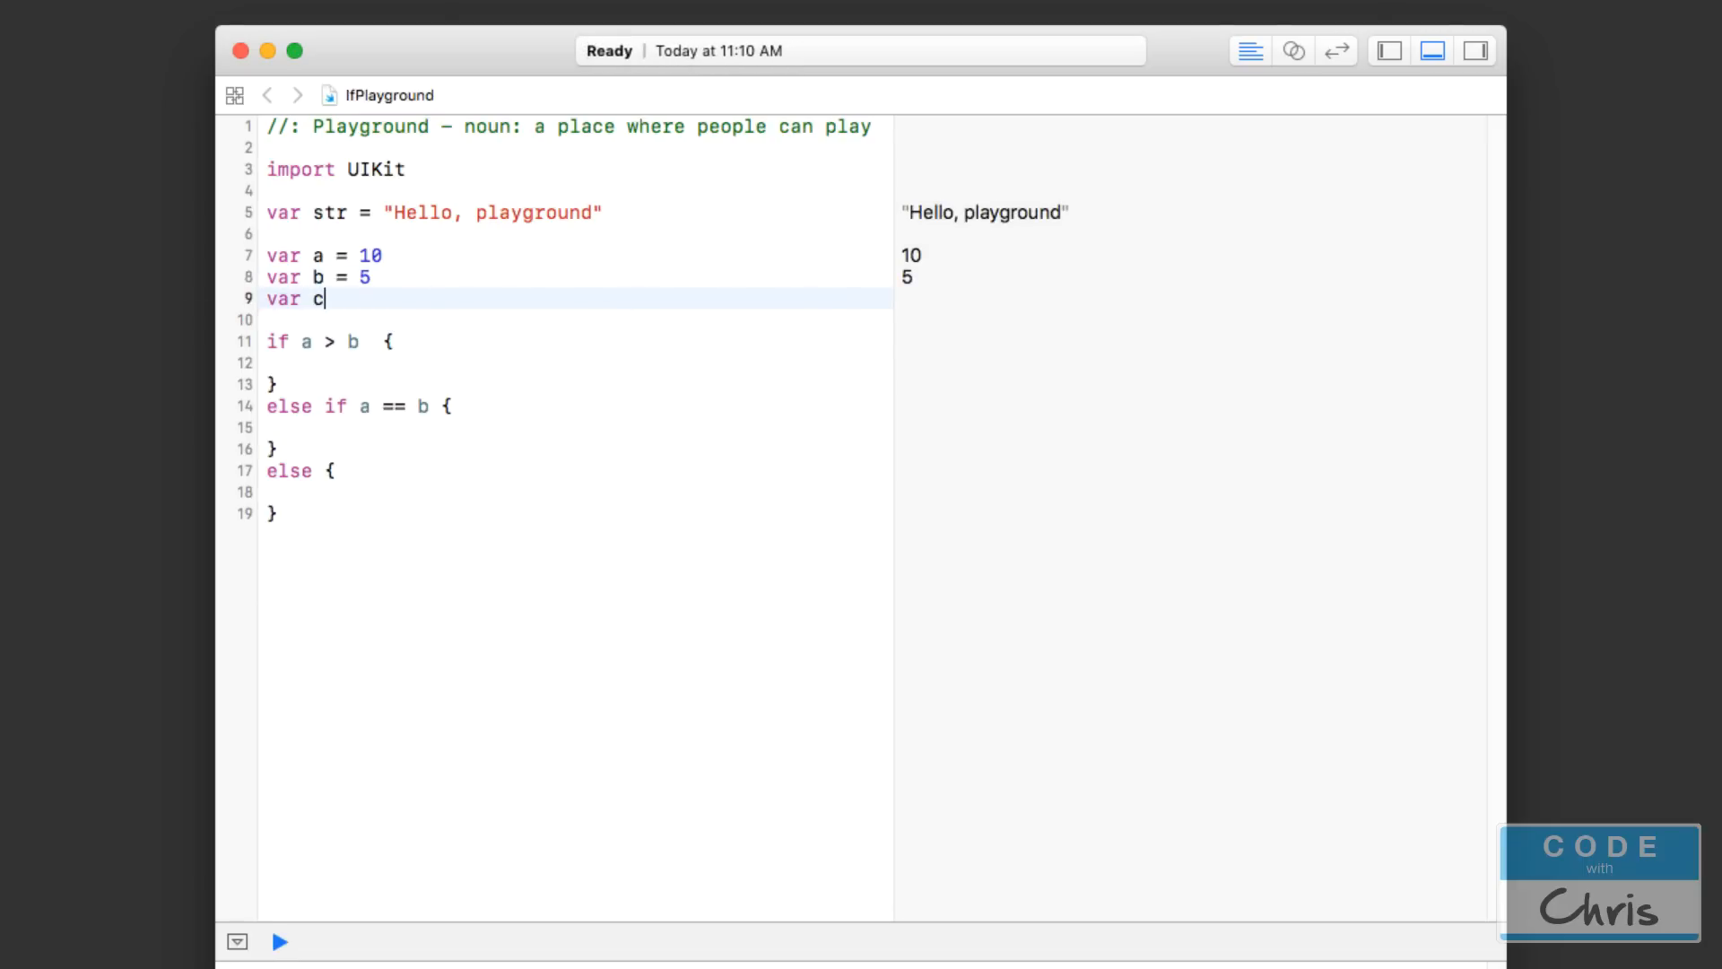
- Declare c = 1 and extend the first condition to a > b && c == a
{"action": "type", "text": "= 1"}
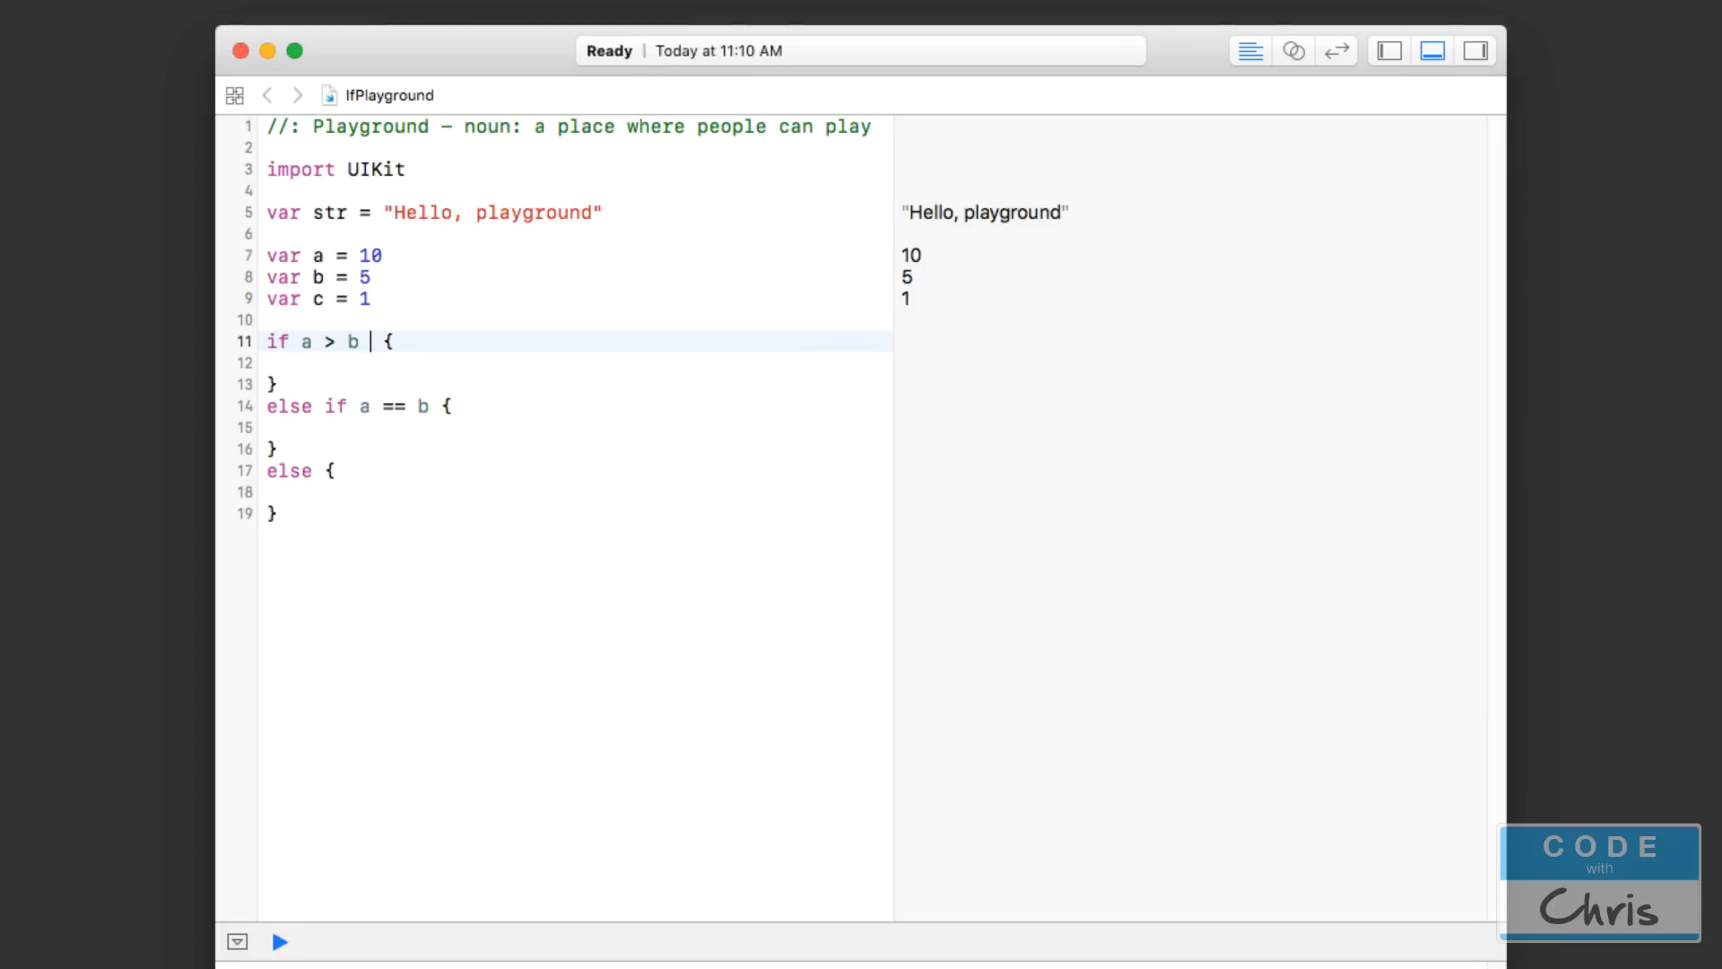
{"action": "type", "text": "&&"}
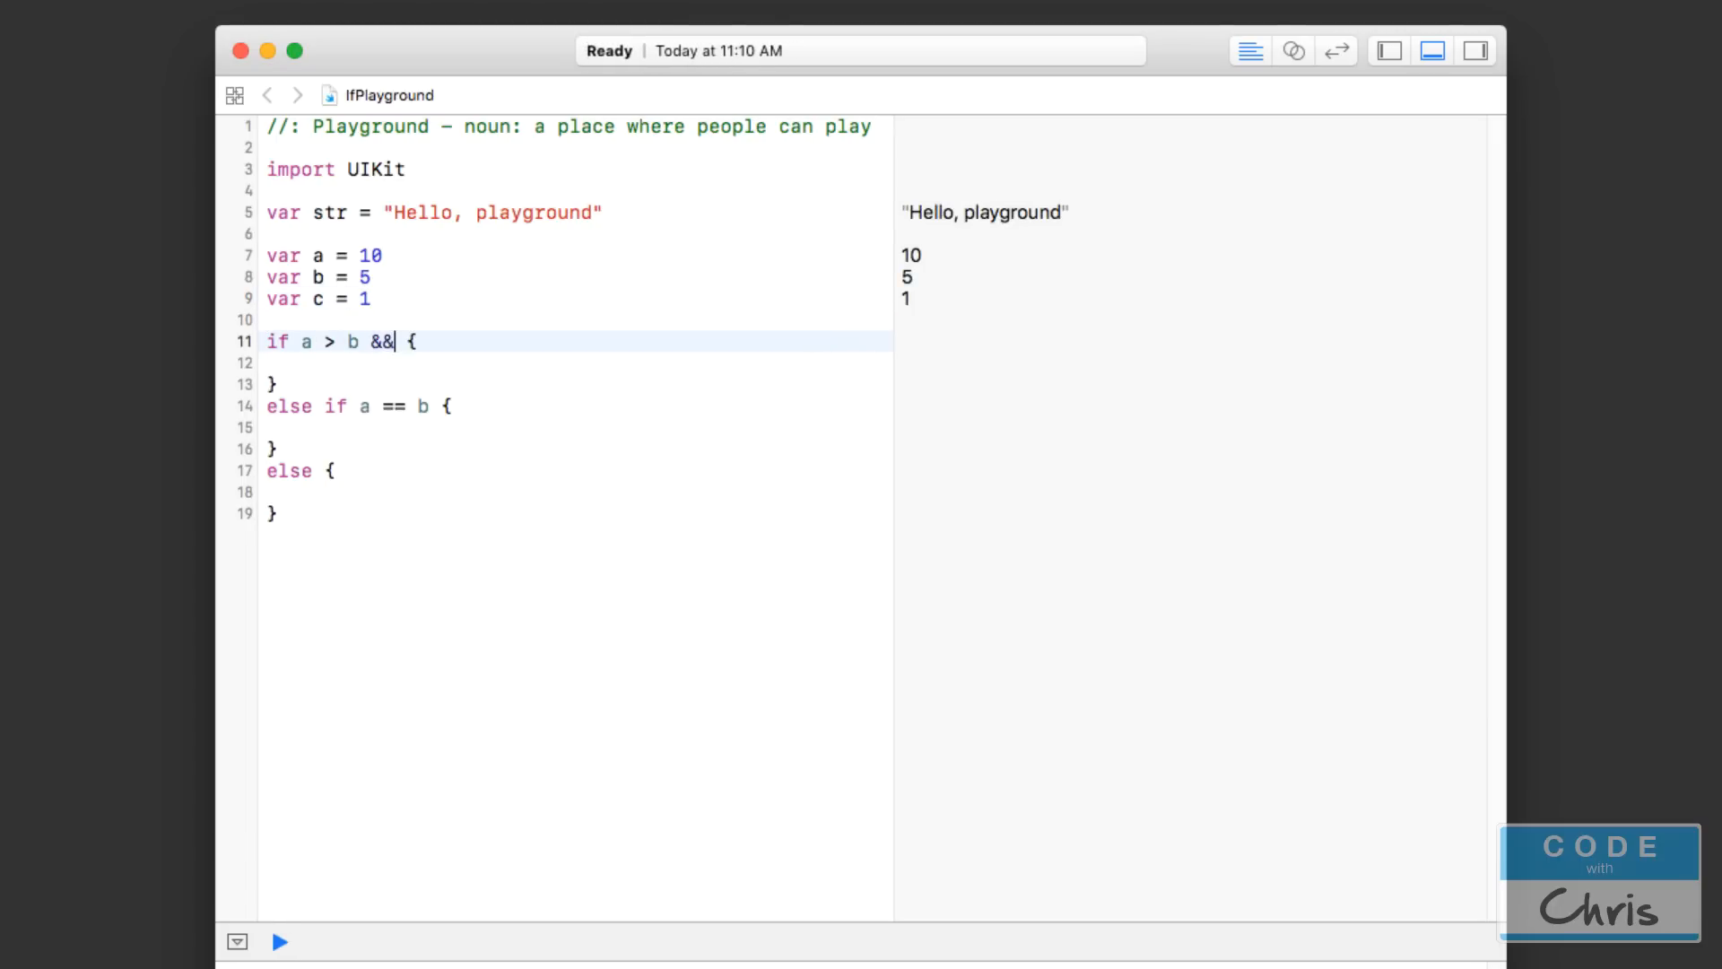
{"action": "type", "text": "c == a"}
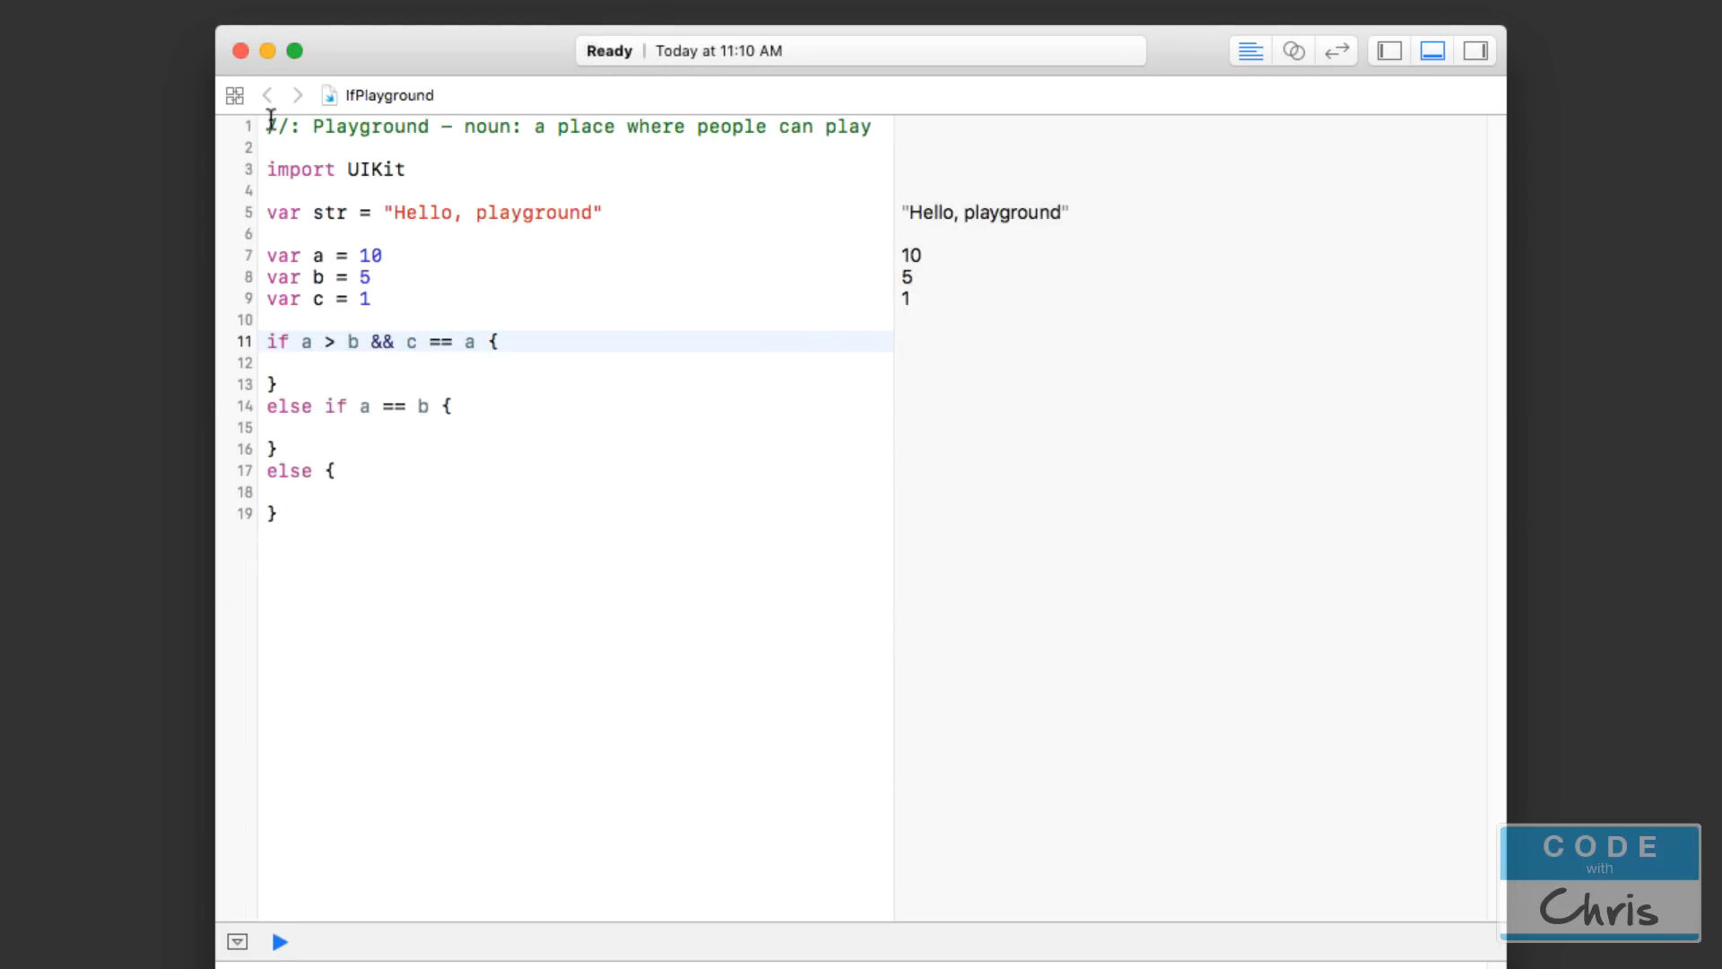
{"action": "double_click", "coordinate": [381, 342]}
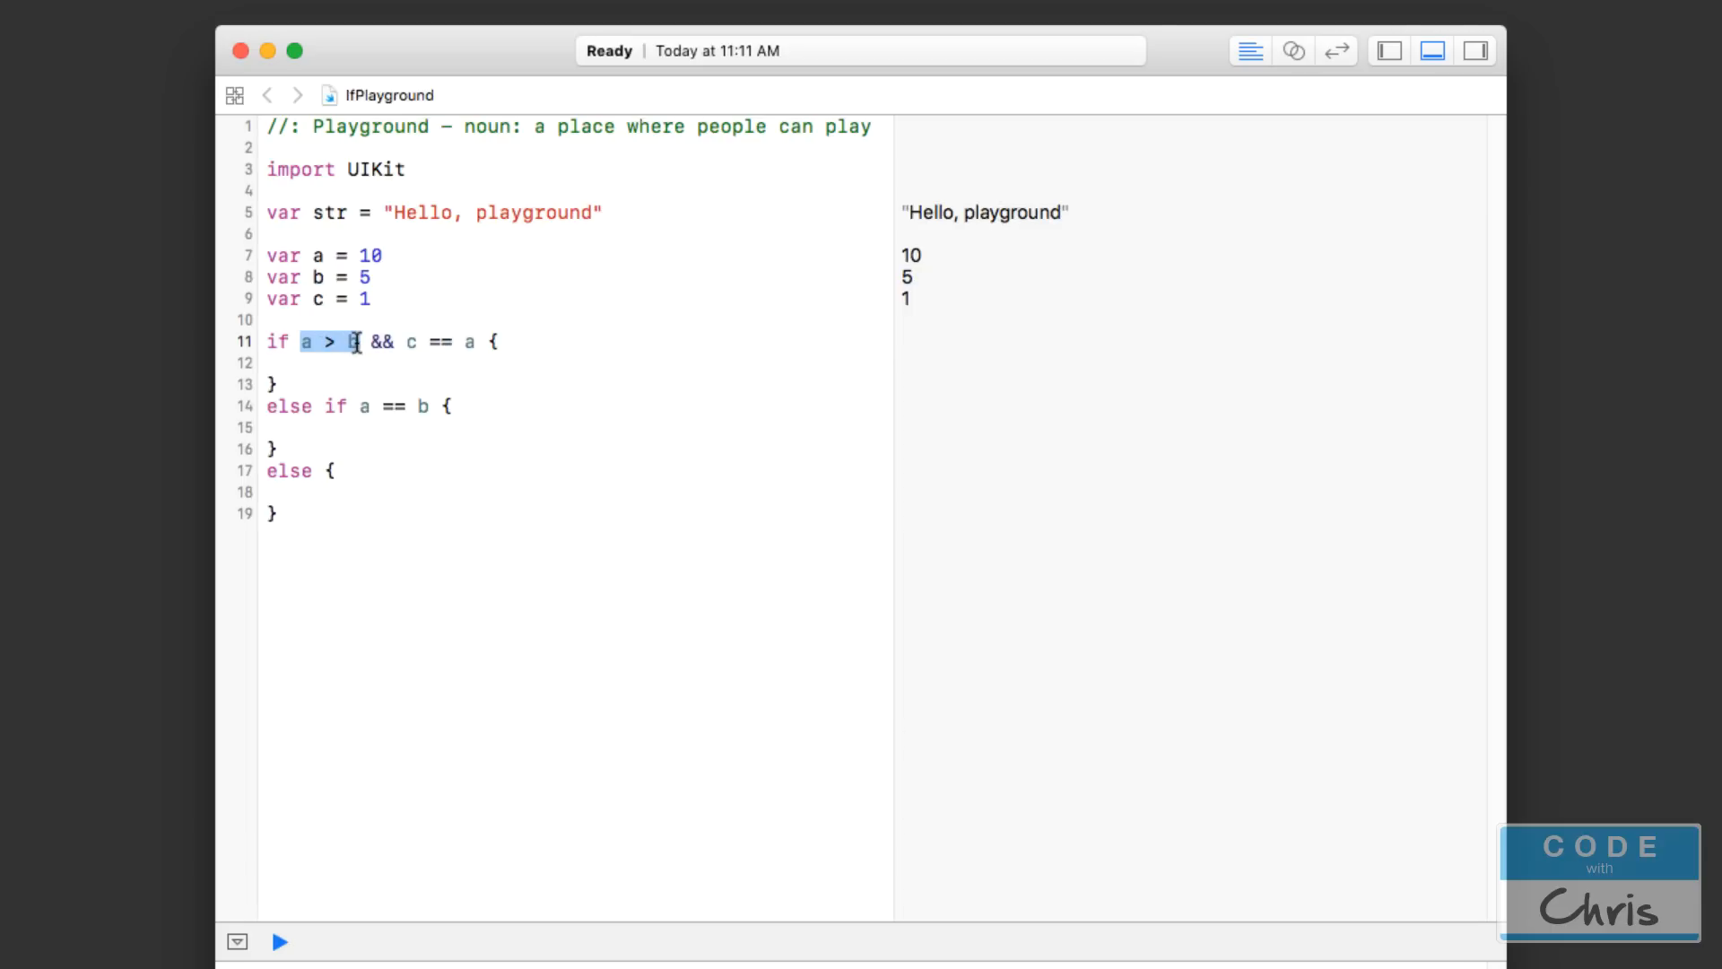
{"action": "type", "text": "b"}
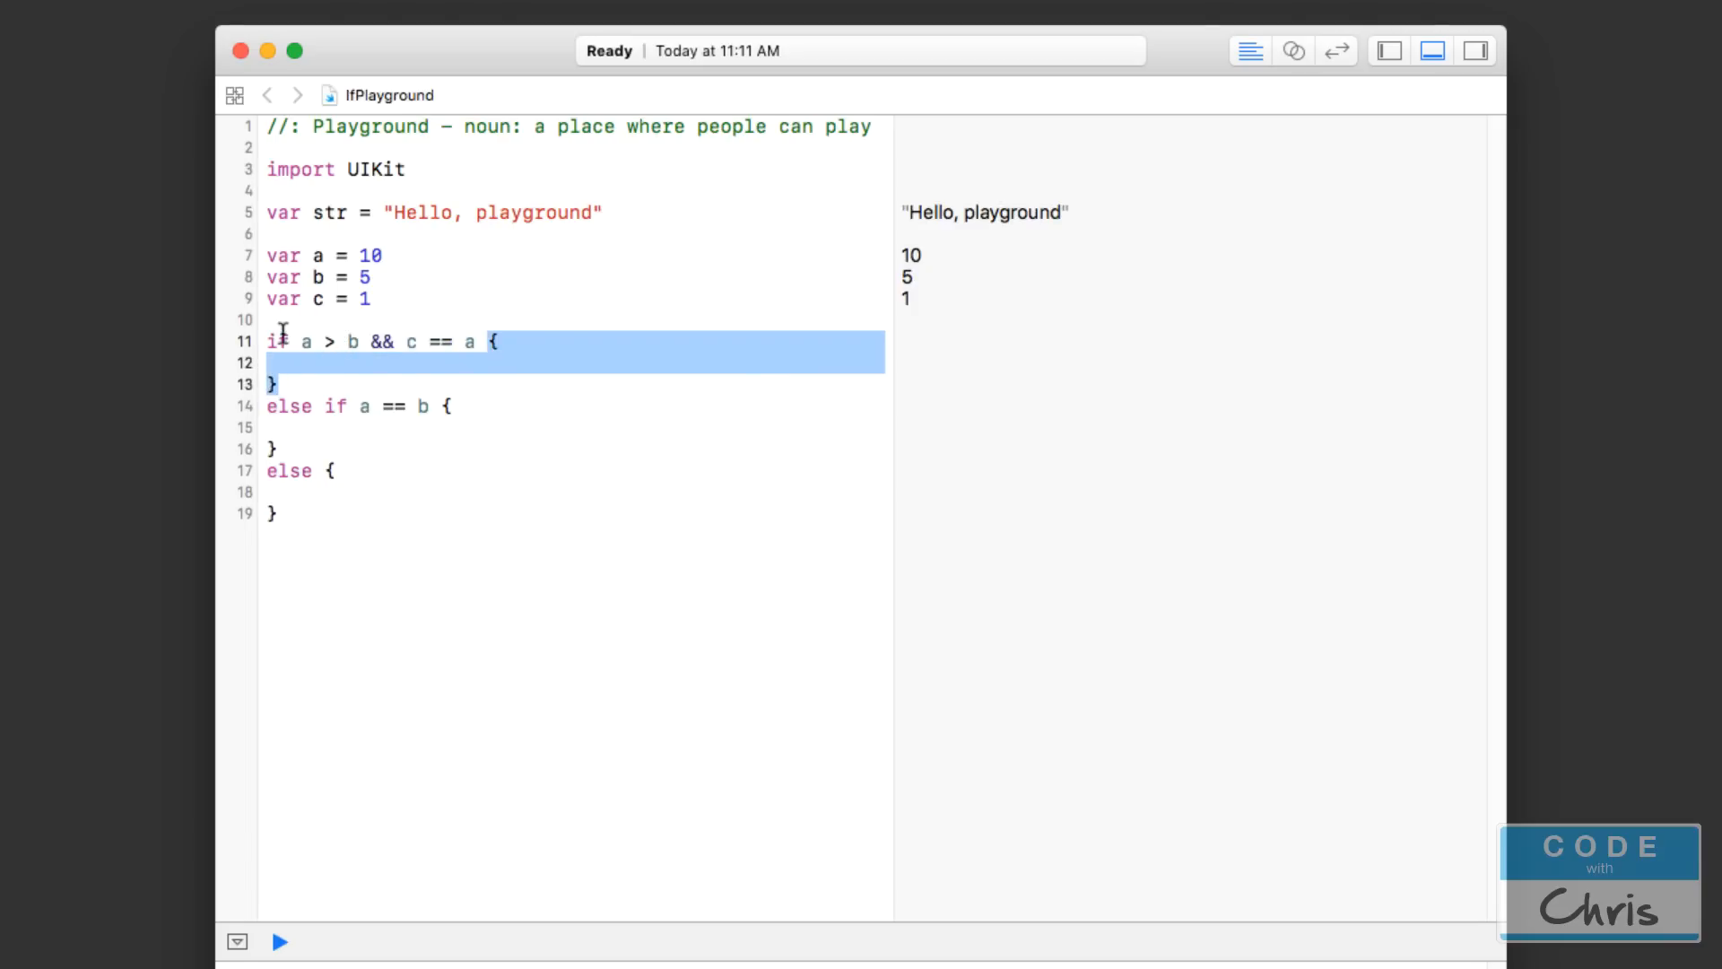
{"action": "mouse_move", "coordinate": [338, 357]}
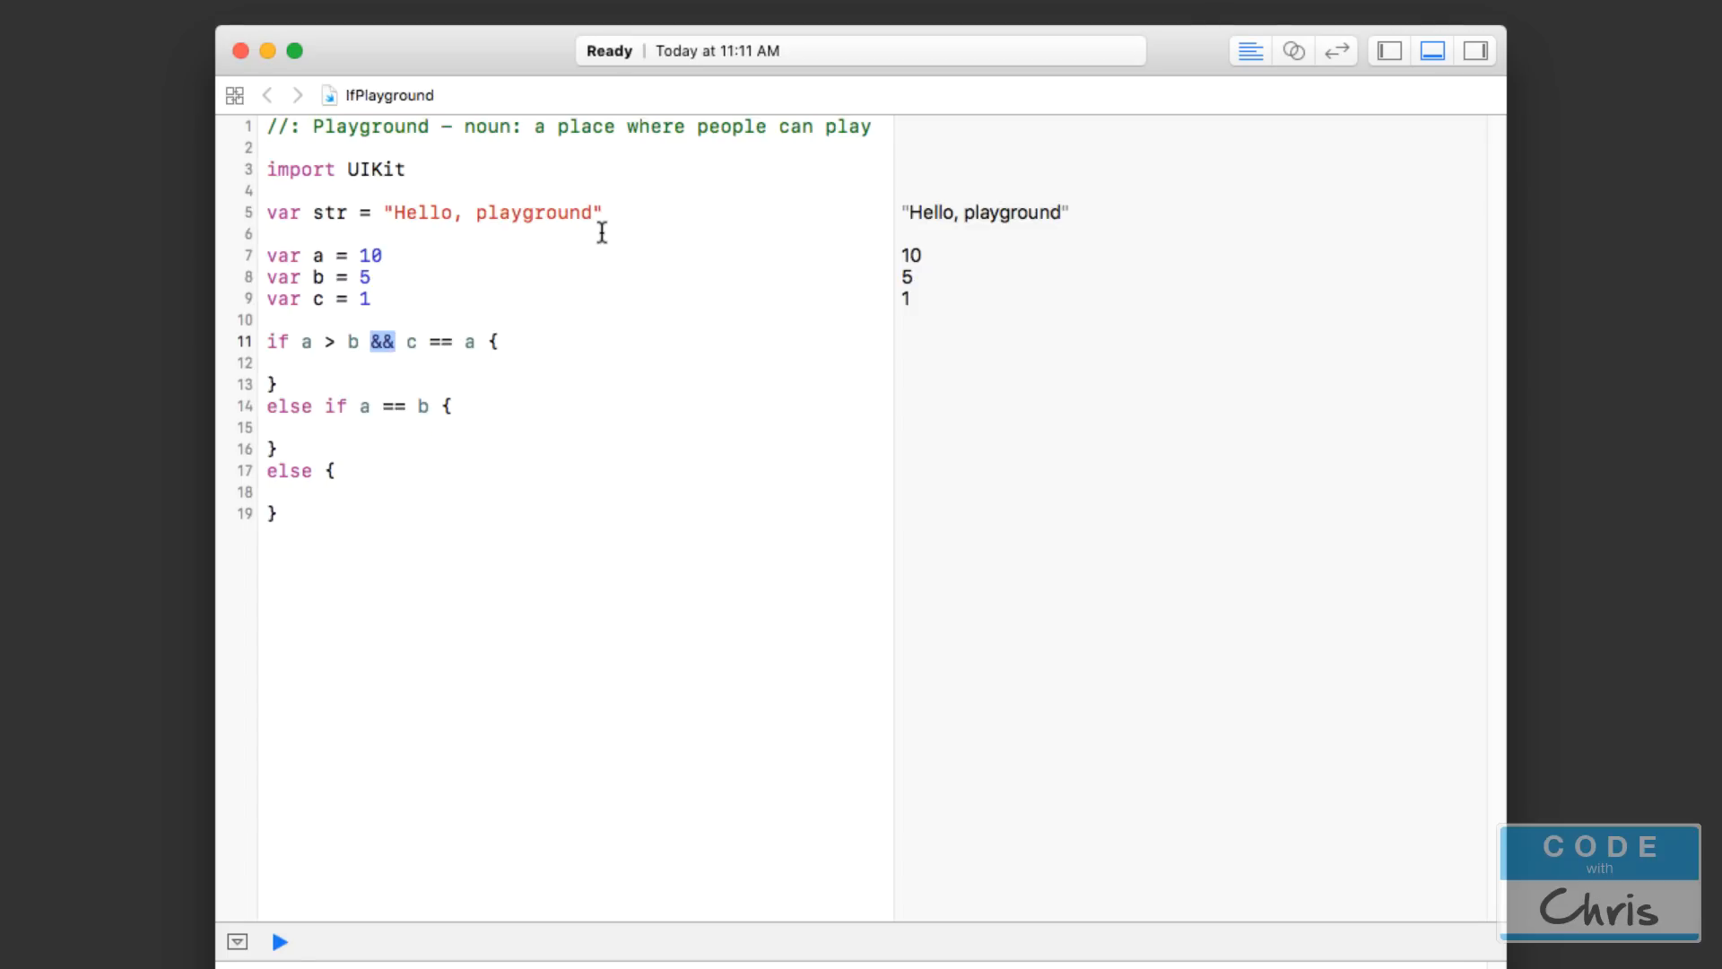
{"action": "type", "text": "||"}
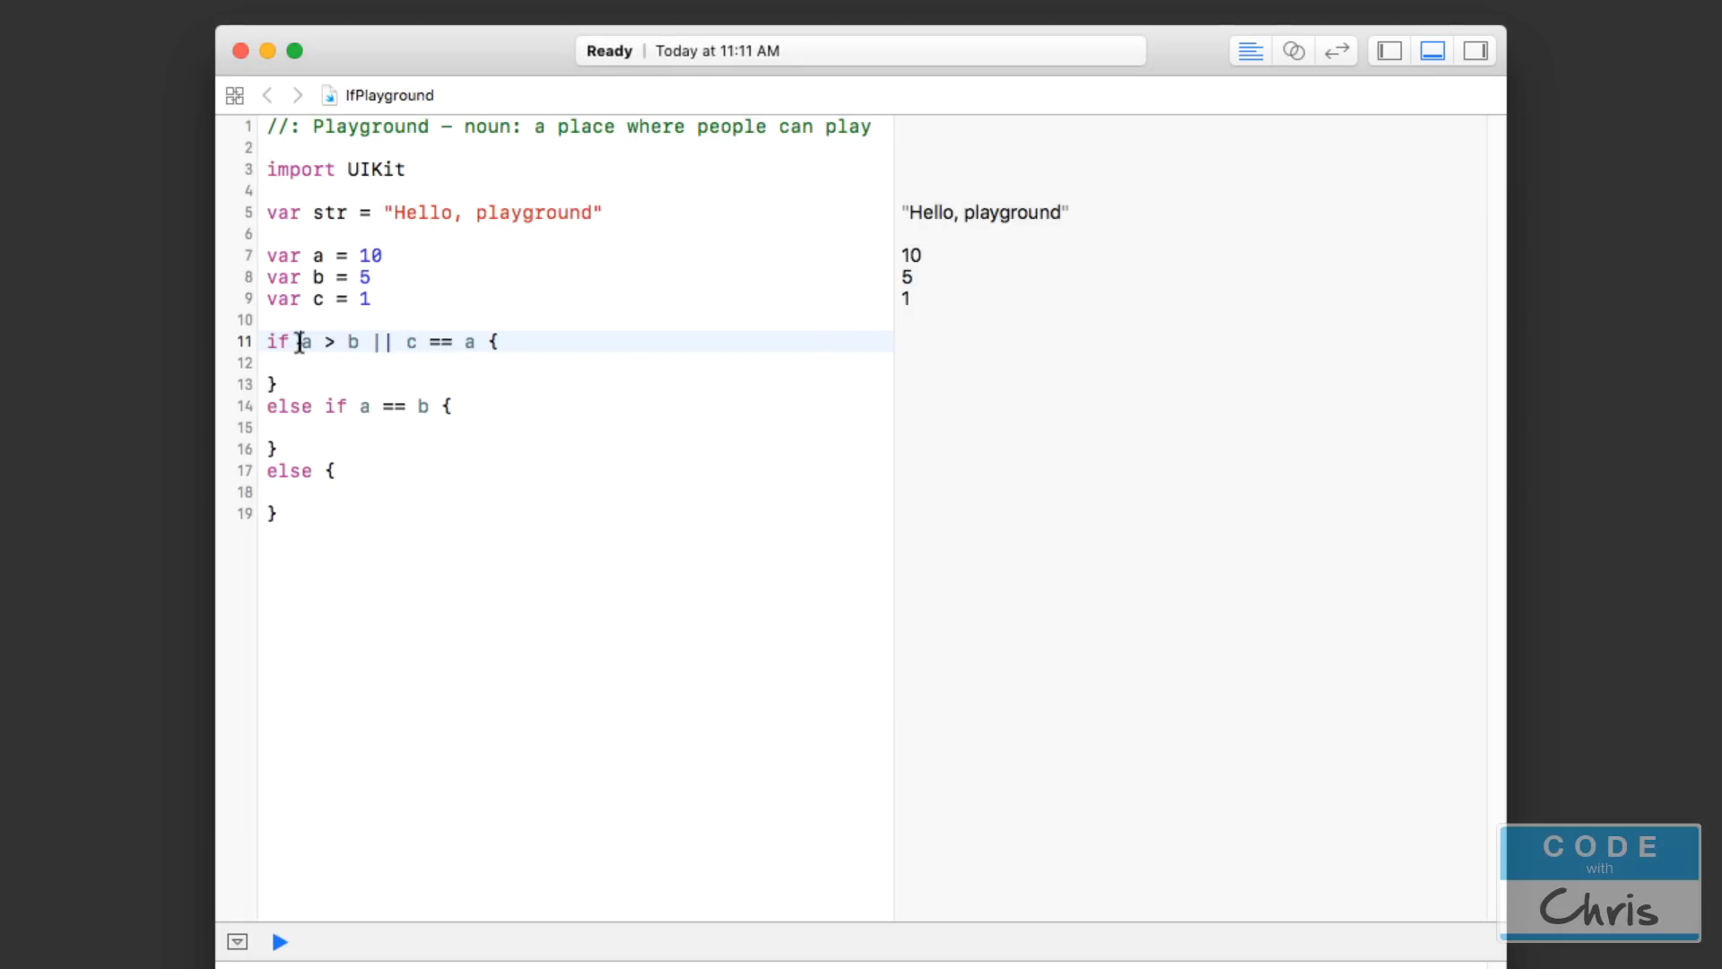
{"action": "left_click_drag", "start_coordinate": [300, 342], "coordinate": [363, 342]}
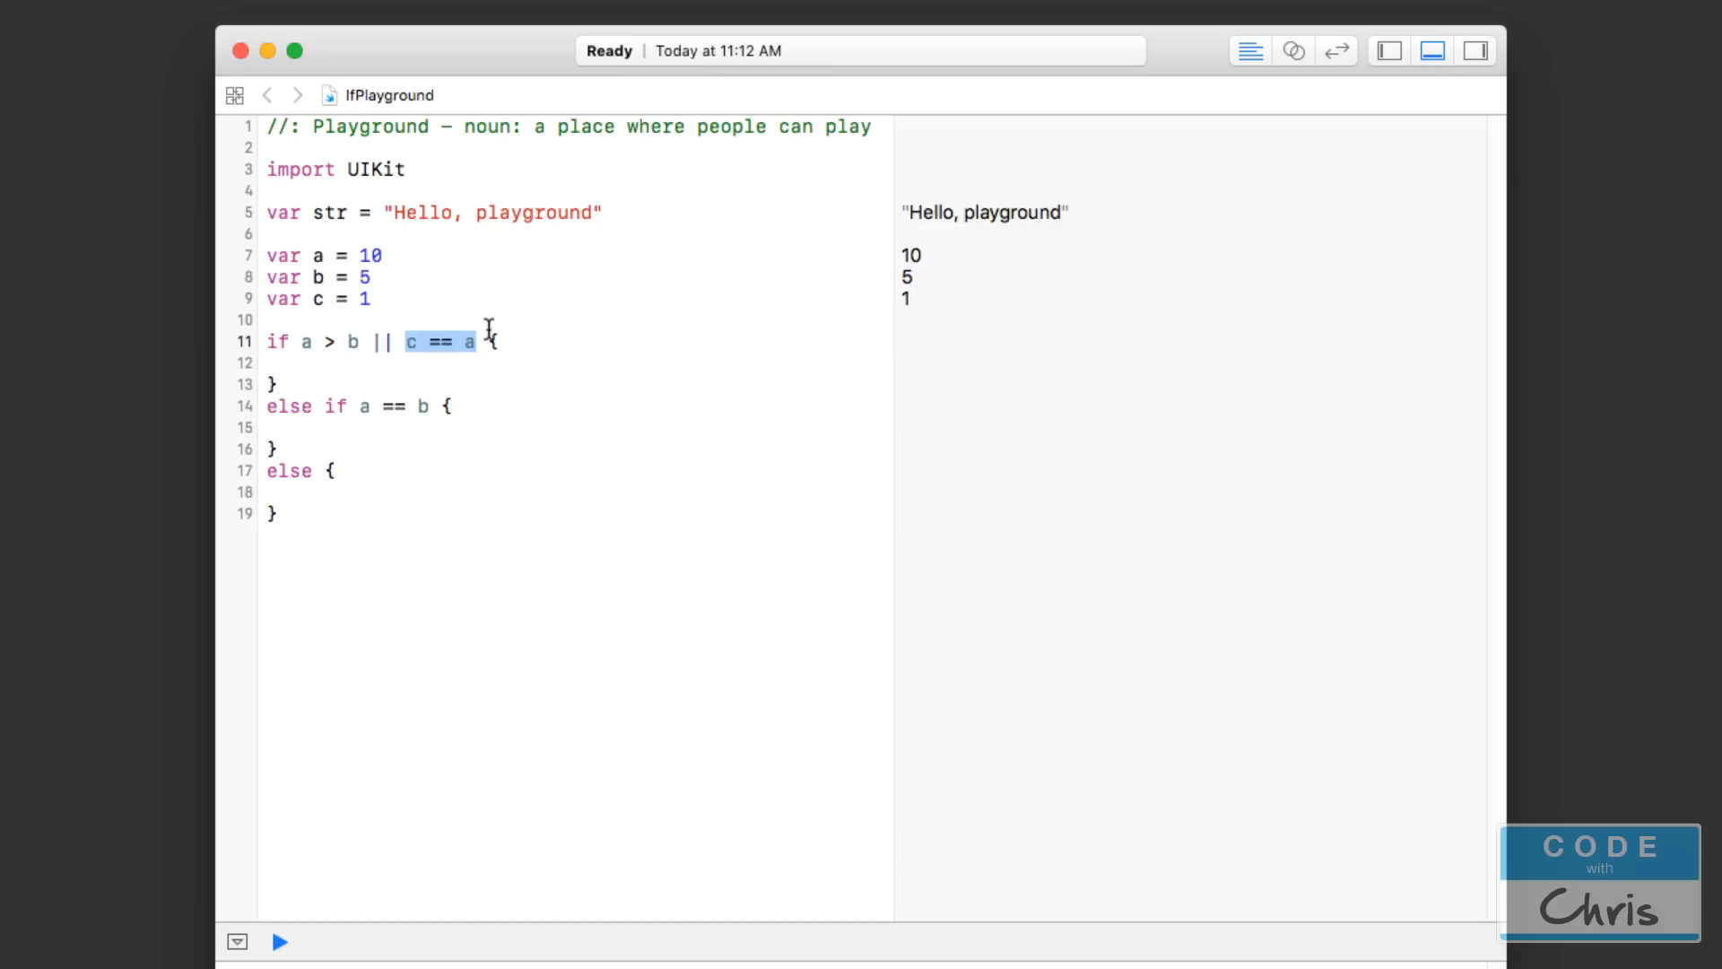
{"action": "mouse_move", "coordinate": [372, 349]}
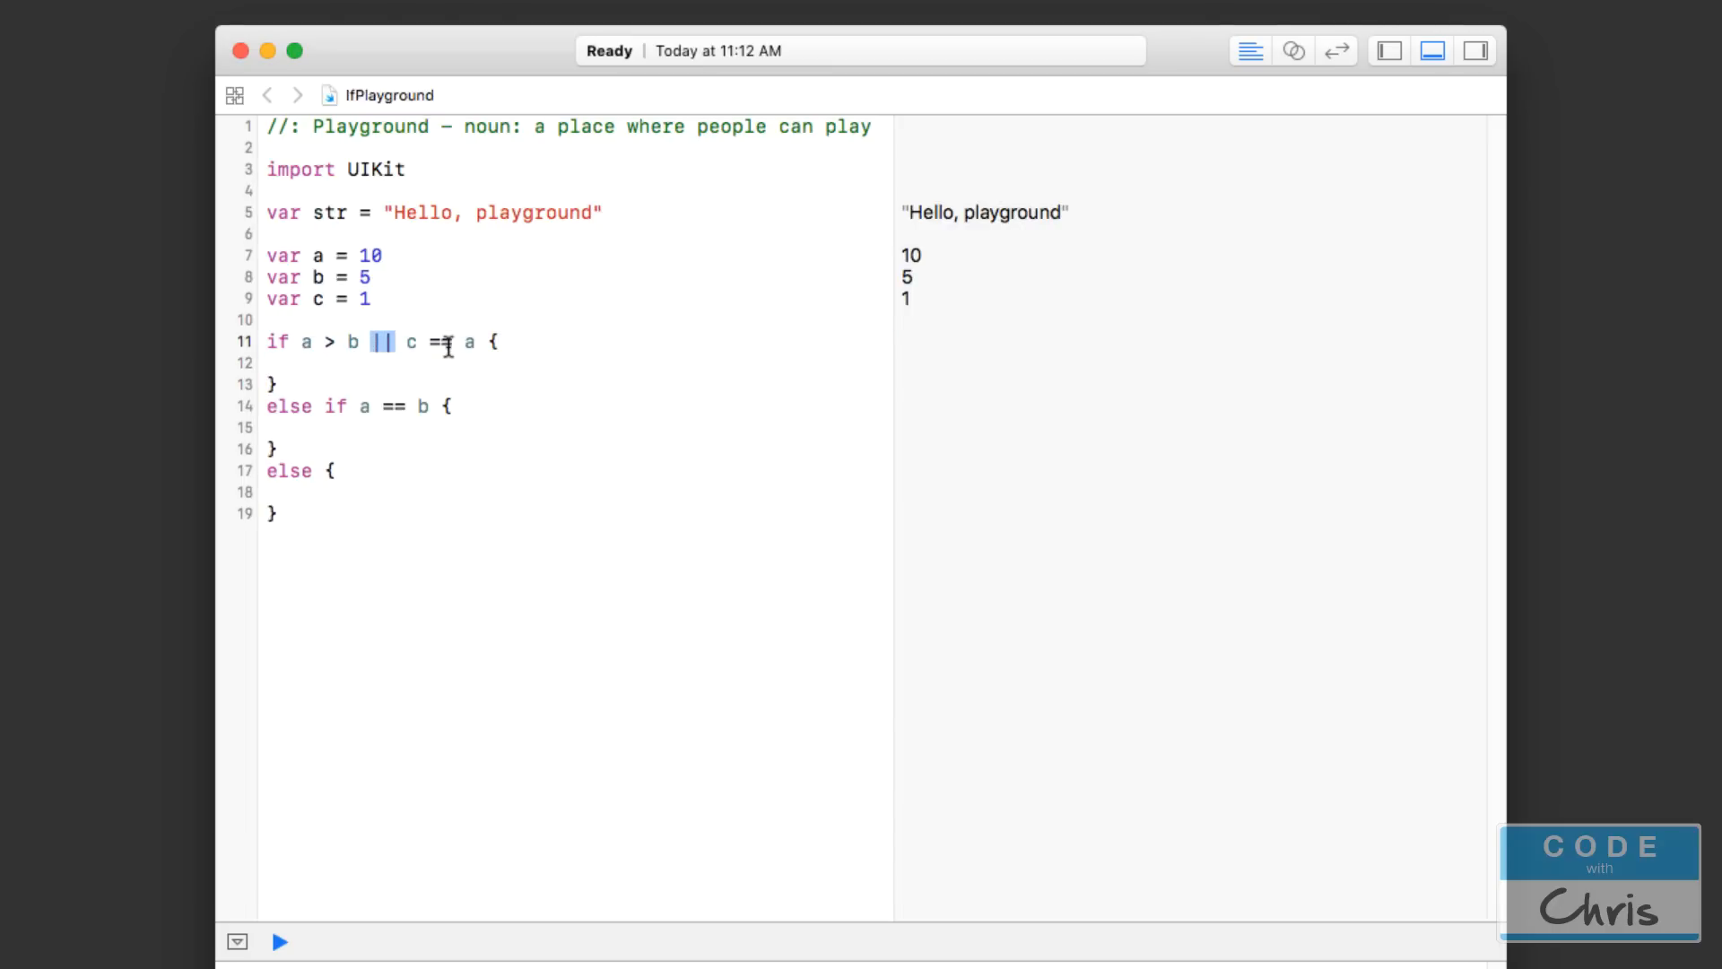
{"action": "type", "text": "&"}
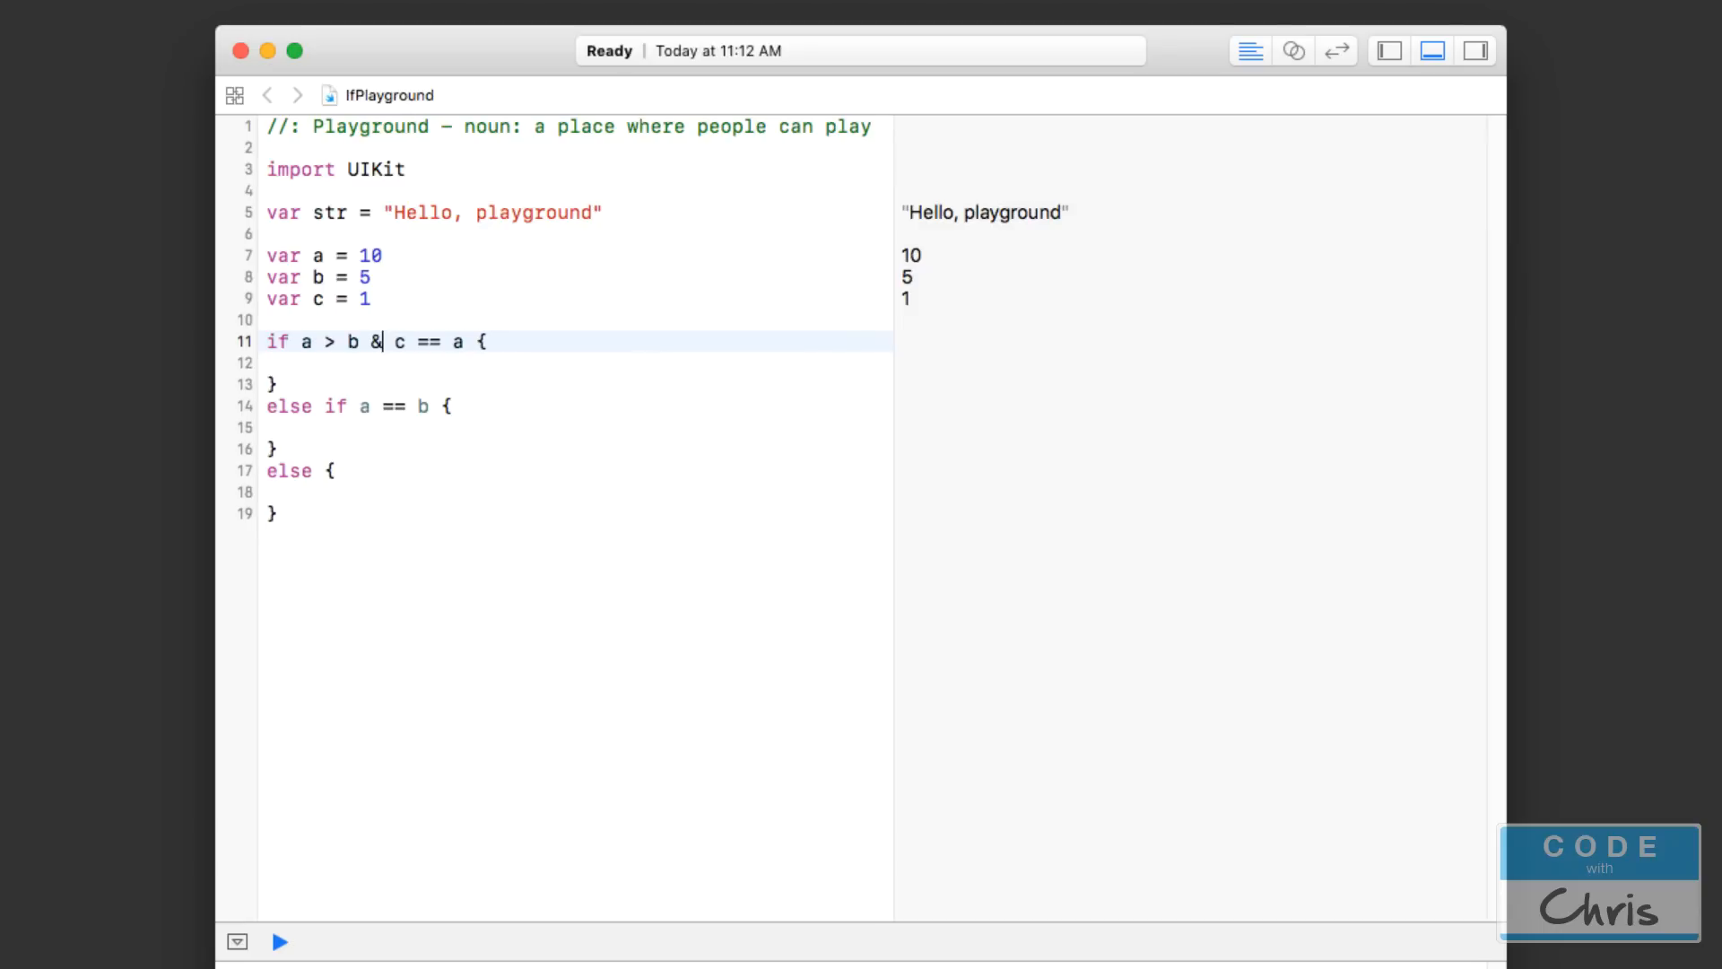
{"action": "type", "text": "&"}
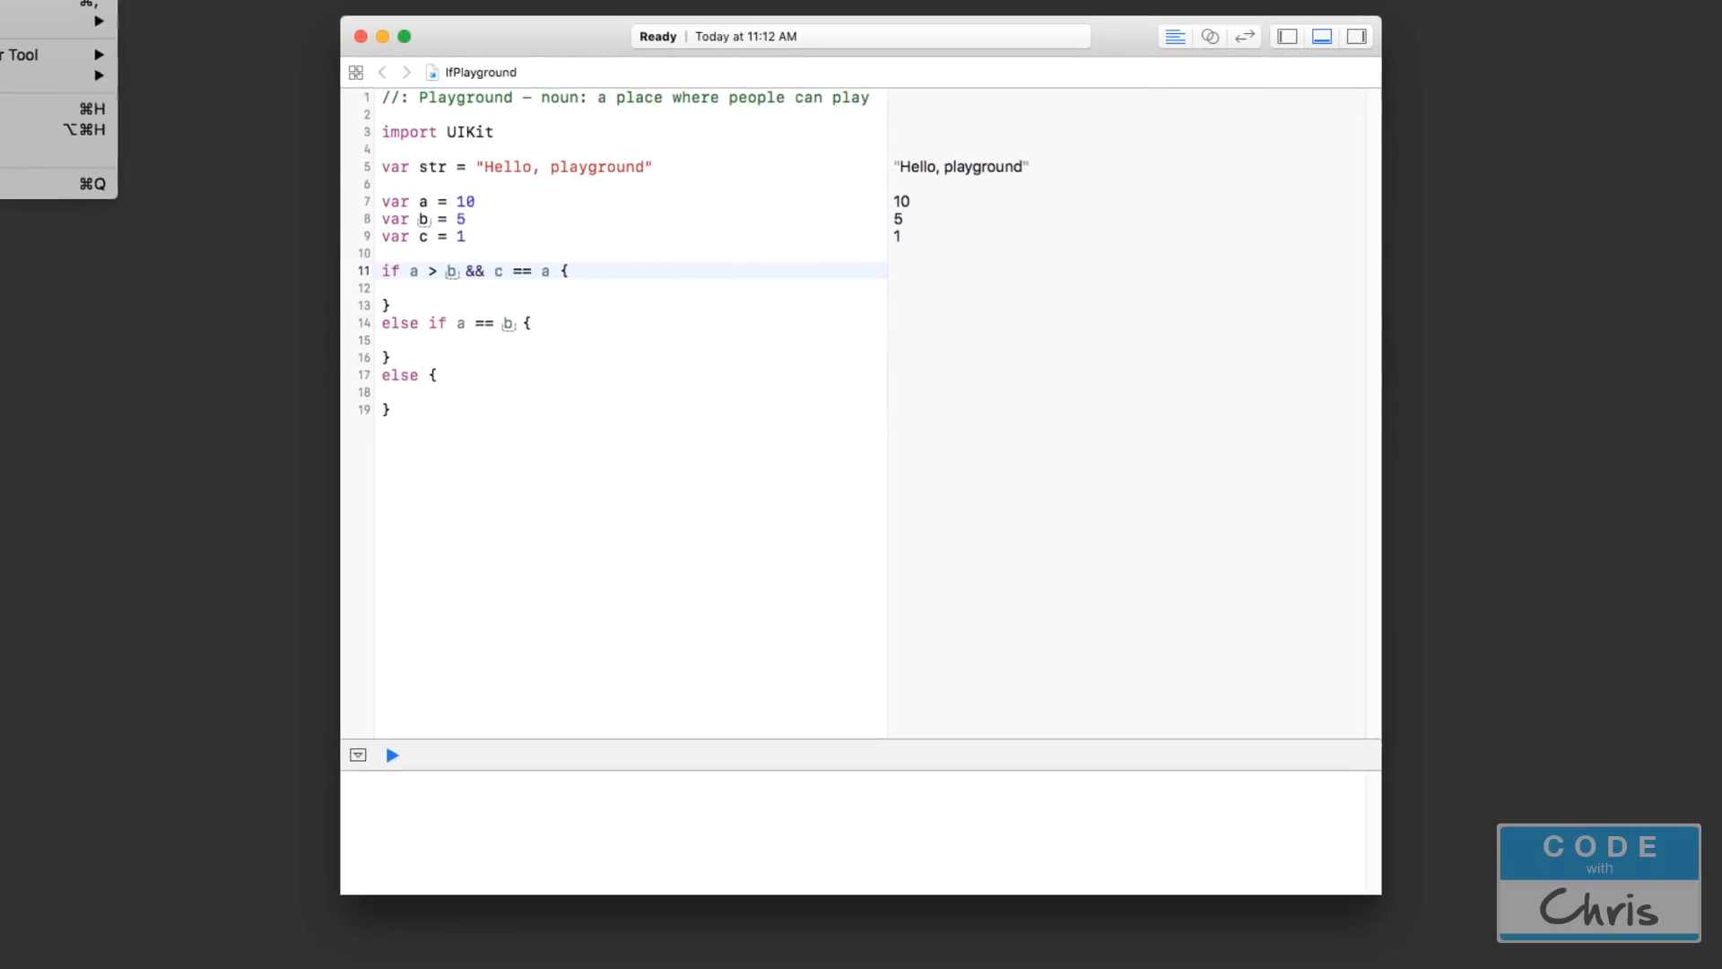
- Open recent War.xcodeproj and place the cursor after the right image line in dealTapped
{"action": "left_click", "coordinate": [46, 50]}
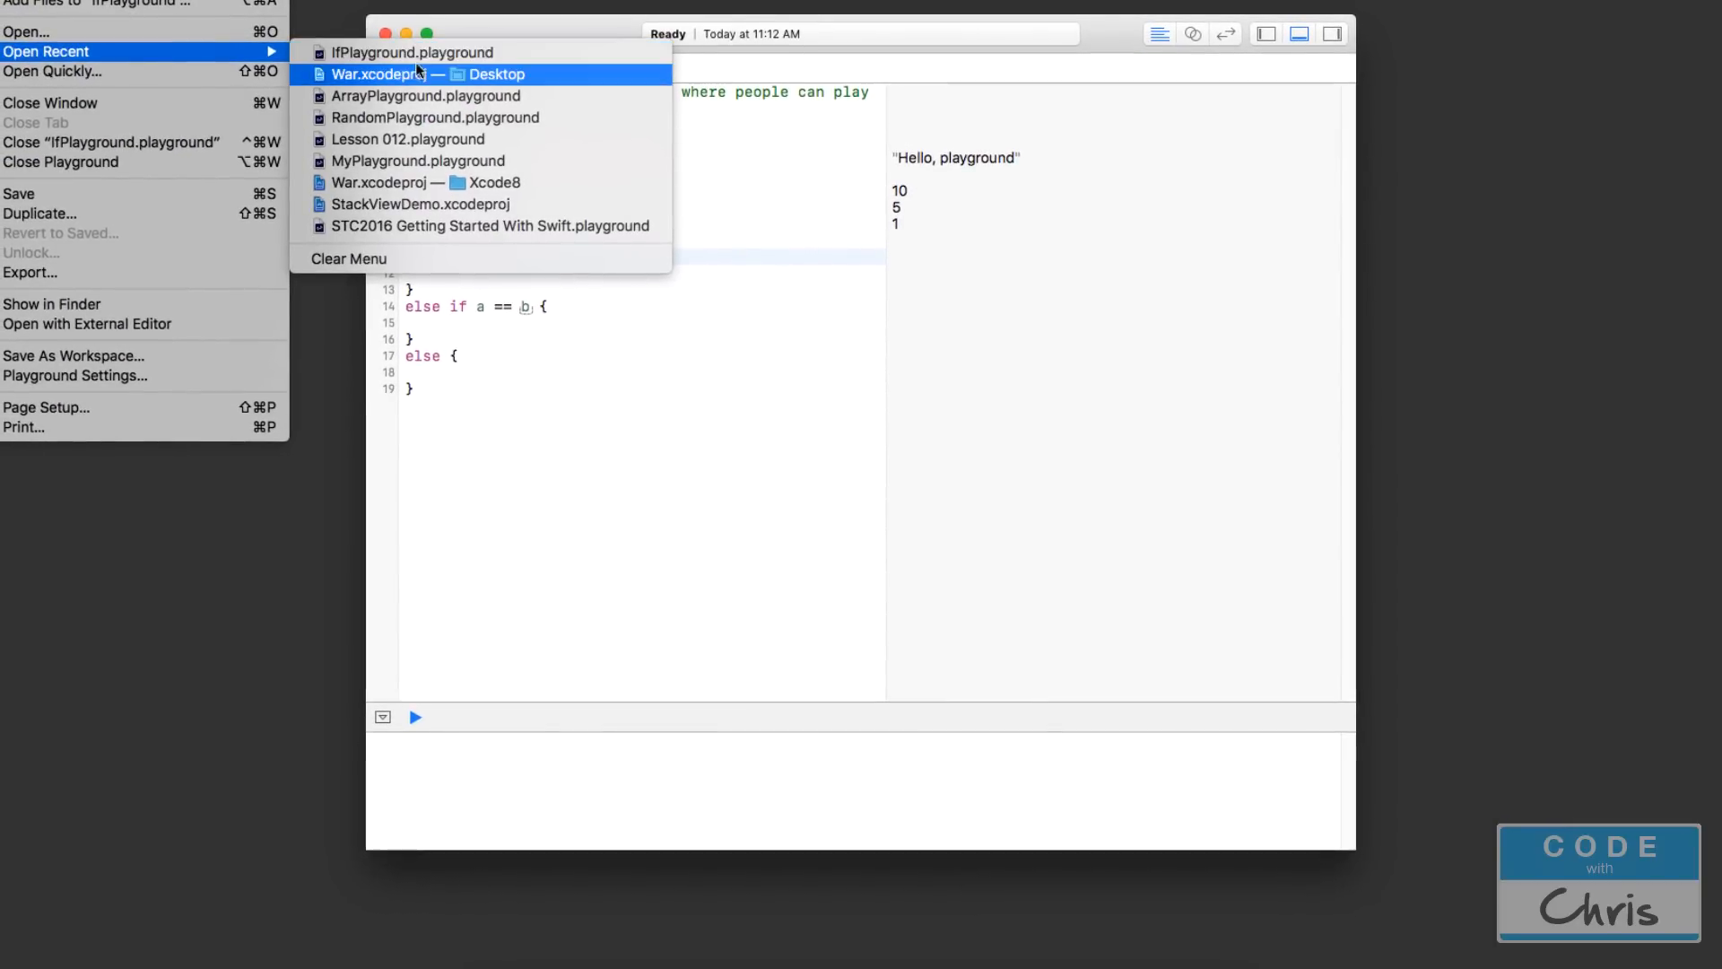
{"action": "left_click", "coordinate": [427, 74]}
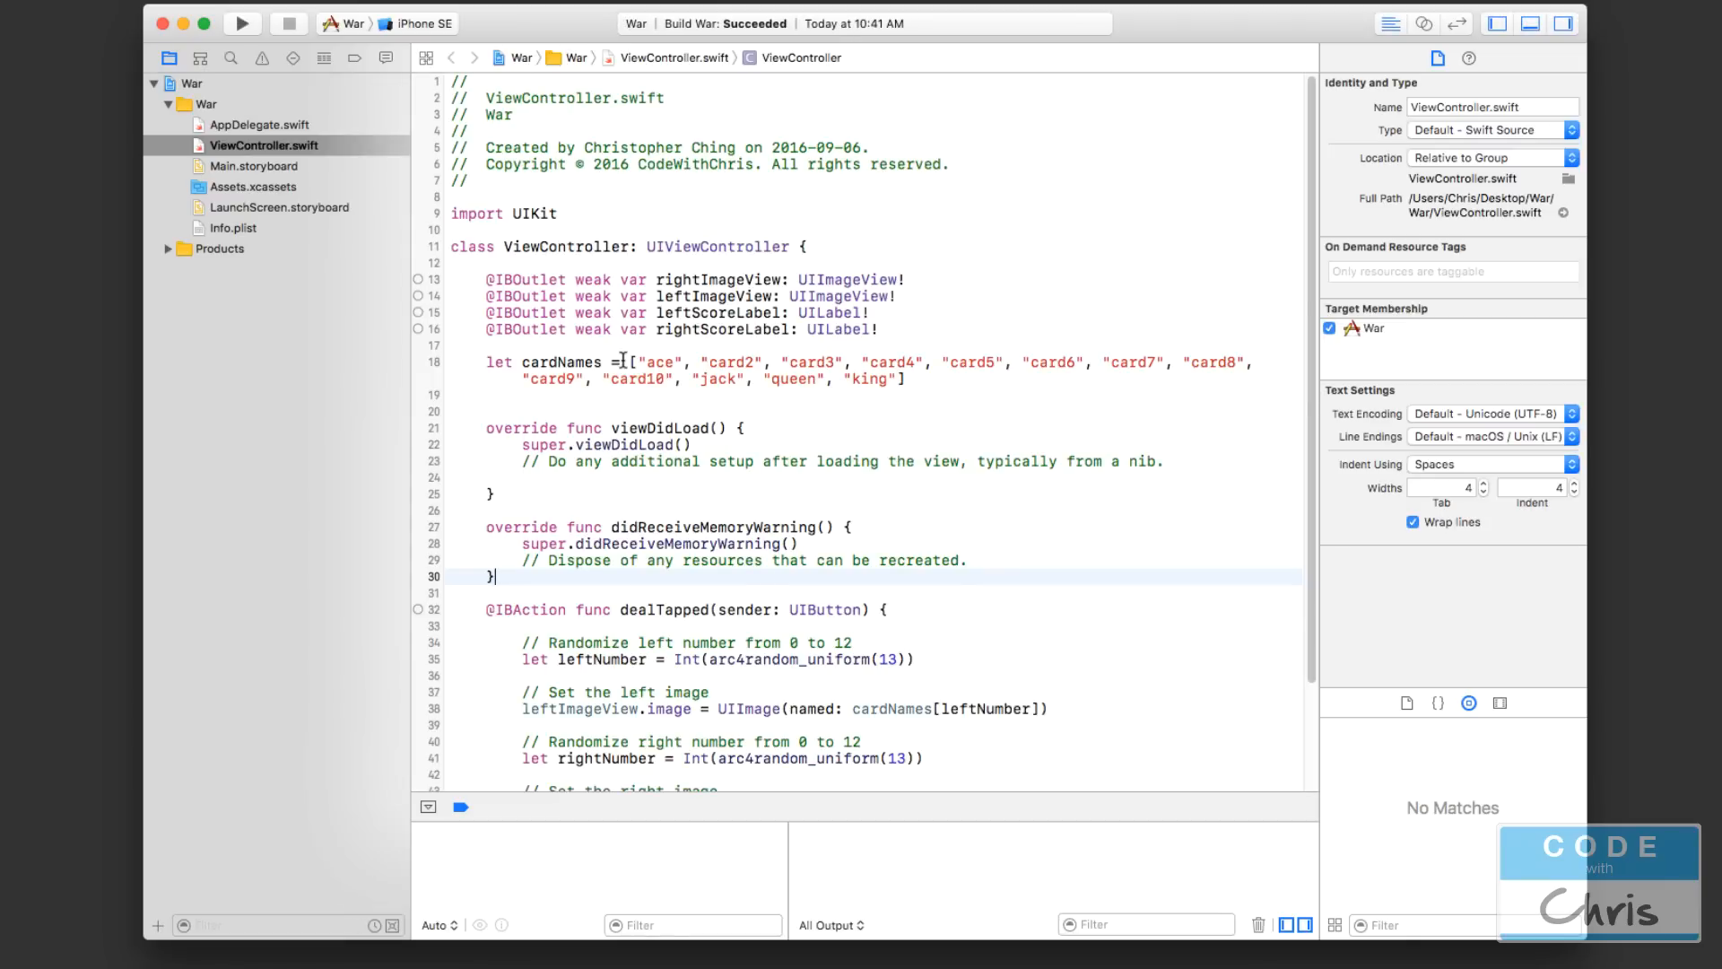
{"action": "scroll", "scroll_direction": "down", "scroll_amount": 3}
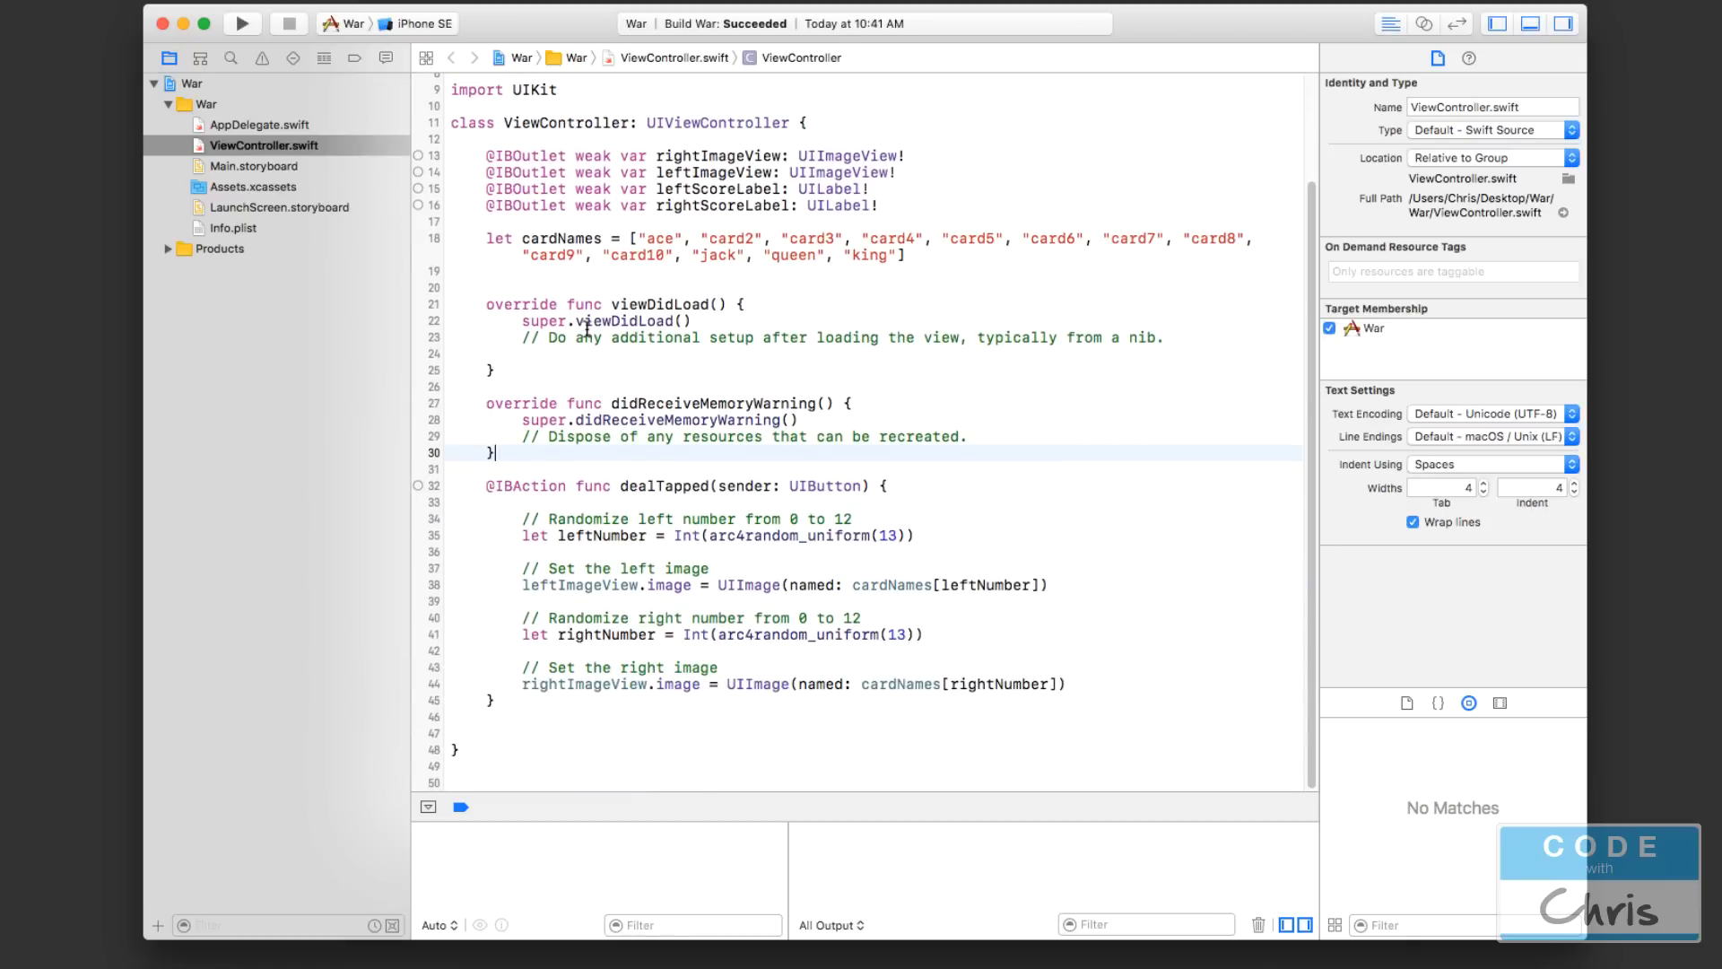
{"action": "left_click", "coordinate": [635, 486]}
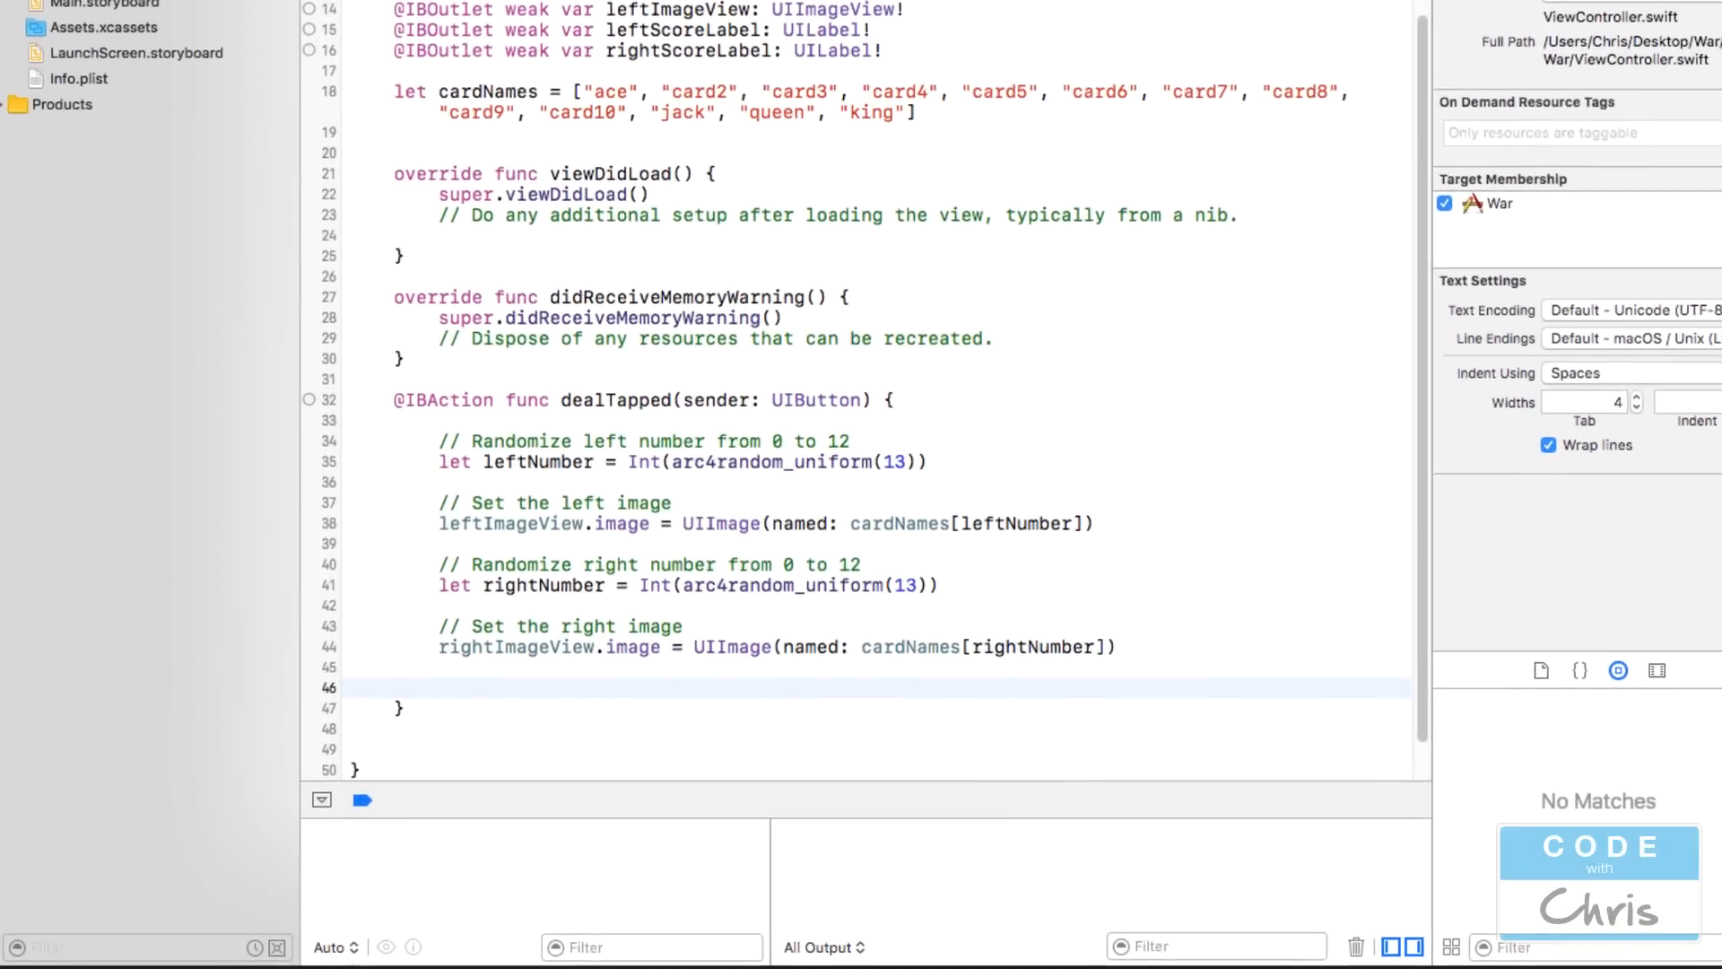
- Add a compare-the-cards comment and an if leftNumber > rightNumber branch commented 'Left card wins'
{"action": "type", "text": "//"}
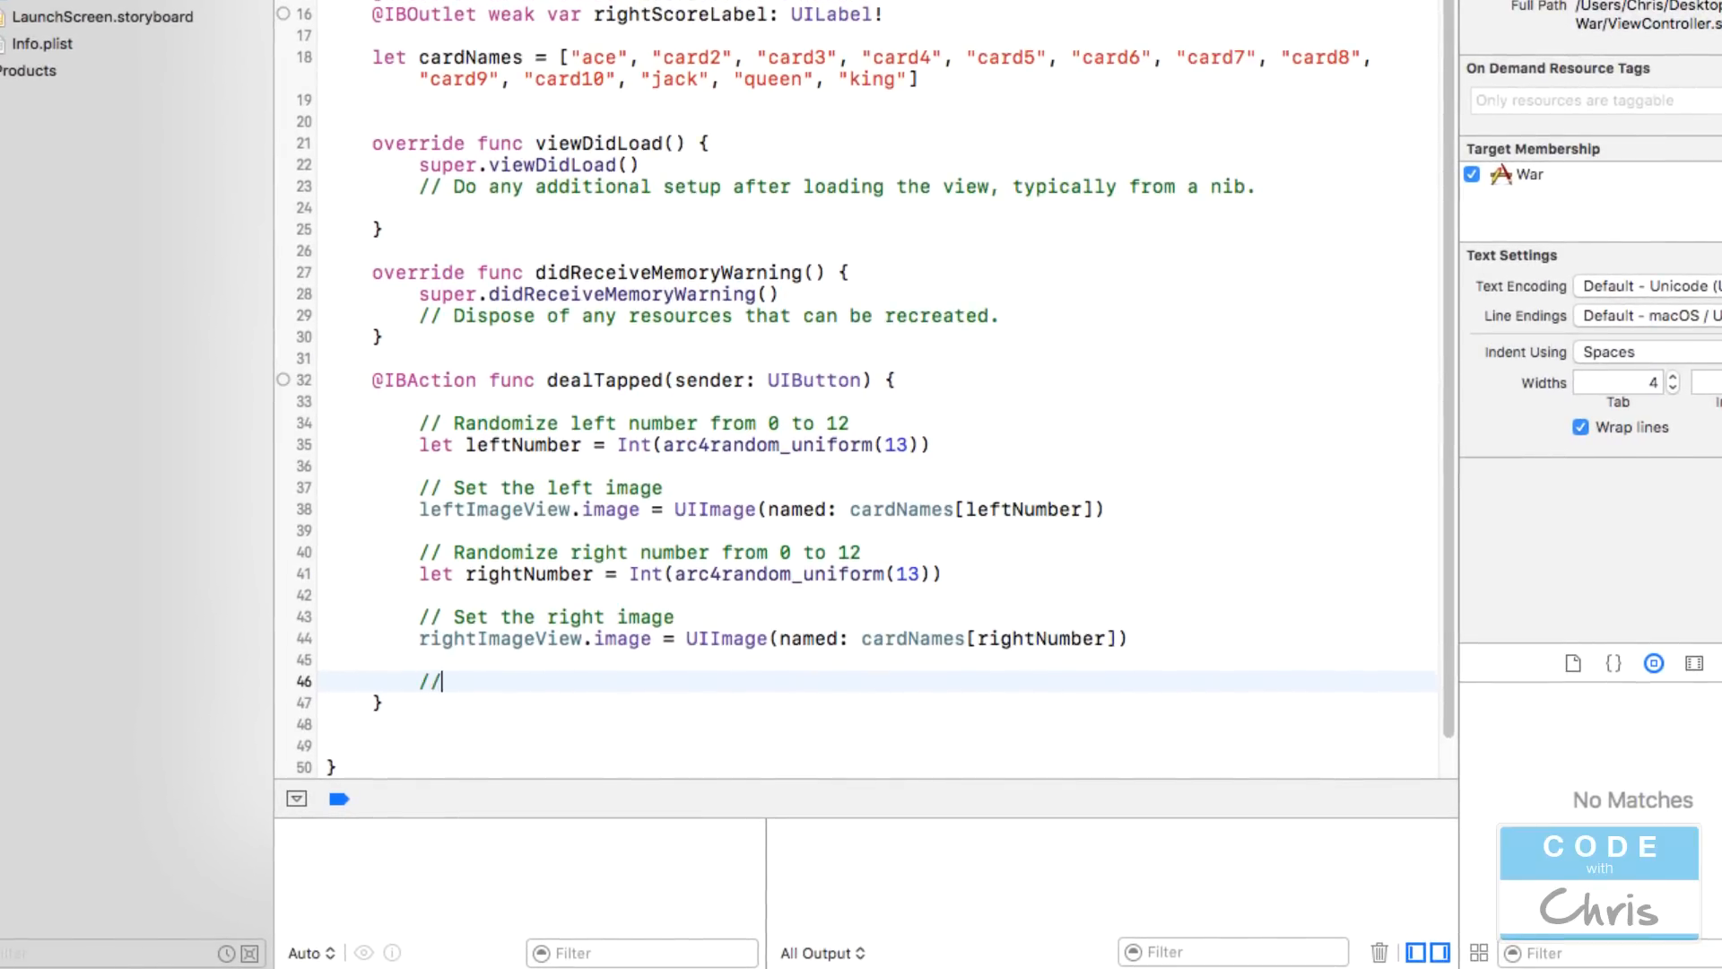
{"action": "type", "text": "Compare the card numbers"}
{"action": "type", "text": "if"}
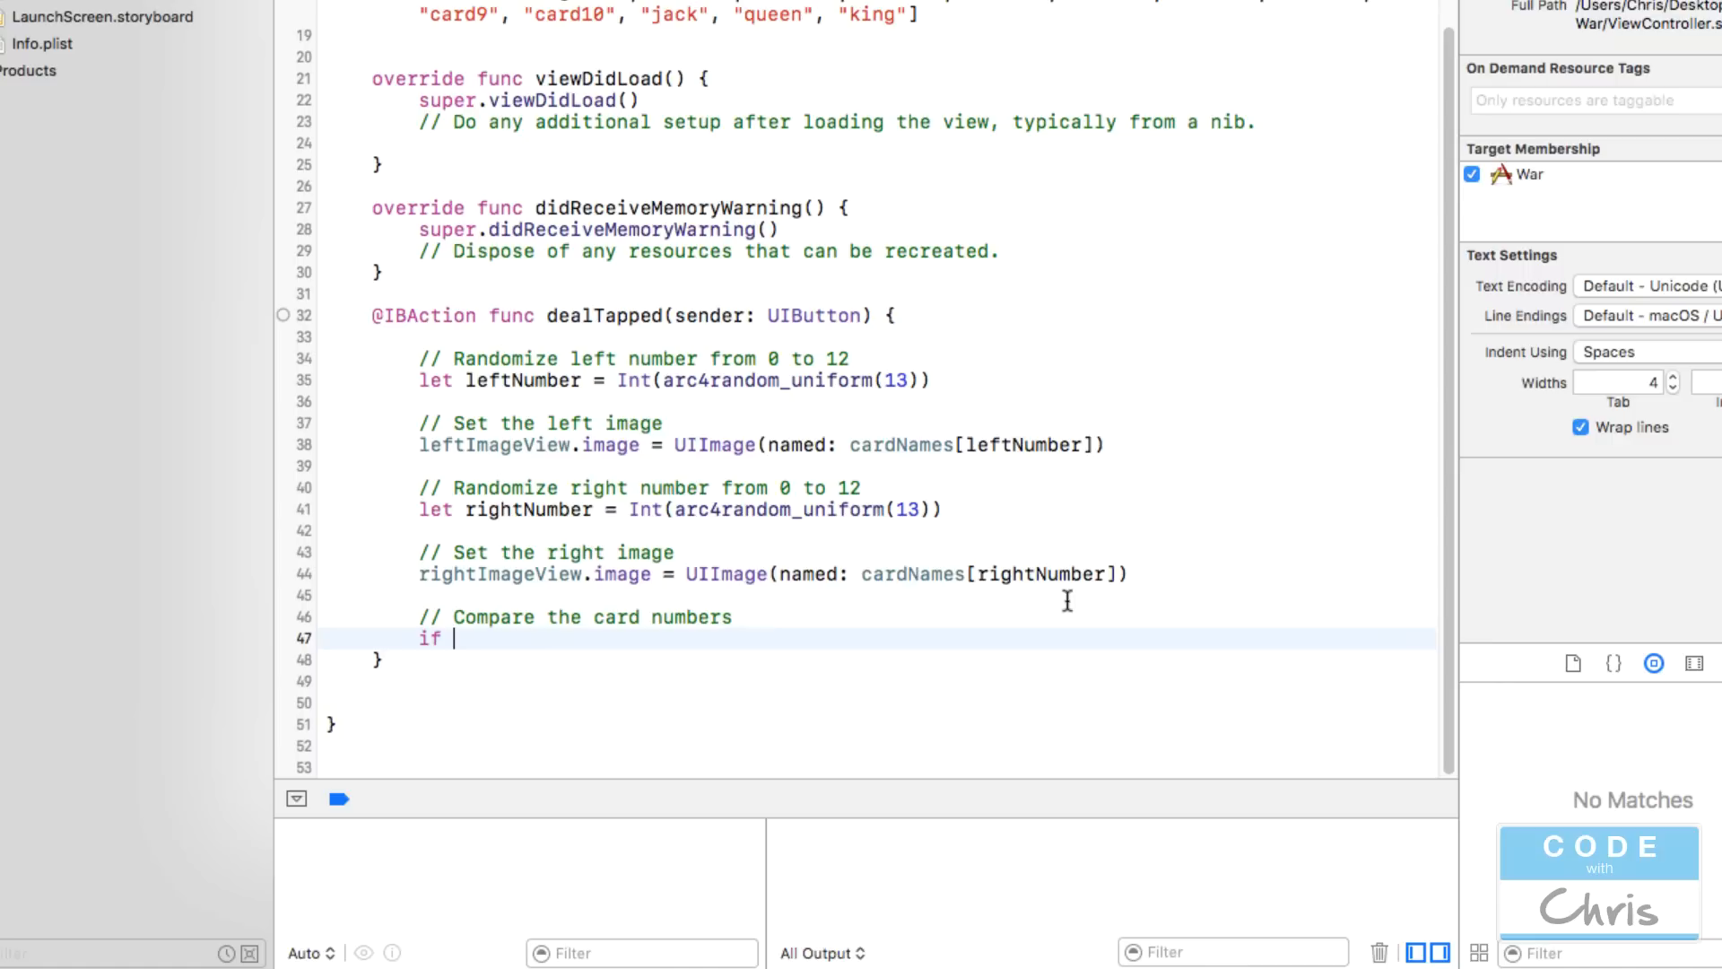
{"action": "mouse_move", "coordinate": [1067, 588]}
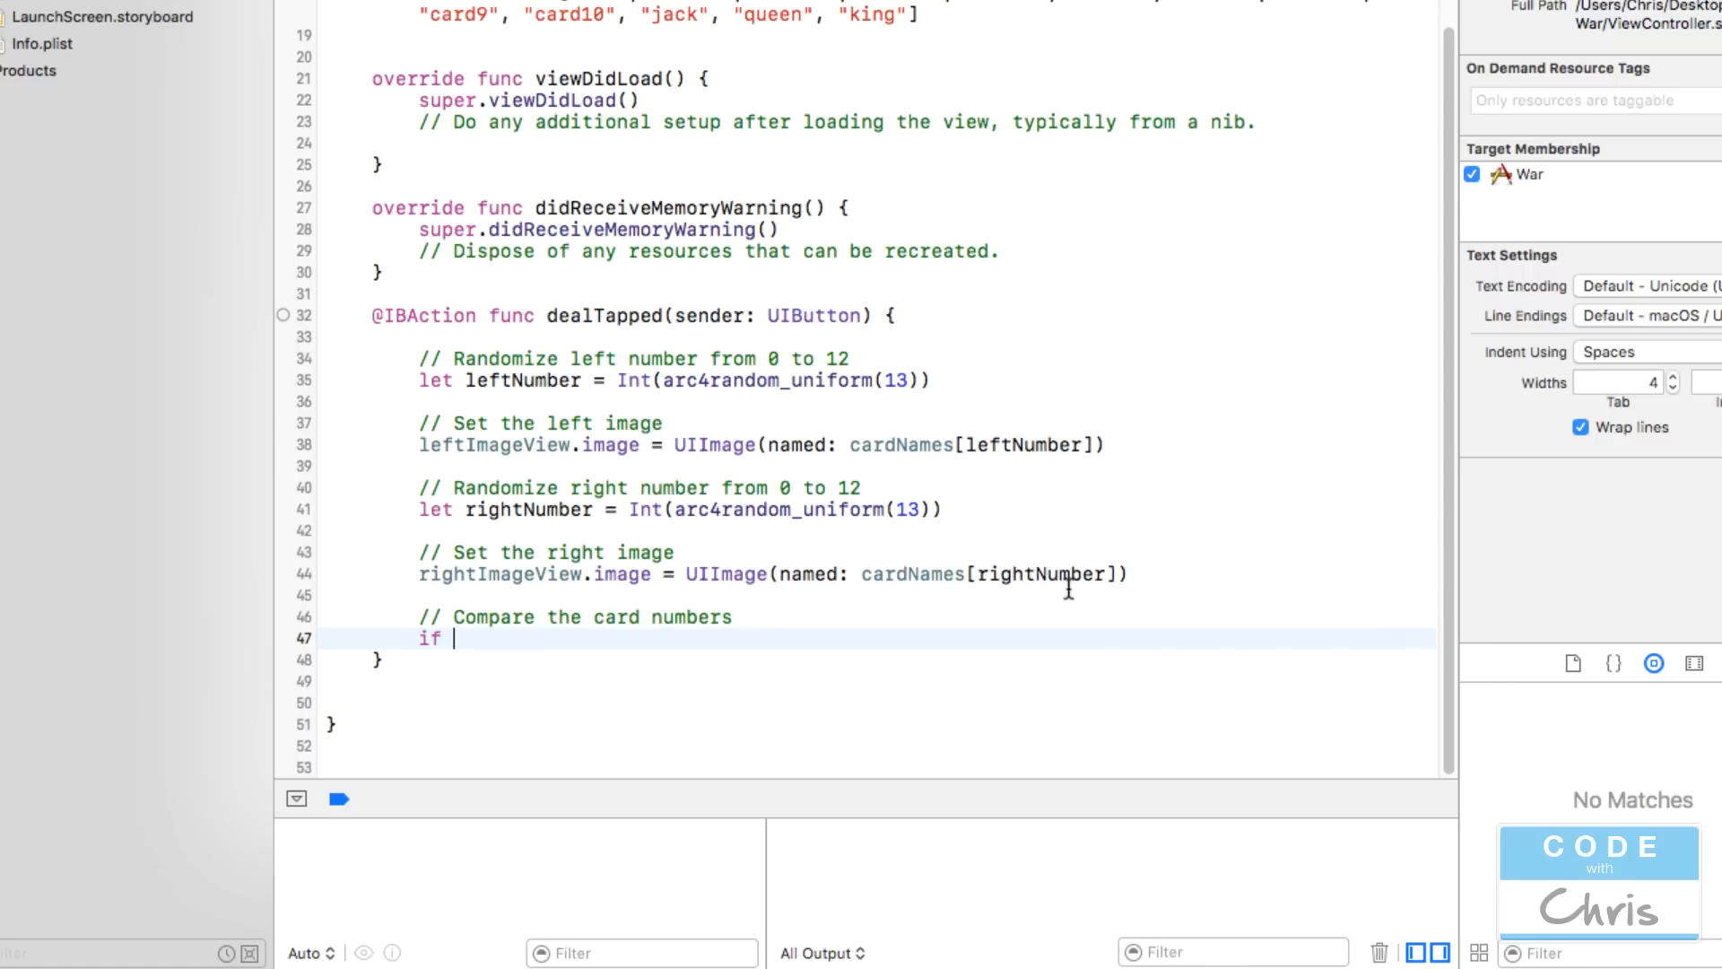
{"action": "type", "text": "leftNumber"}
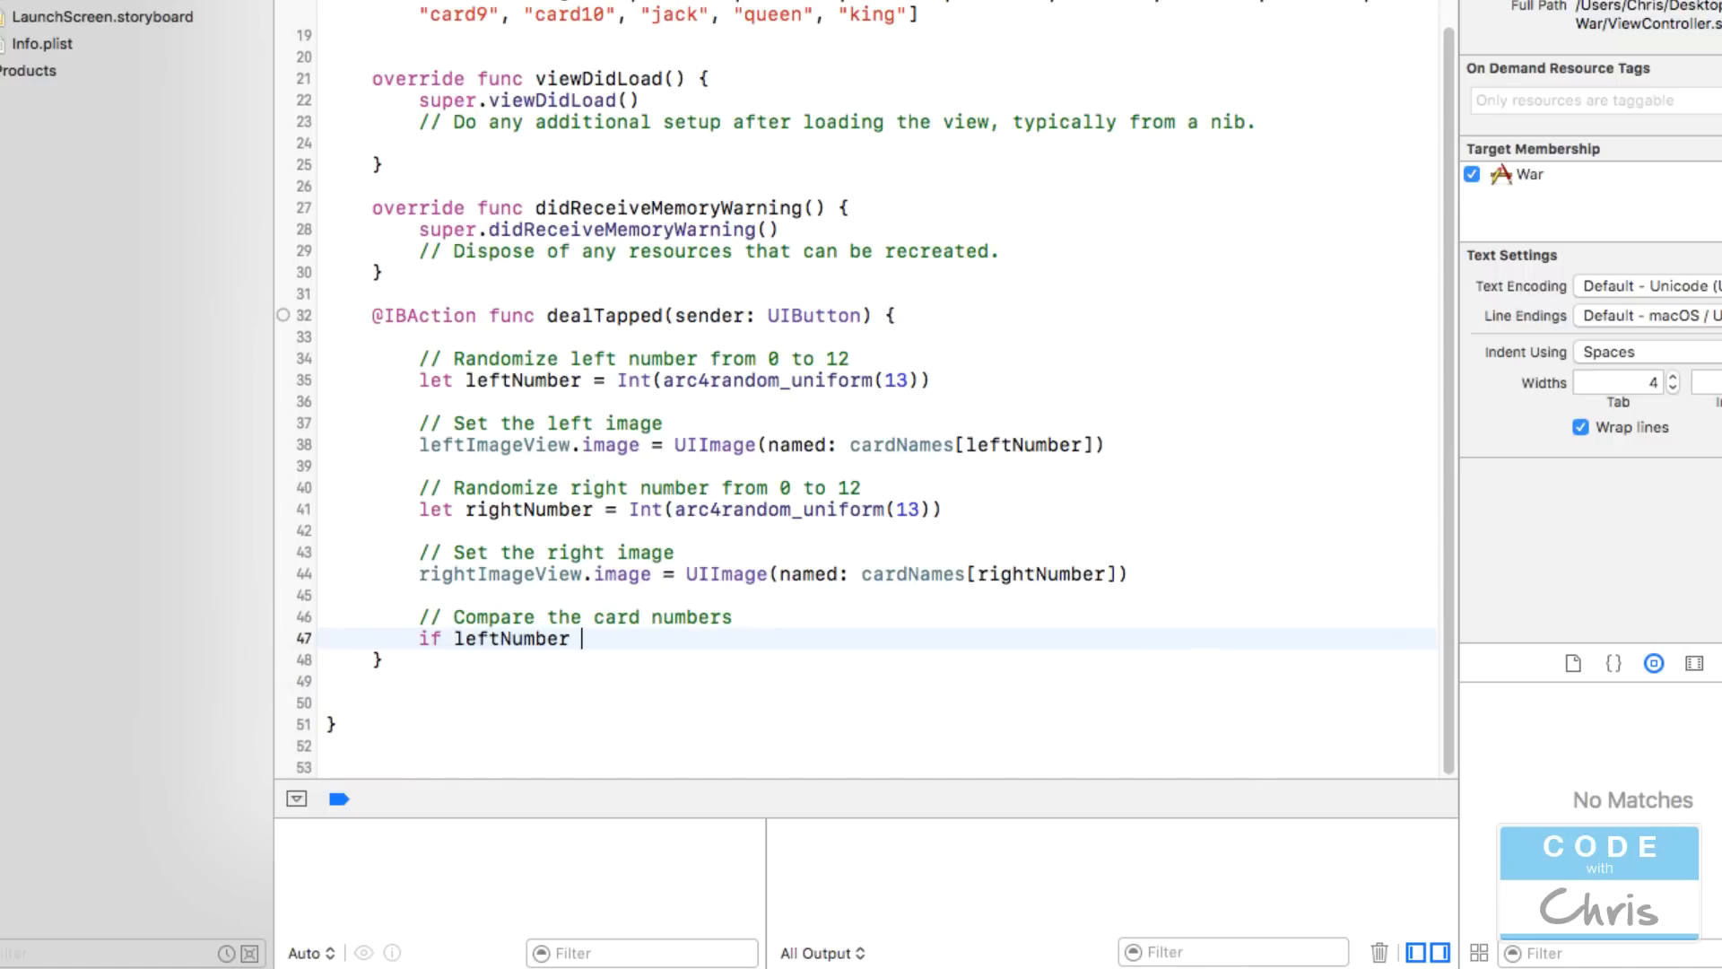
{"action": "type", "text": "> ri"}
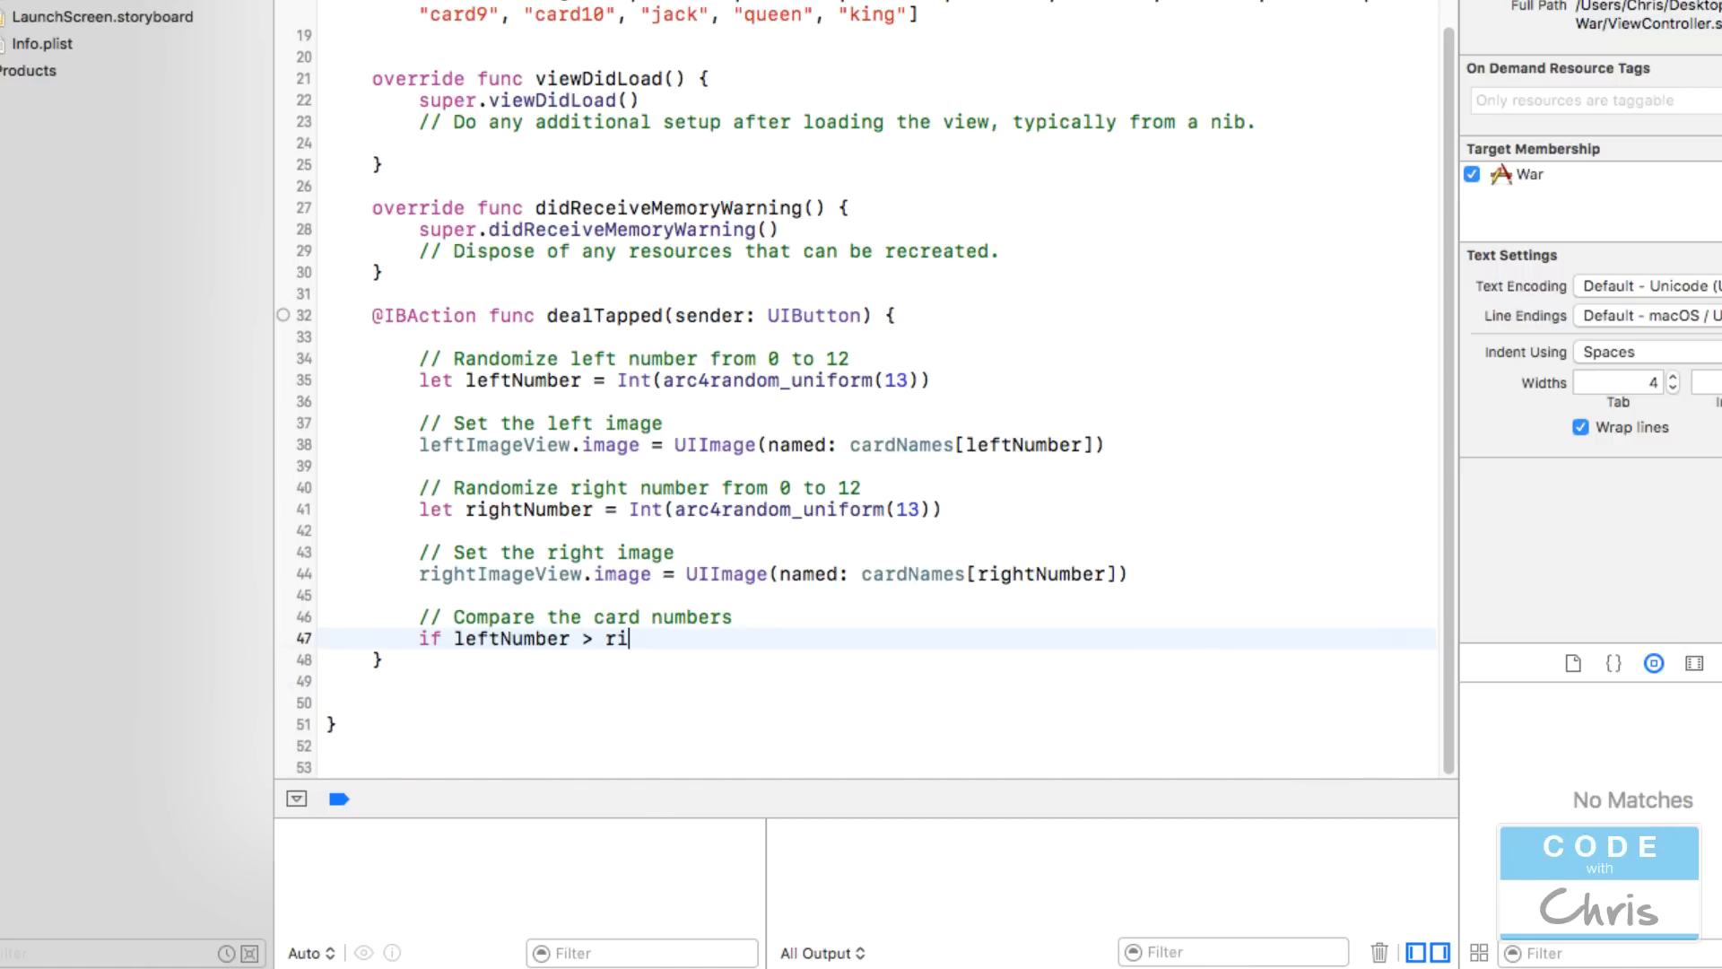
{"action": "type", "text": "ghtNumber {"}
{"action": "type", "text": "//"}
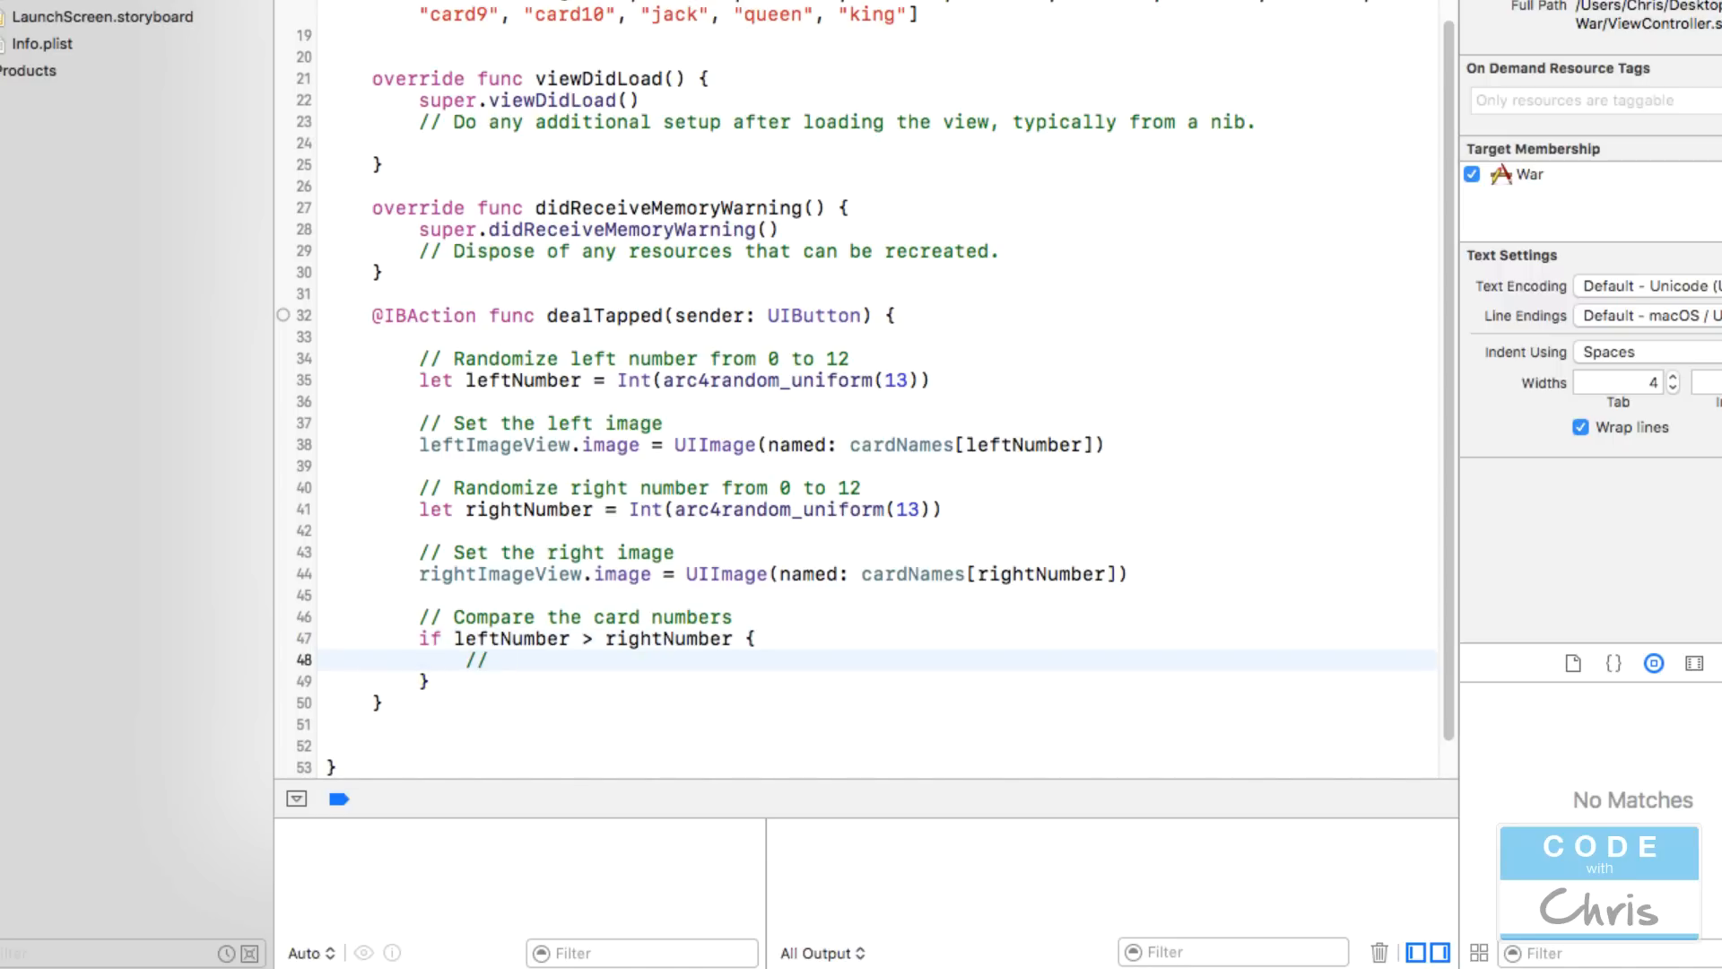
{"action": "type", "text": "Left card wins"}
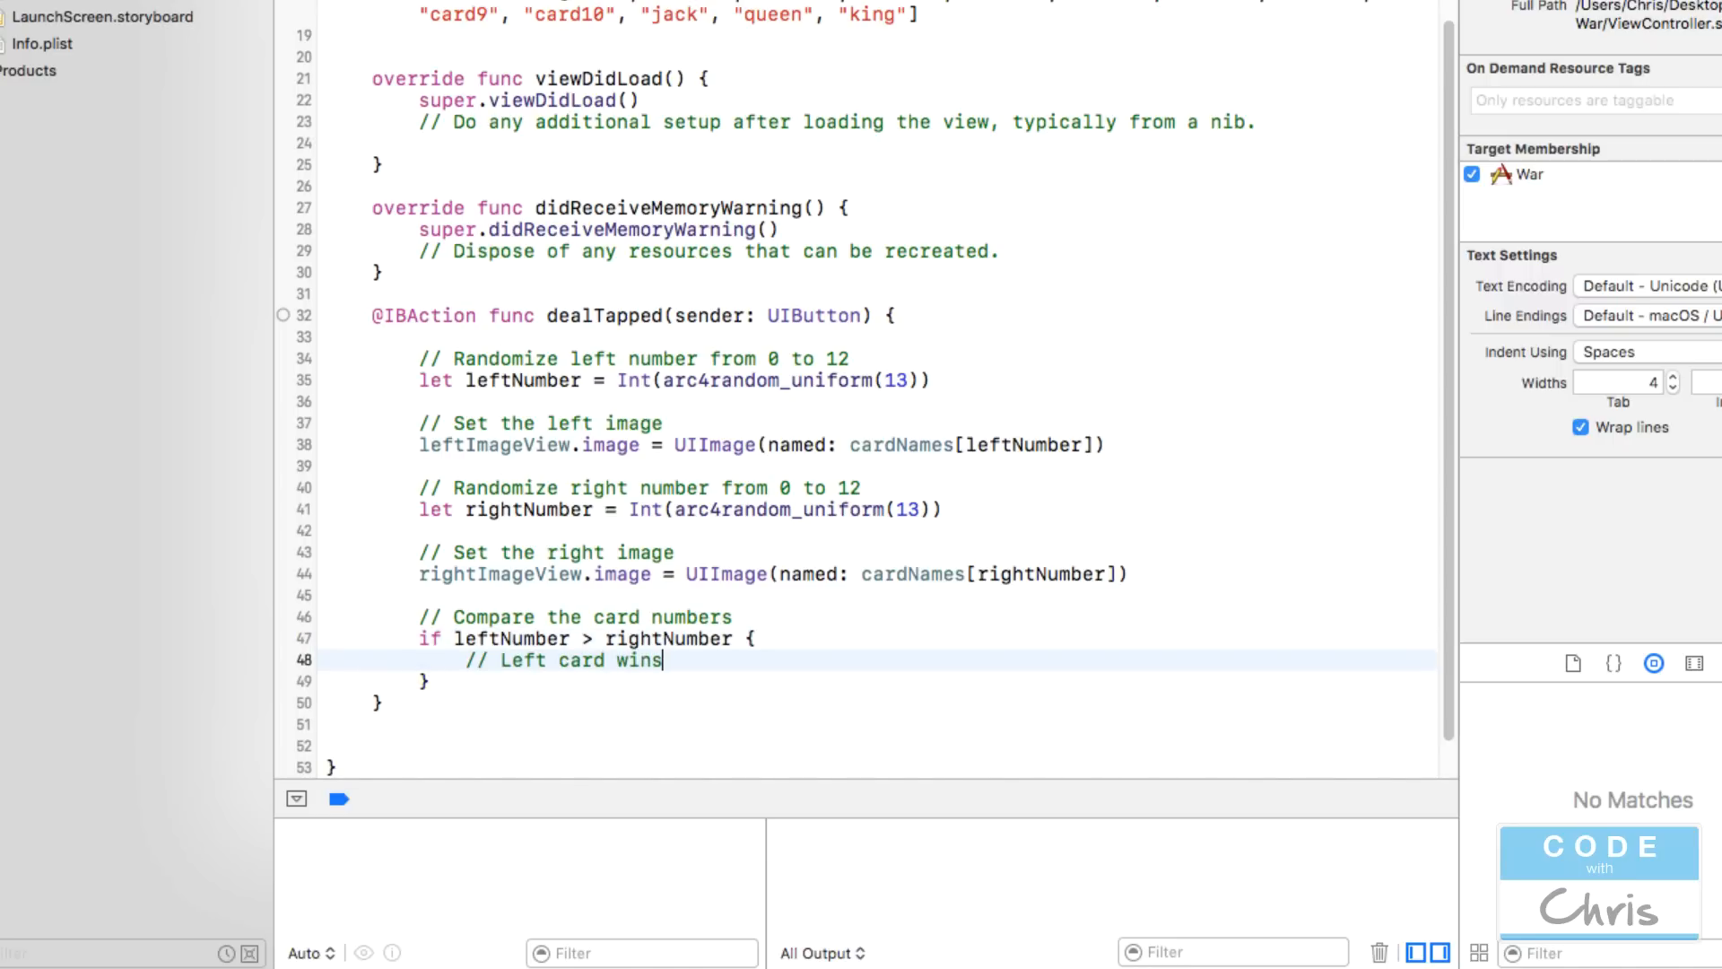
- Add else if leftNumber == rightNumber ('It's a tie') and else ('Right card wins') branches
{"action": "type", "text": "else if"}
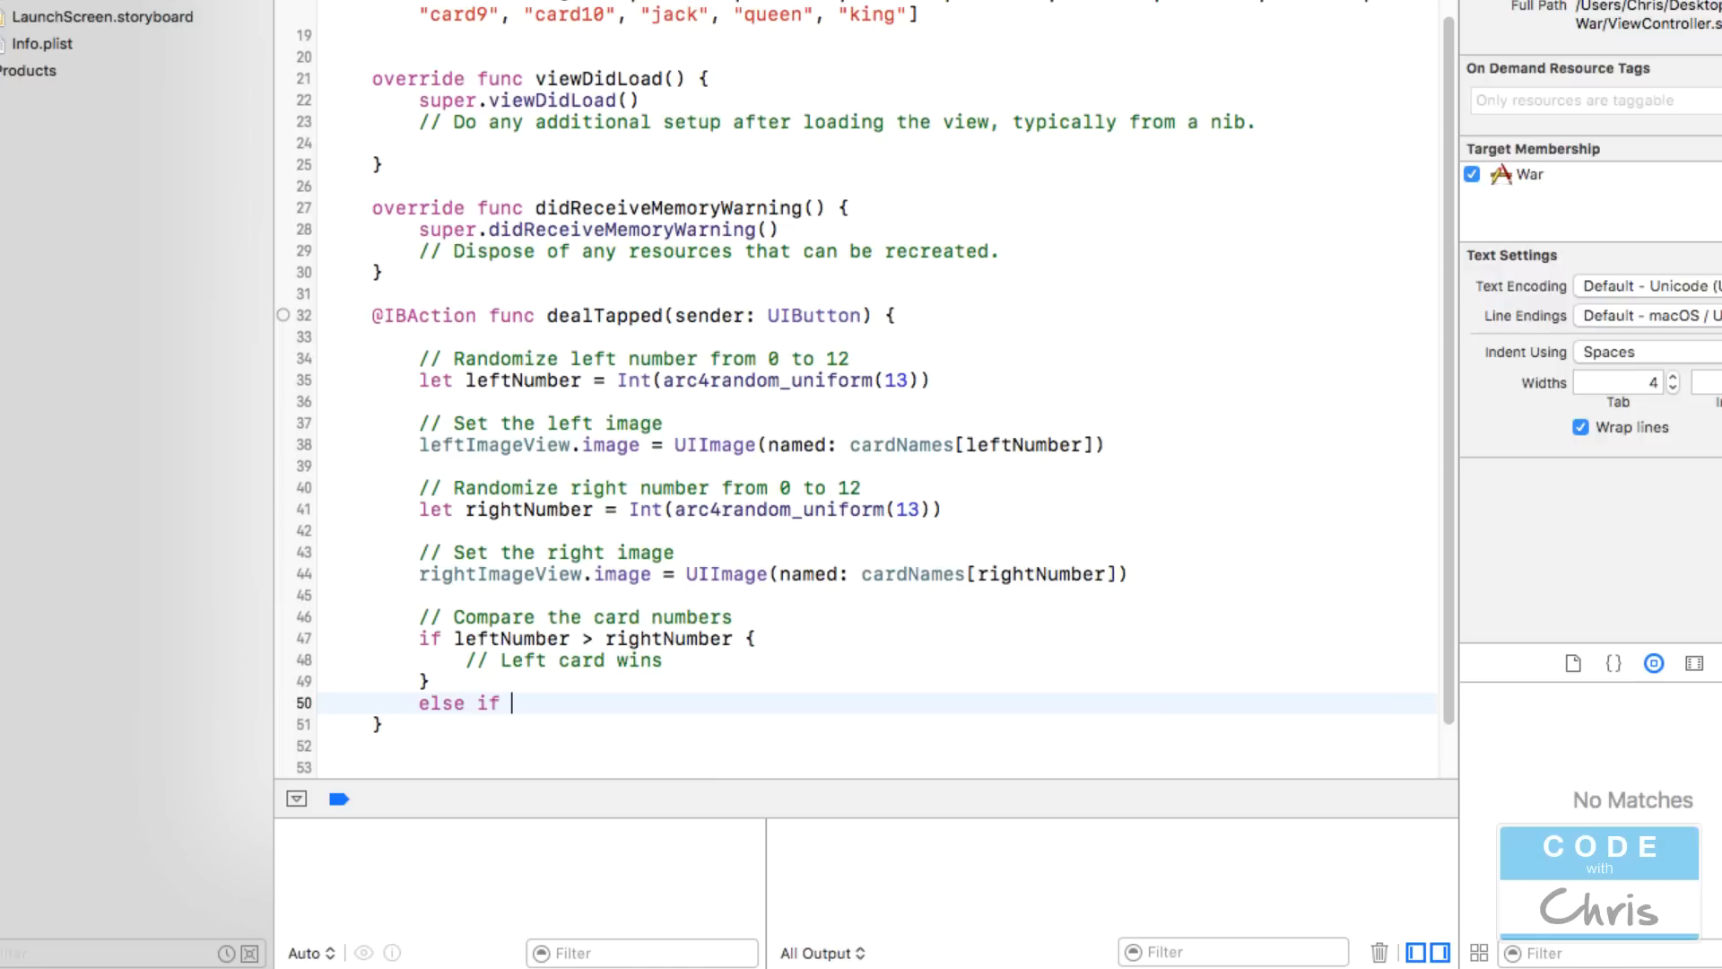
{"action": "type", "text": "leftNumber =="}
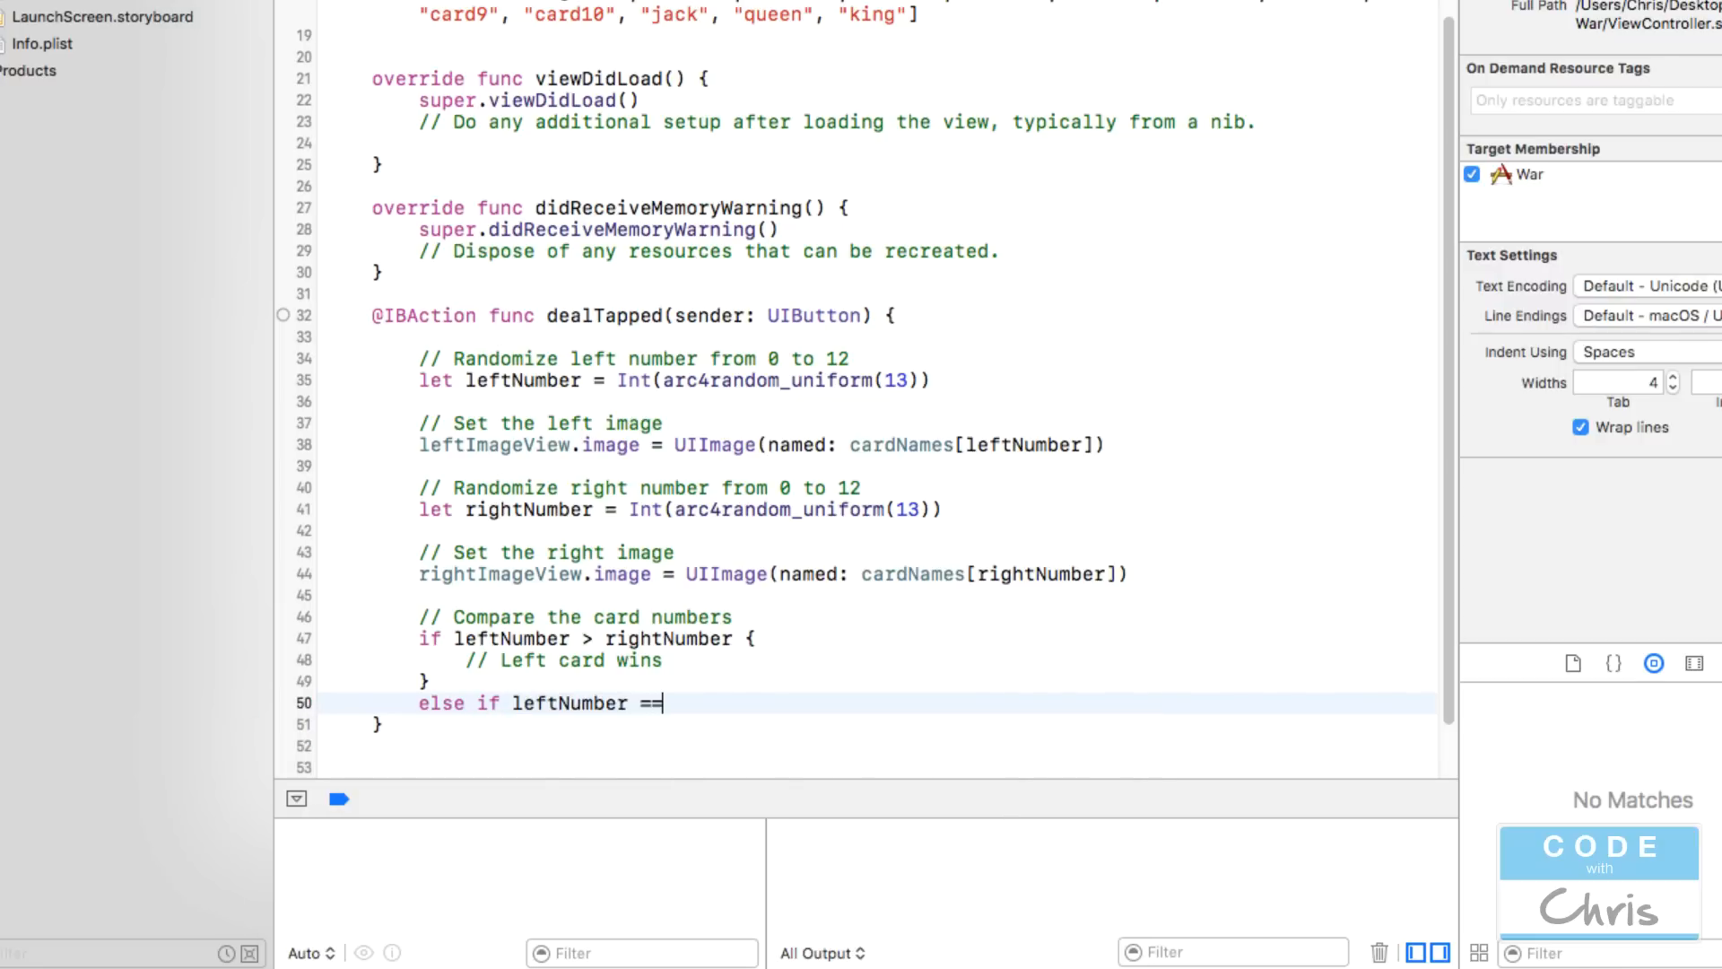
{"action": "type", "text": "rightNumber {"}
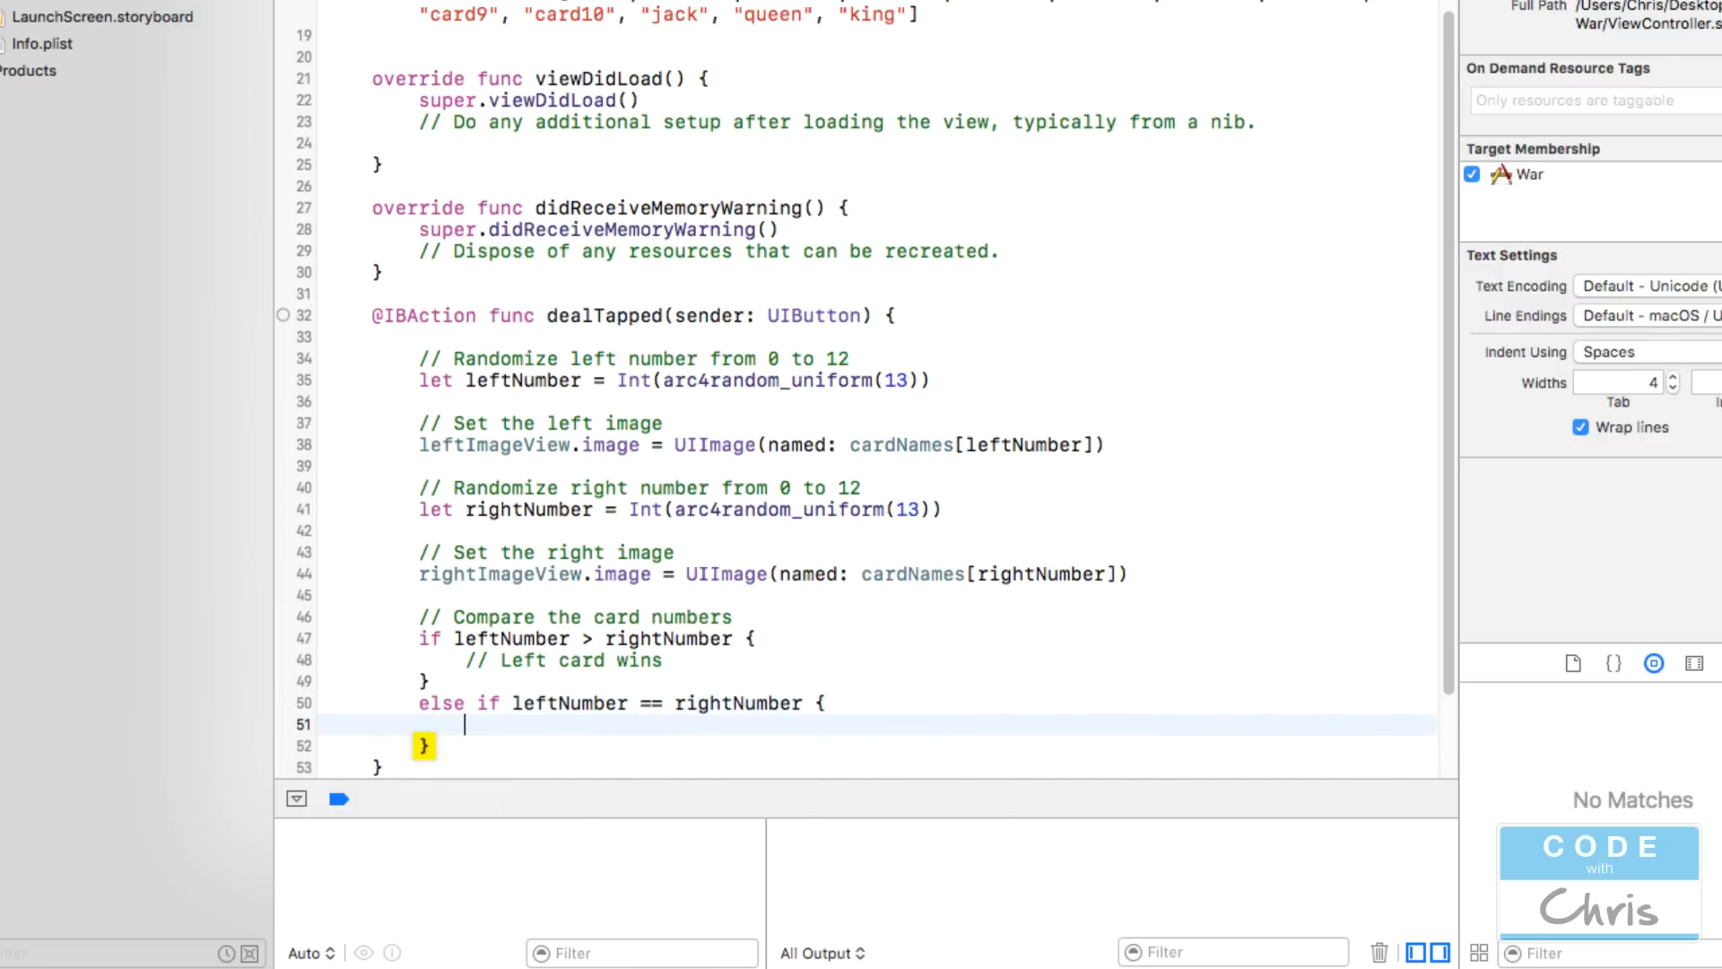
{"action": "type", "text": "// It's a tie"}
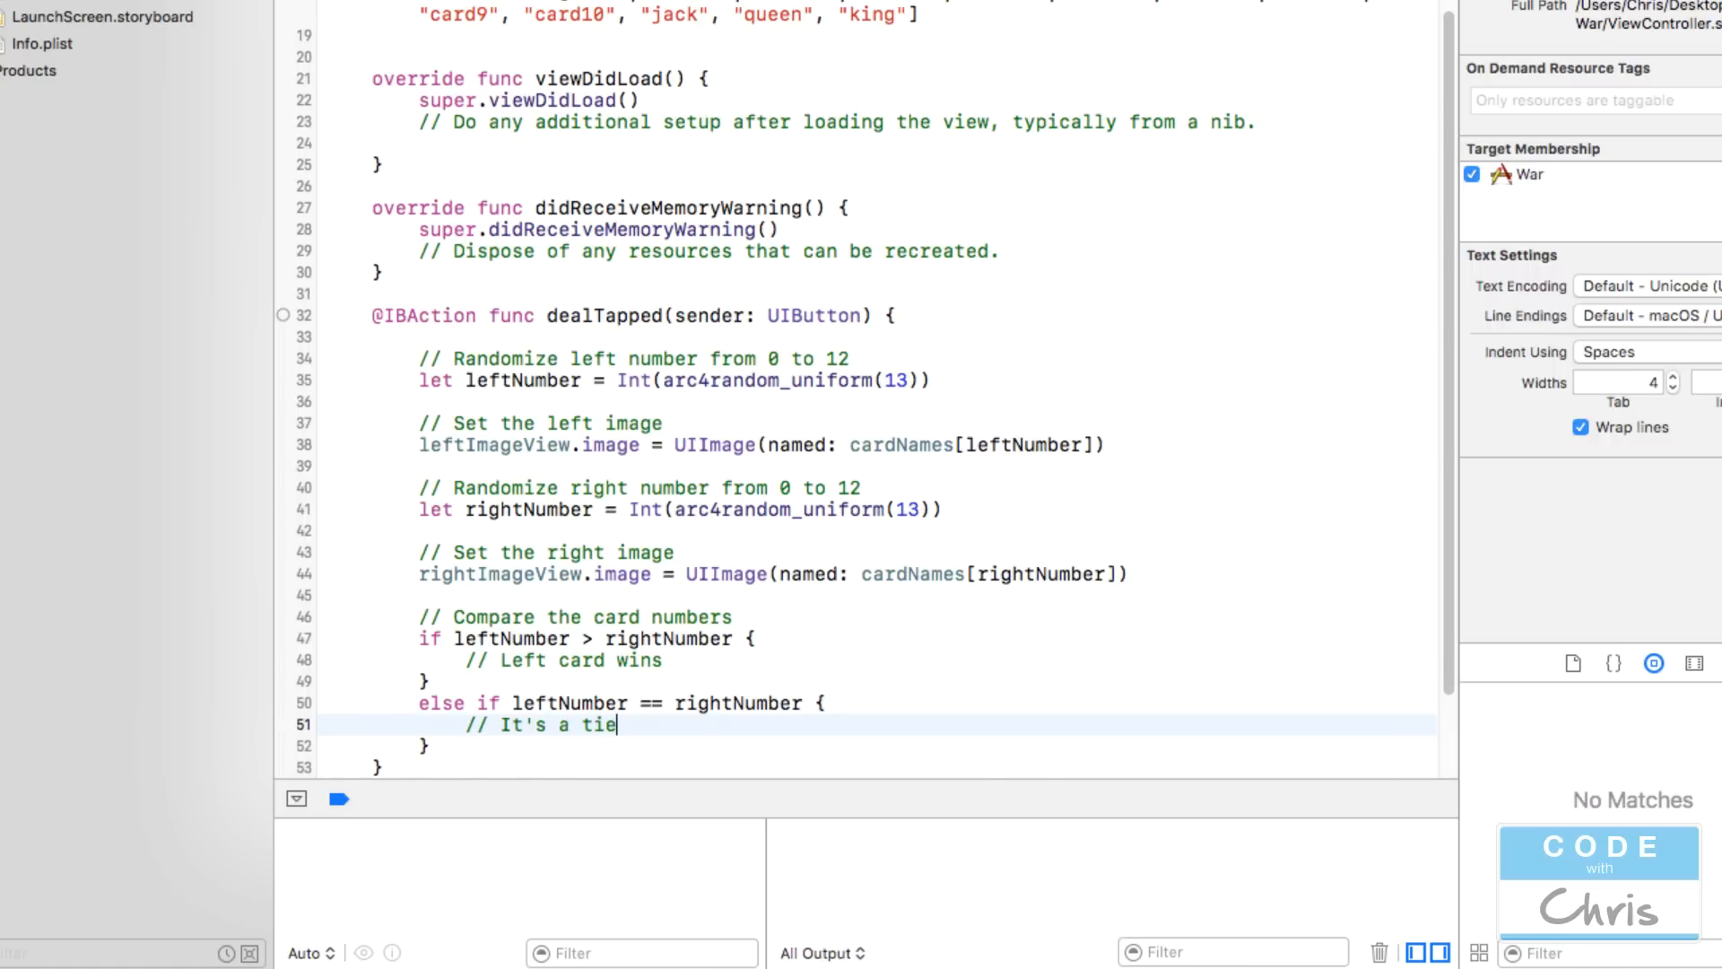
{"action": "type", "text": "else {"}
{"action": "type", "text": "//"}
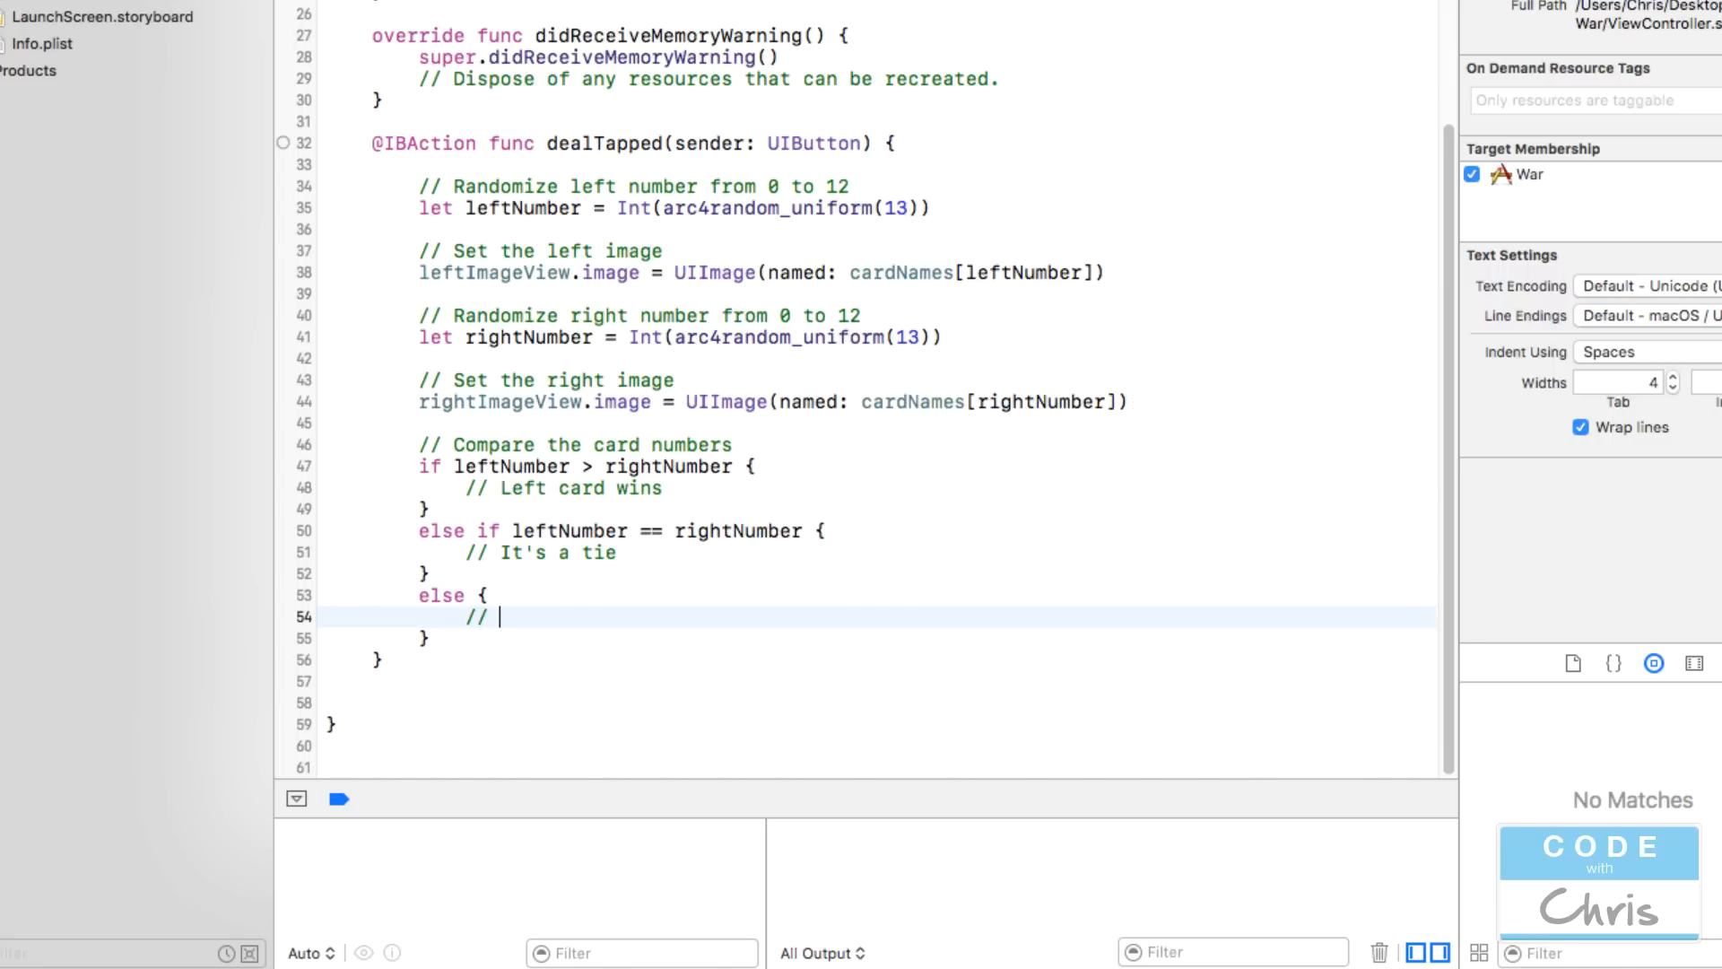
{"action": "type", "text": "Right card wins"}
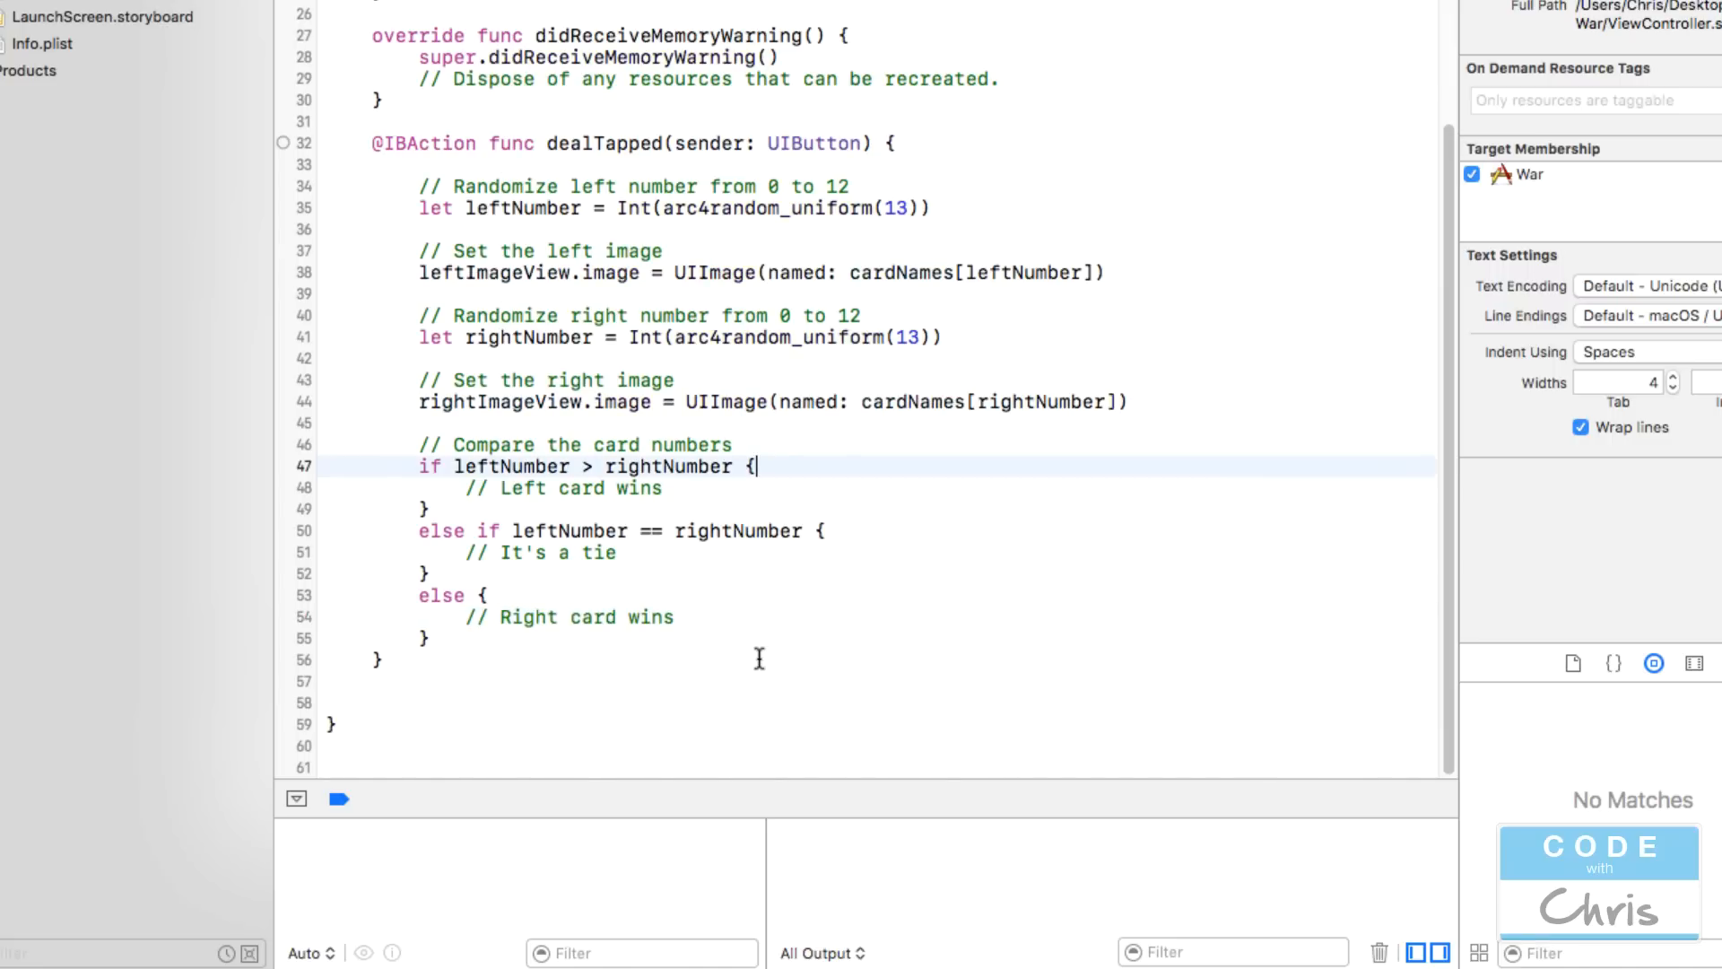
{"action": "mouse_move", "coordinate": [517, 466]}
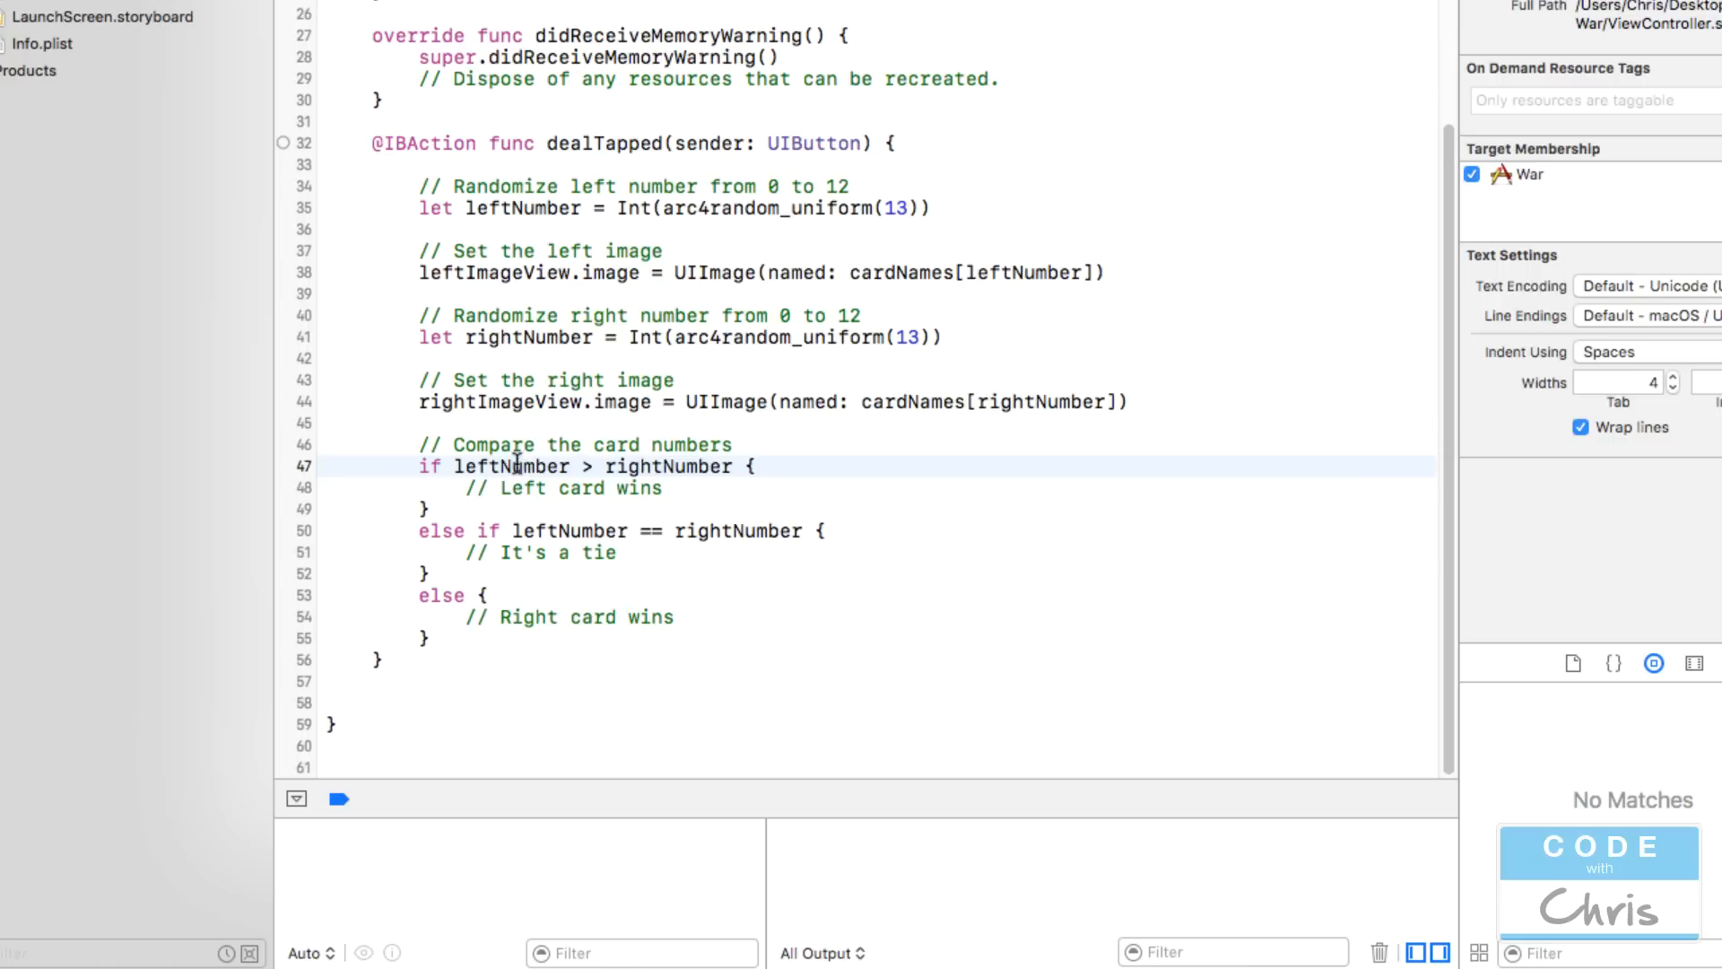
{"action": "left_click", "coordinate": [618, 552]}
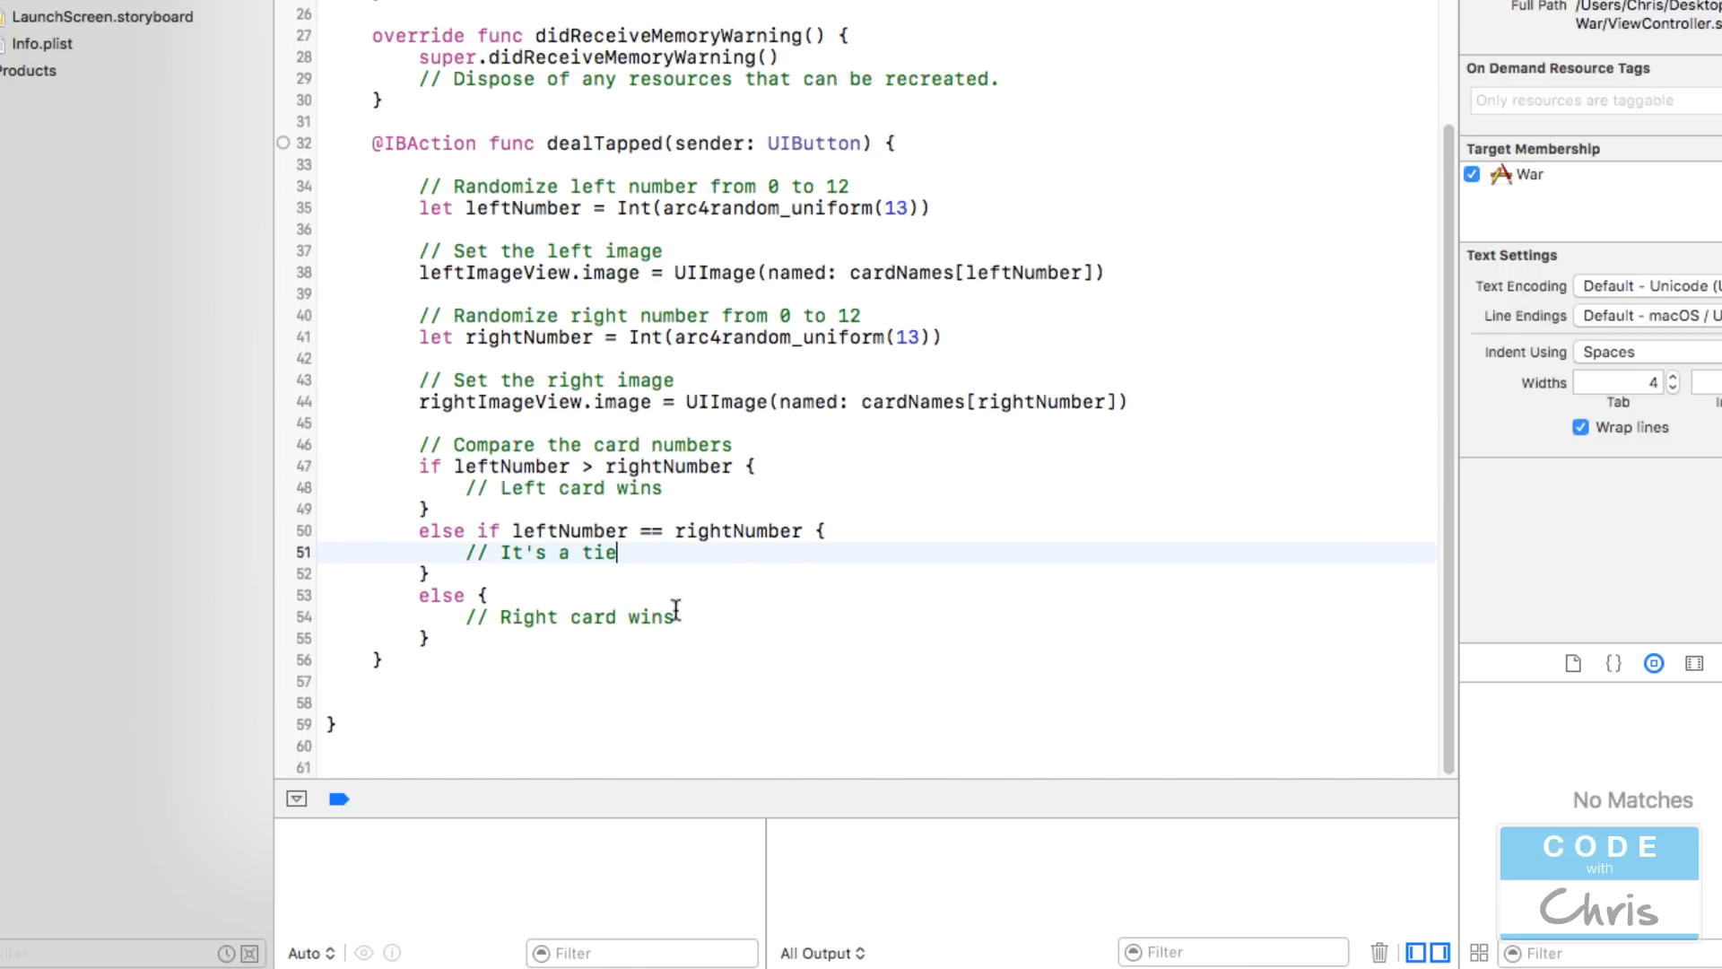
{"action": "left_click", "coordinate": [675, 616]}
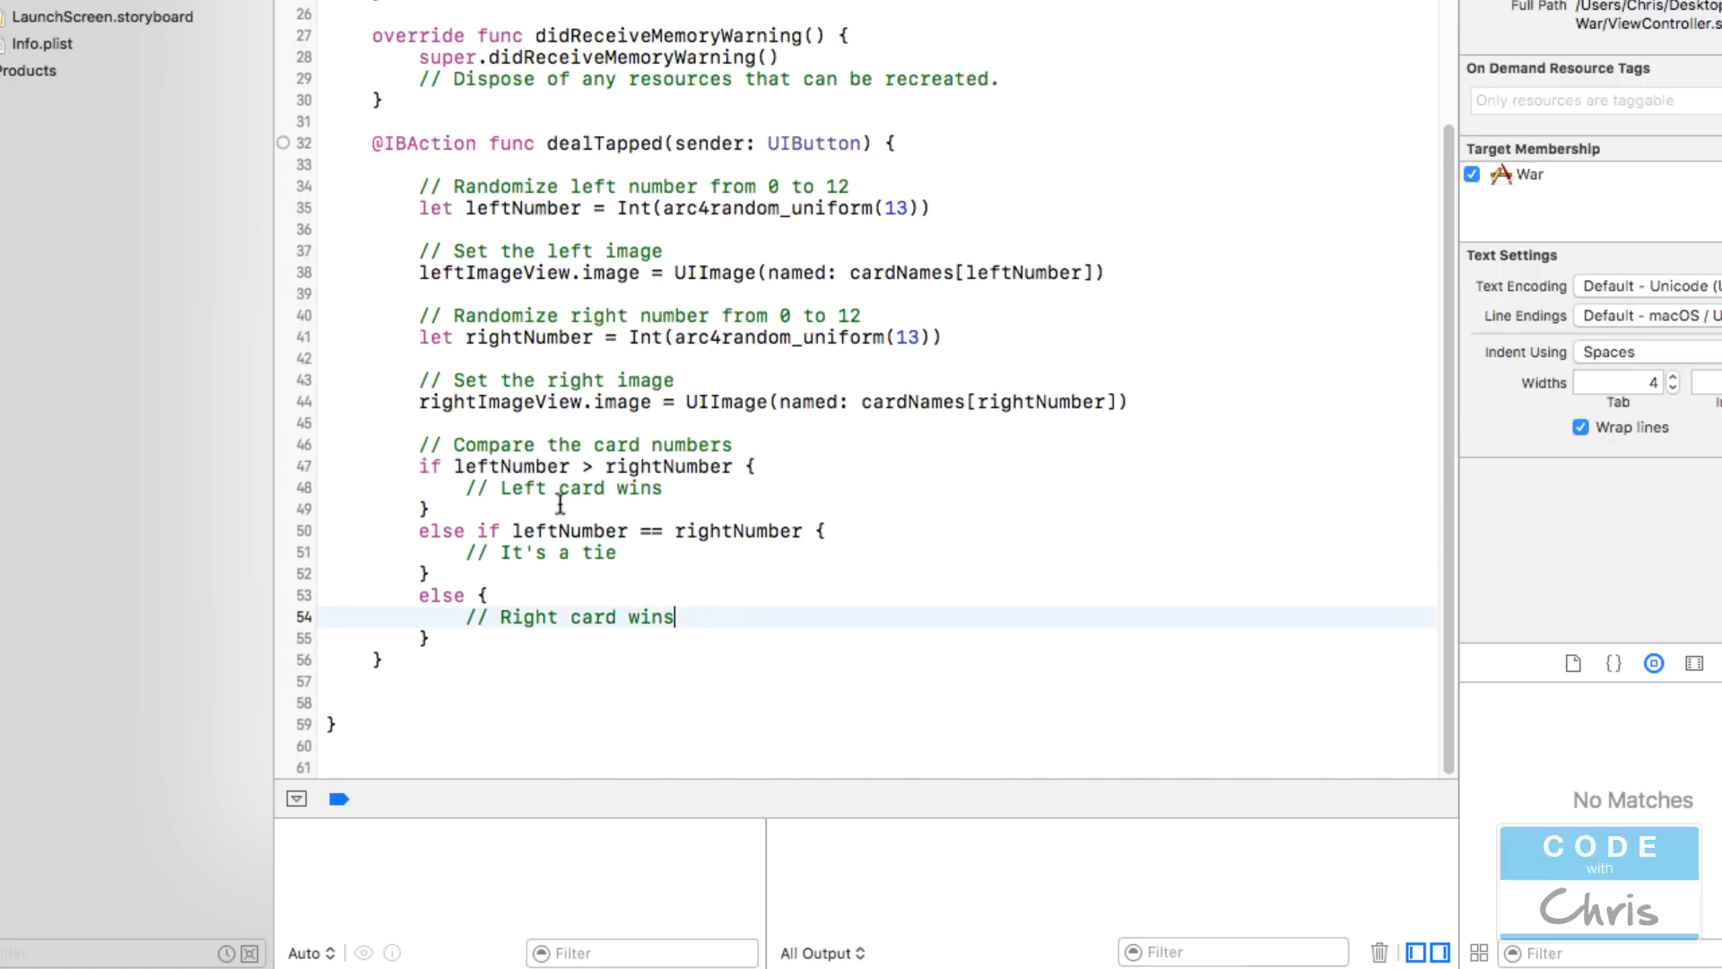
{"action": "mouse_move", "coordinate": [647, 503]}
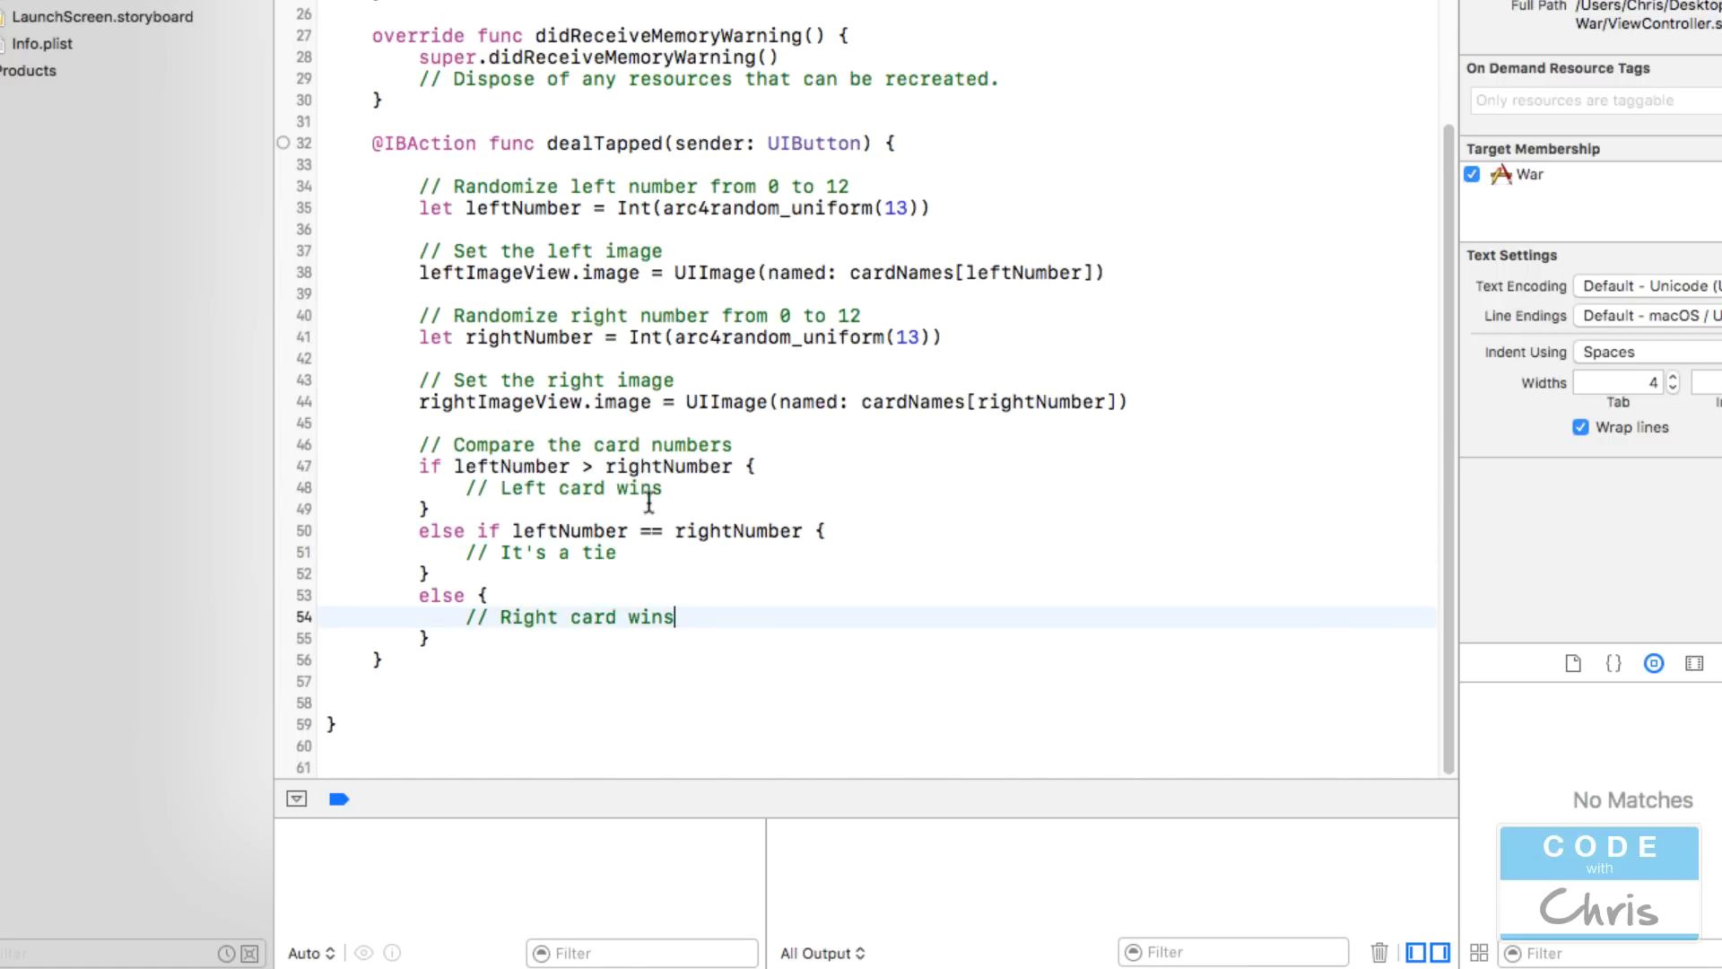